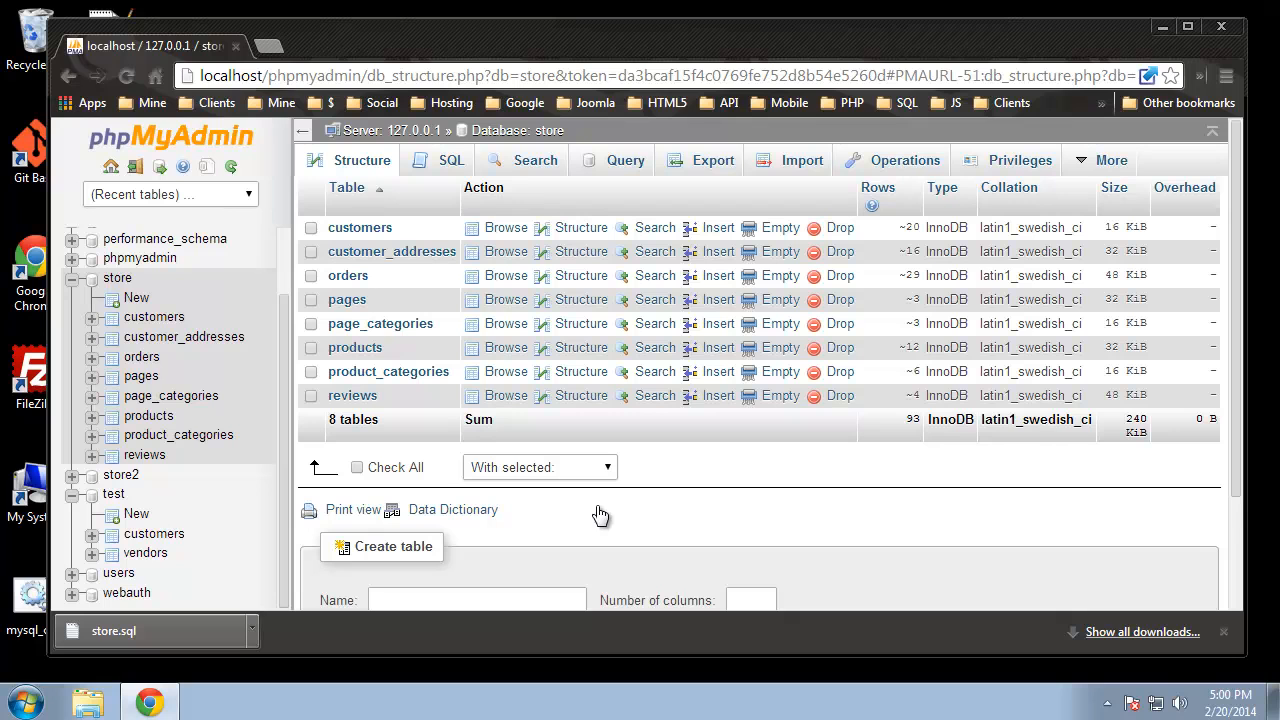
mouse_move(430, 190)
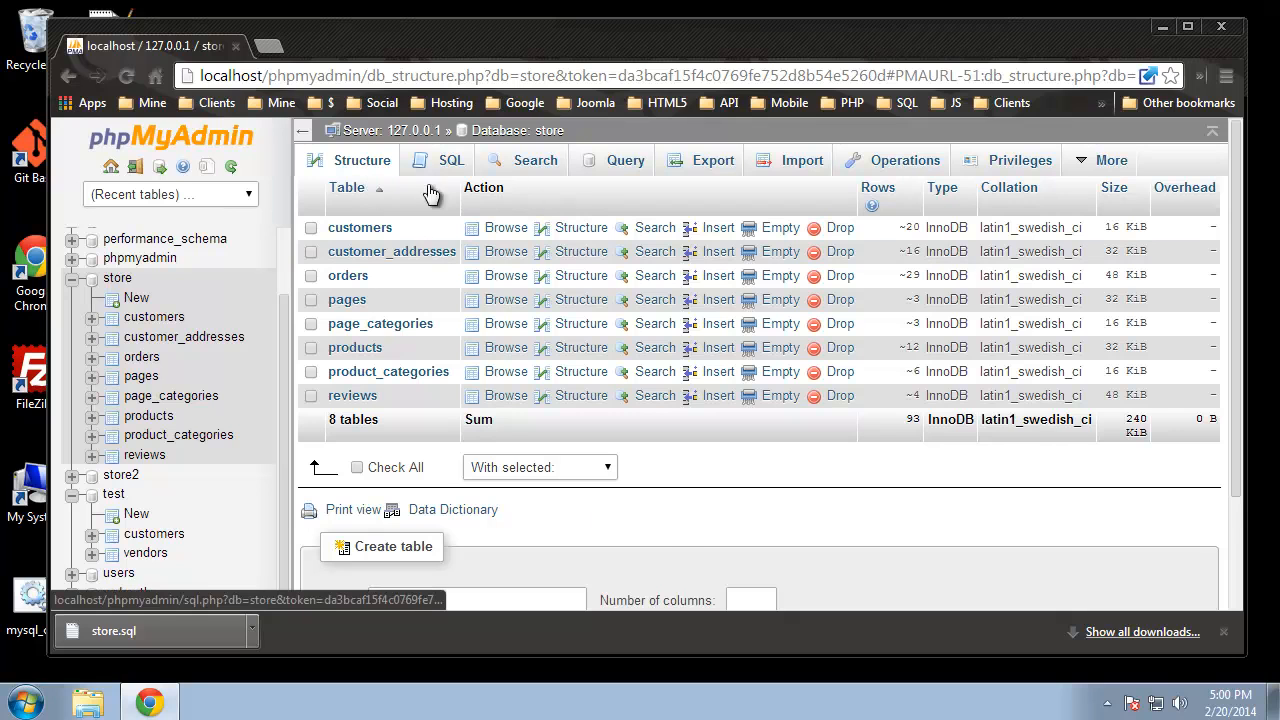
Begin a store database query: SELECT customer, COUNT(*) AS "Number of Orders"
left_click(451, 160)
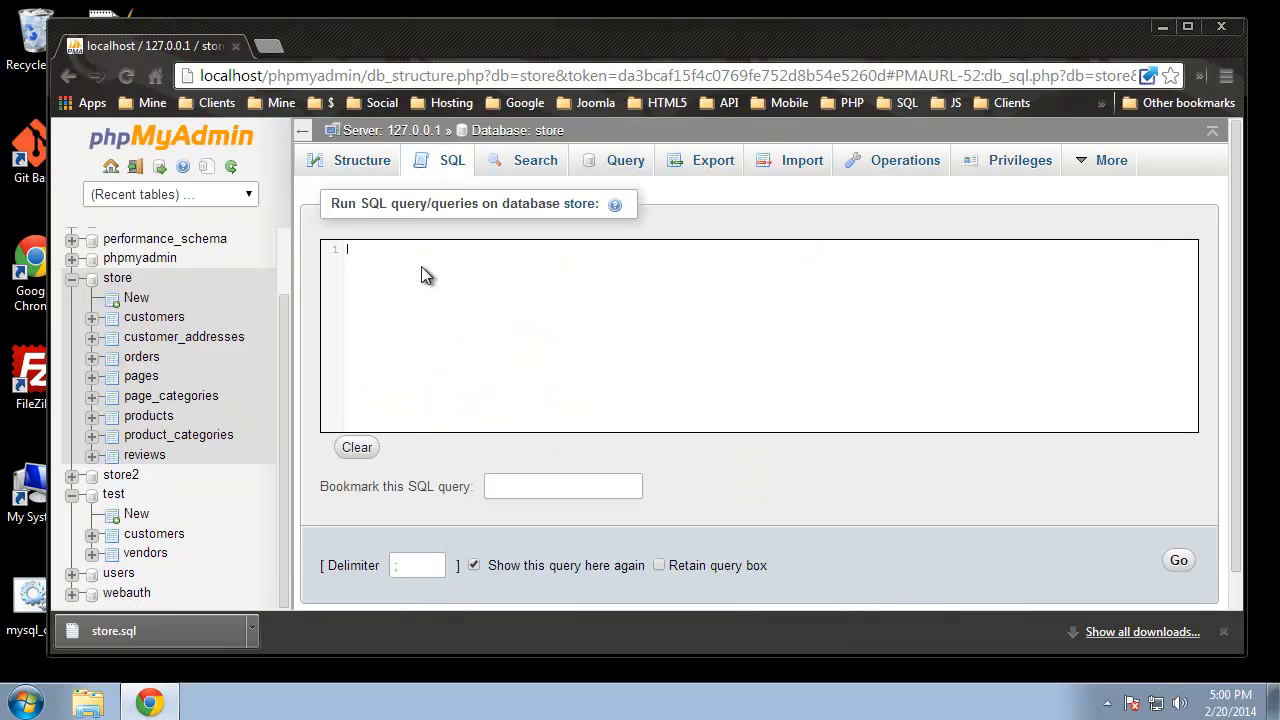
mouse_move(510, 254)
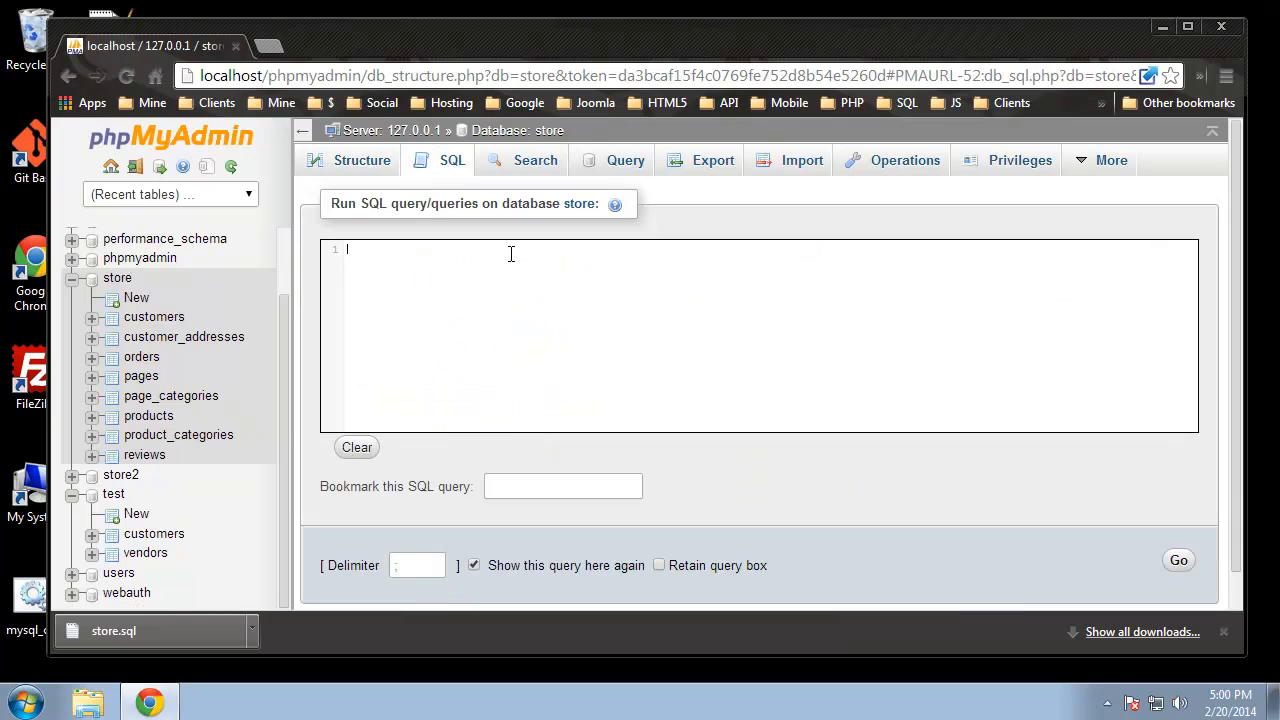
type("SEL")
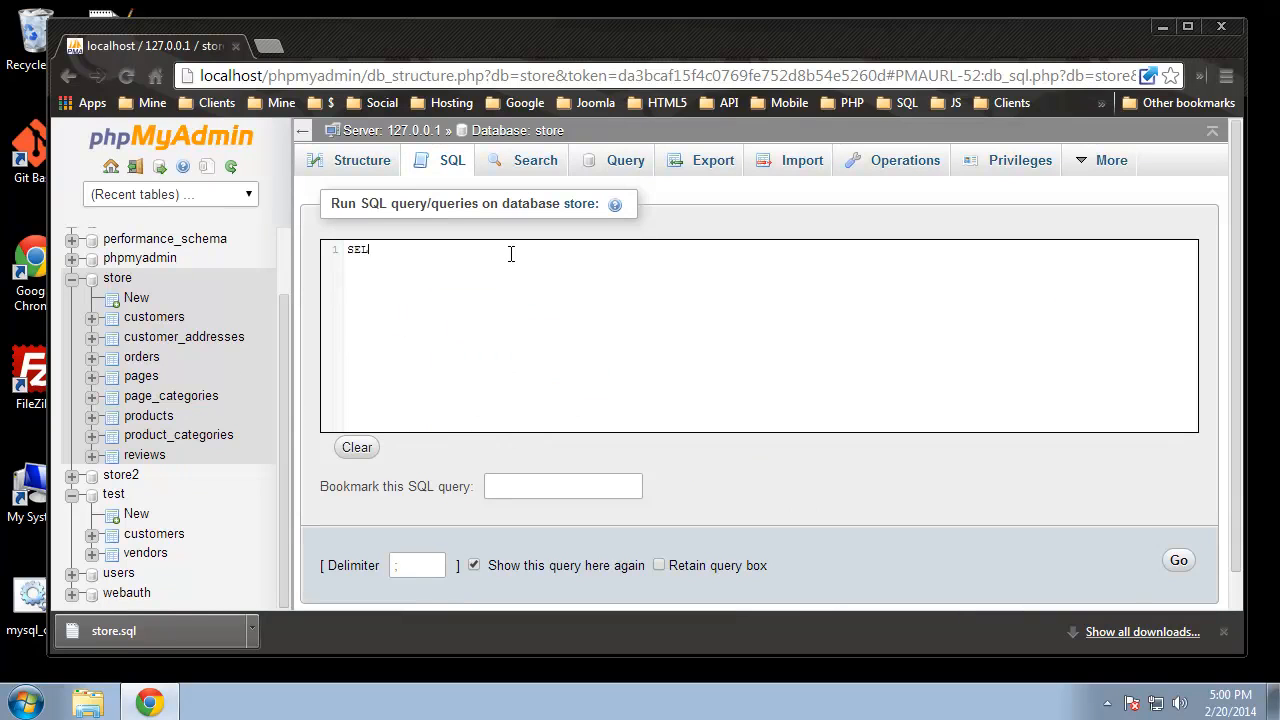
type("ECT")
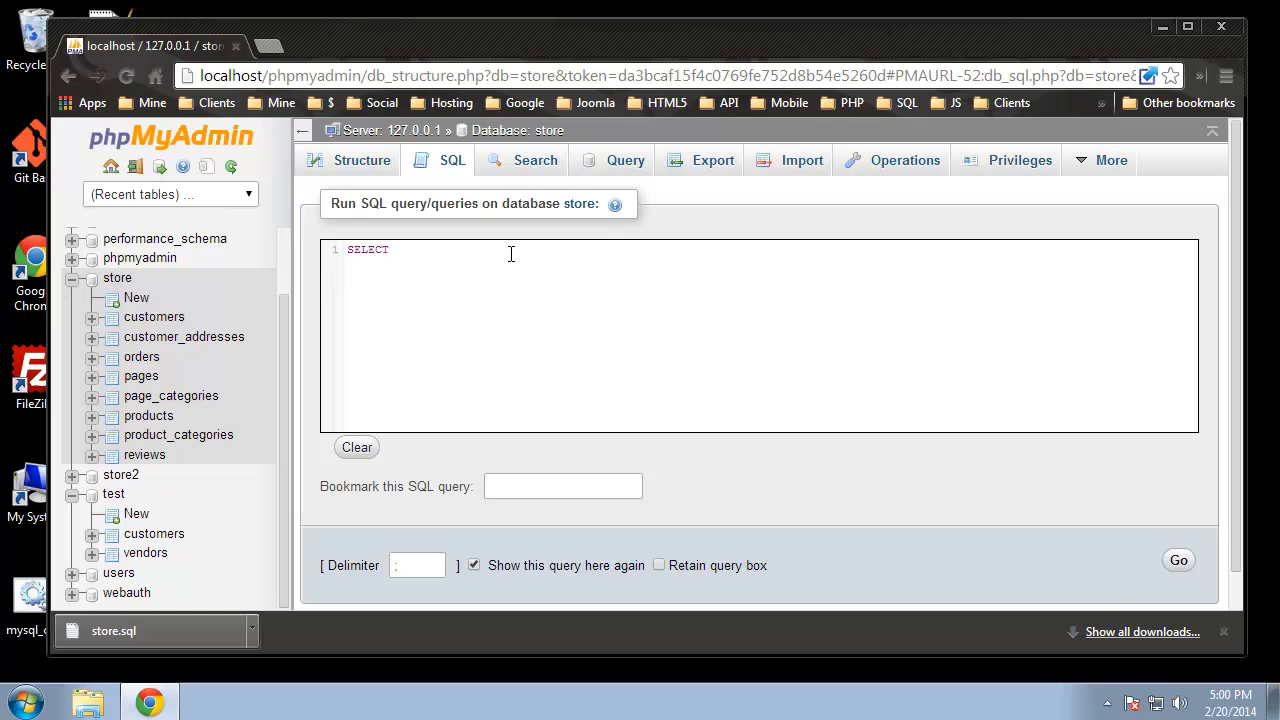
type("customer")
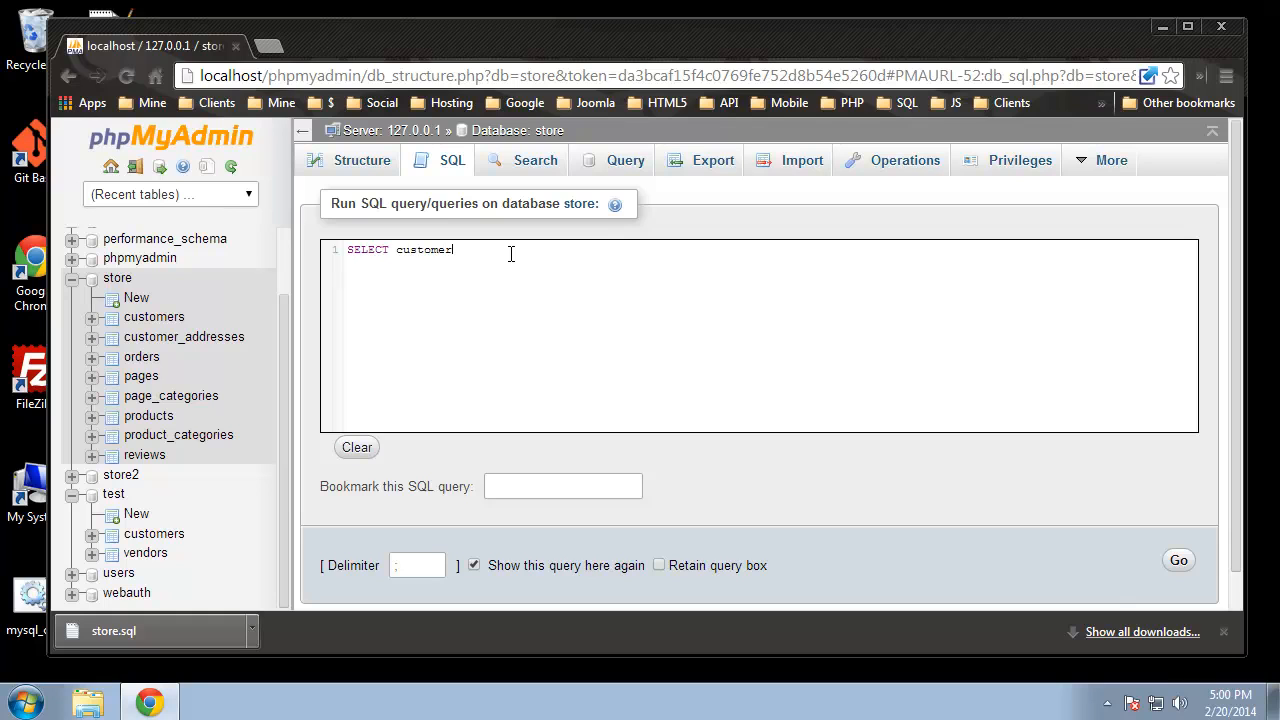
type(",c")
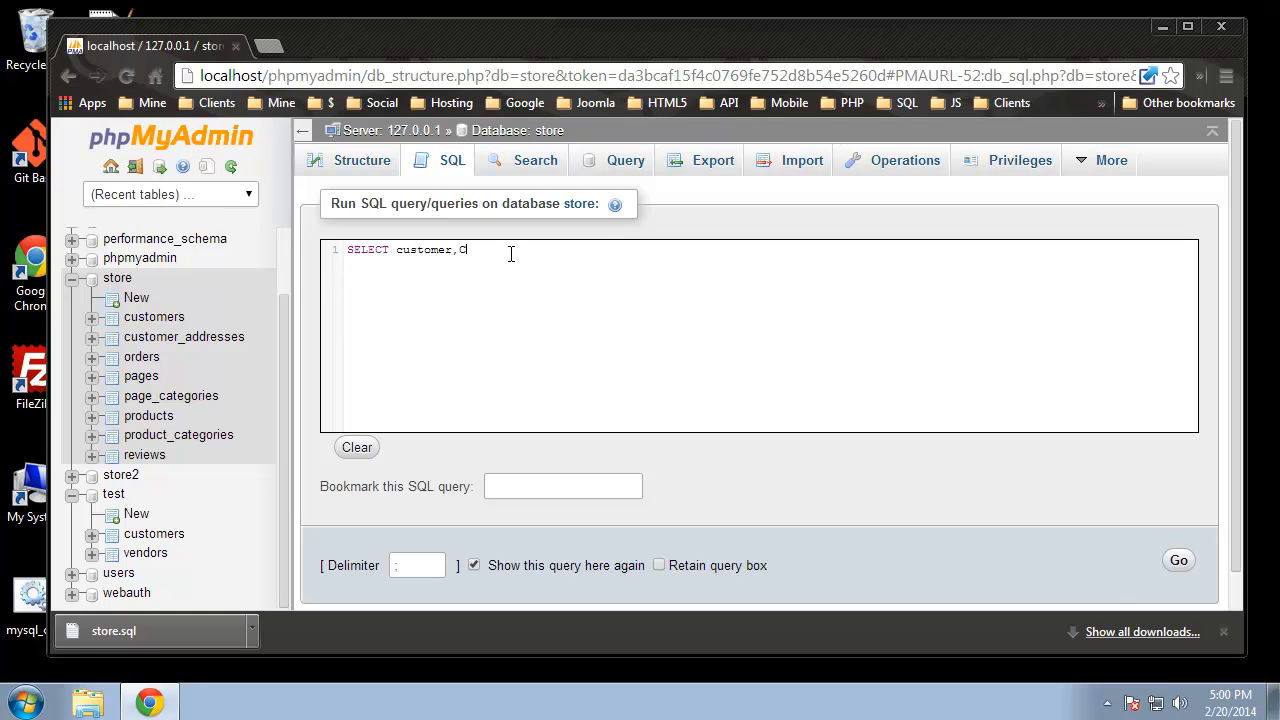
type("OUNT(*")
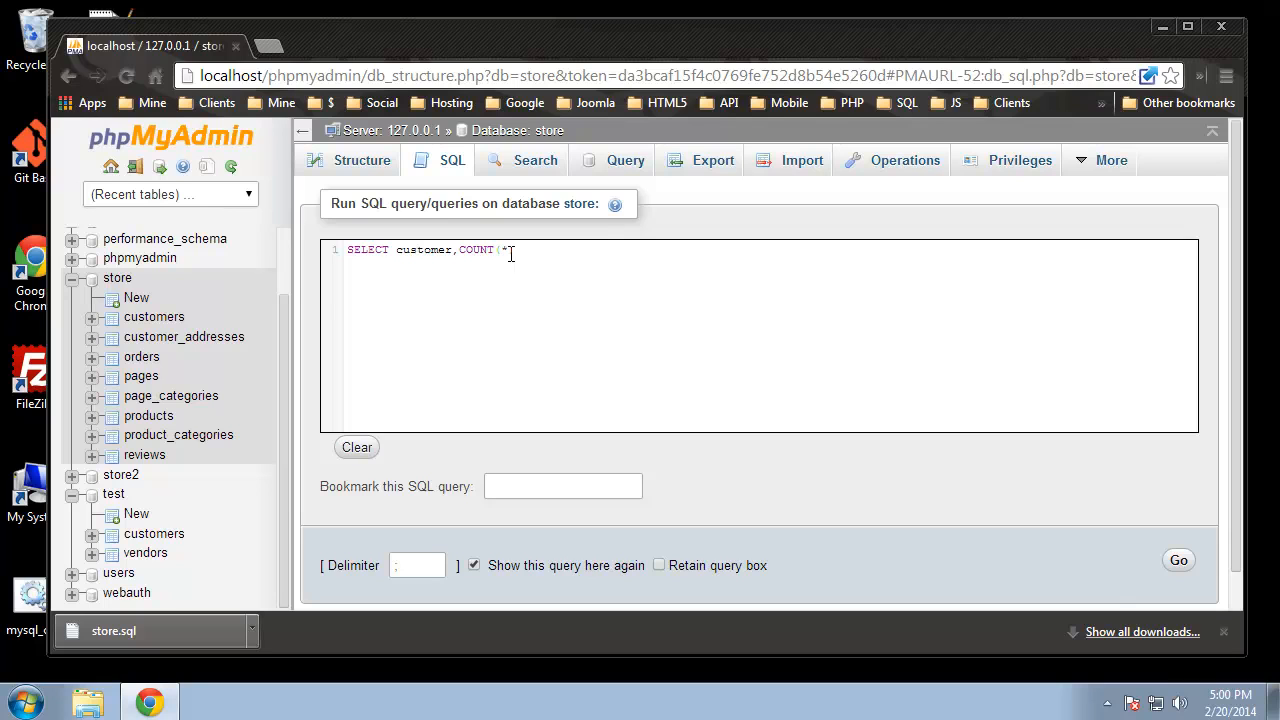
type(")")
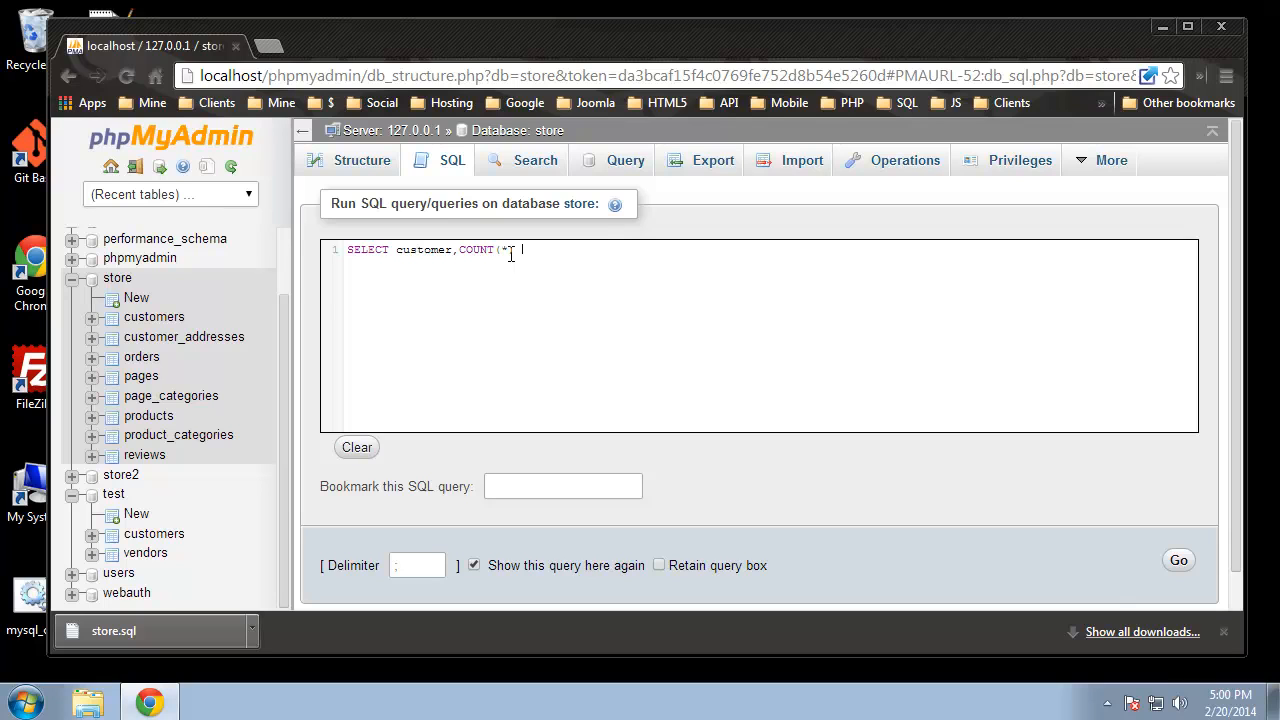
type("AS")
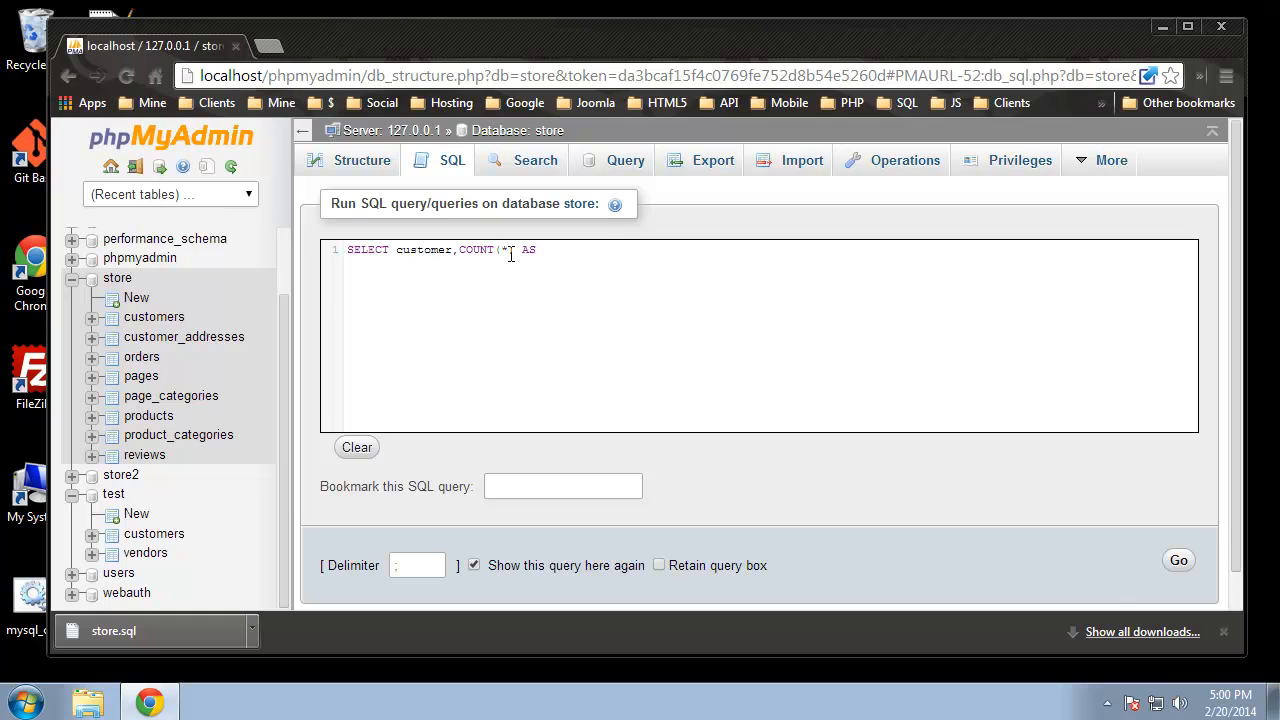
type("\"Num")
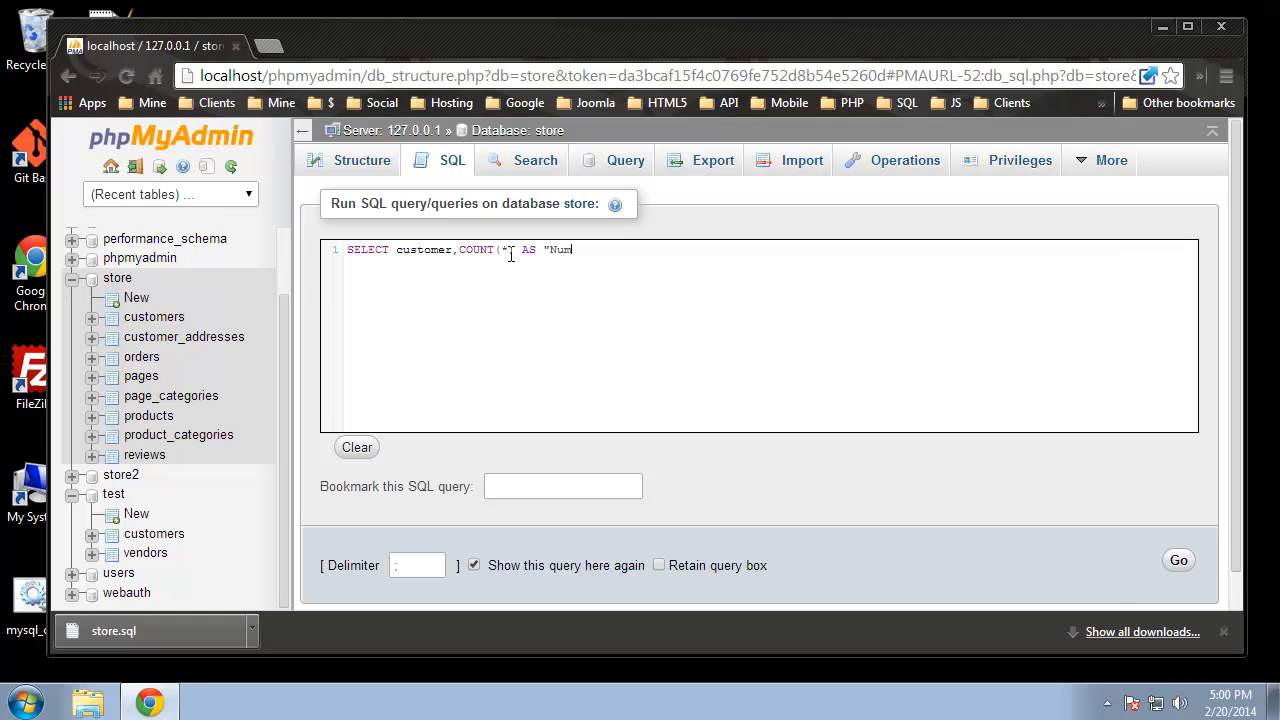
type("ber of Or")
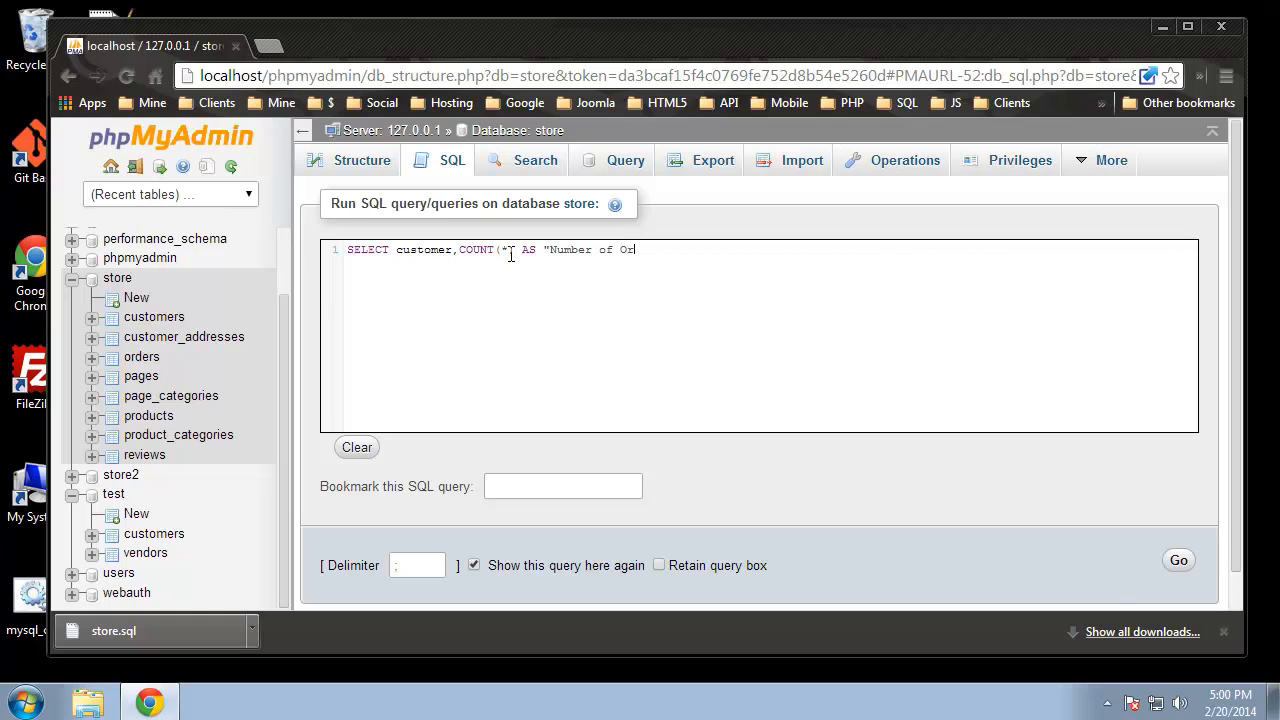
type("ders\"")
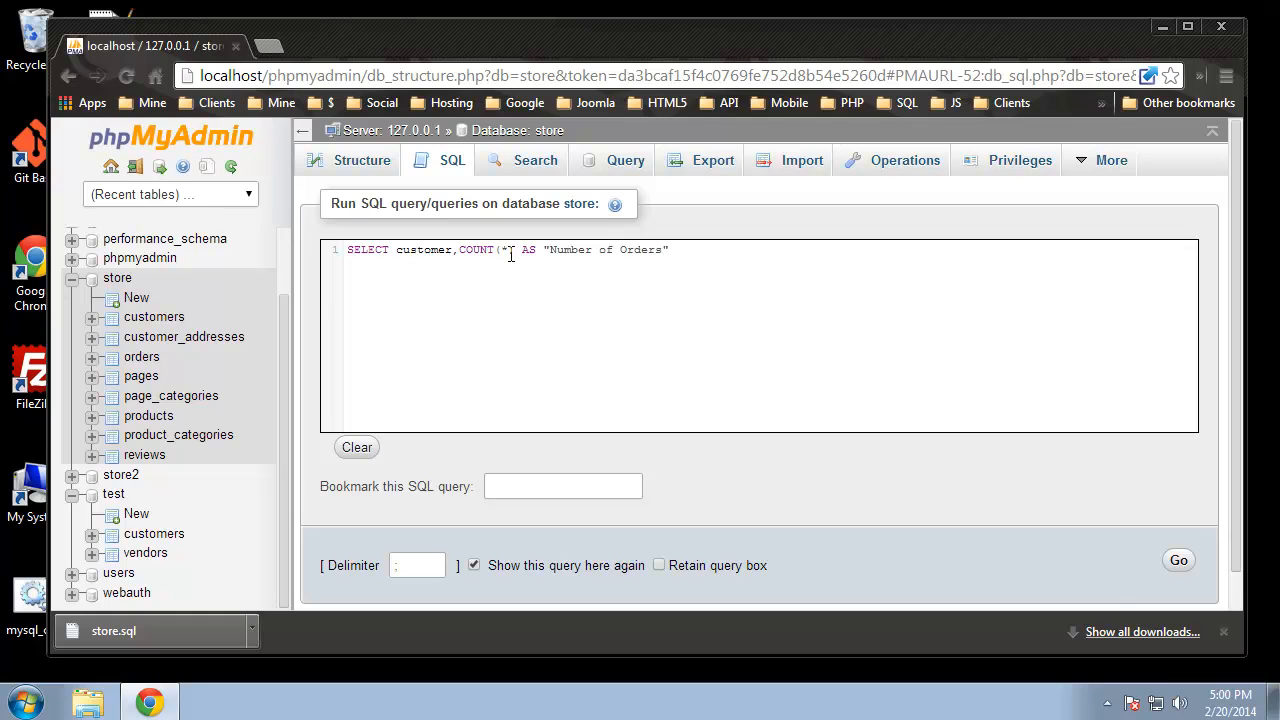
Finish the query with FROM orders WHERE customer=1;
type("FROM order")
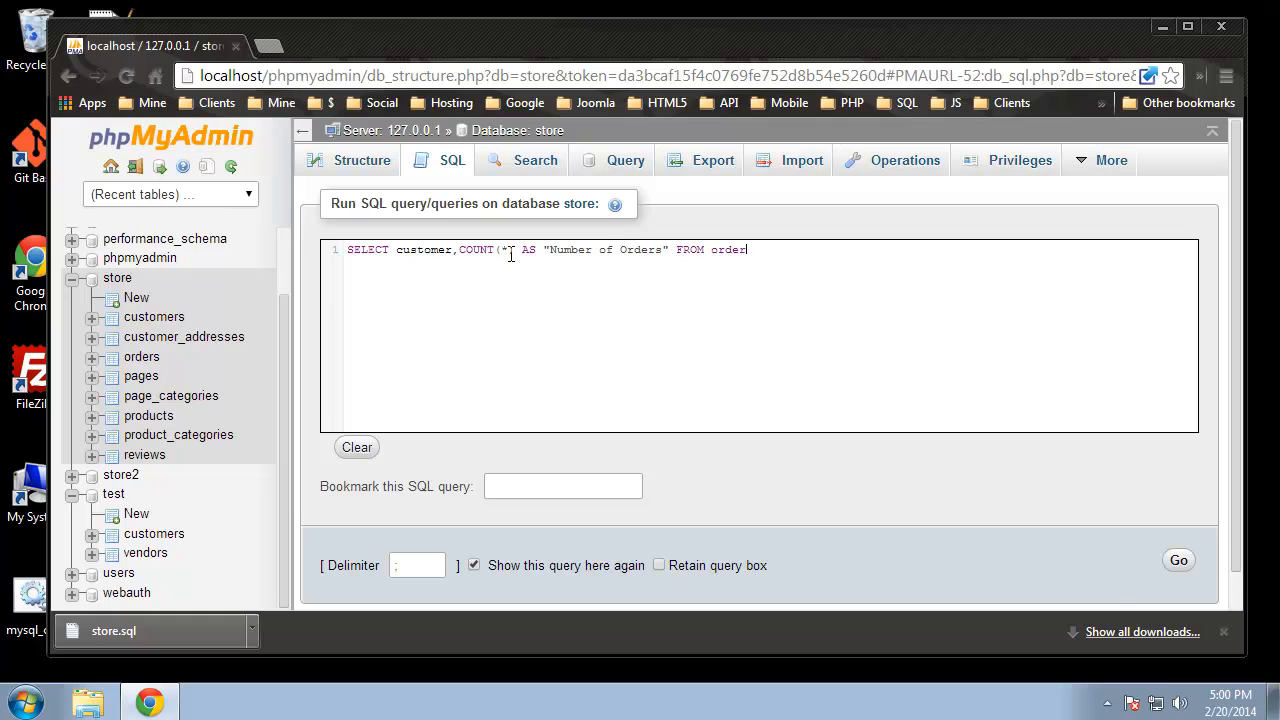
type("s")
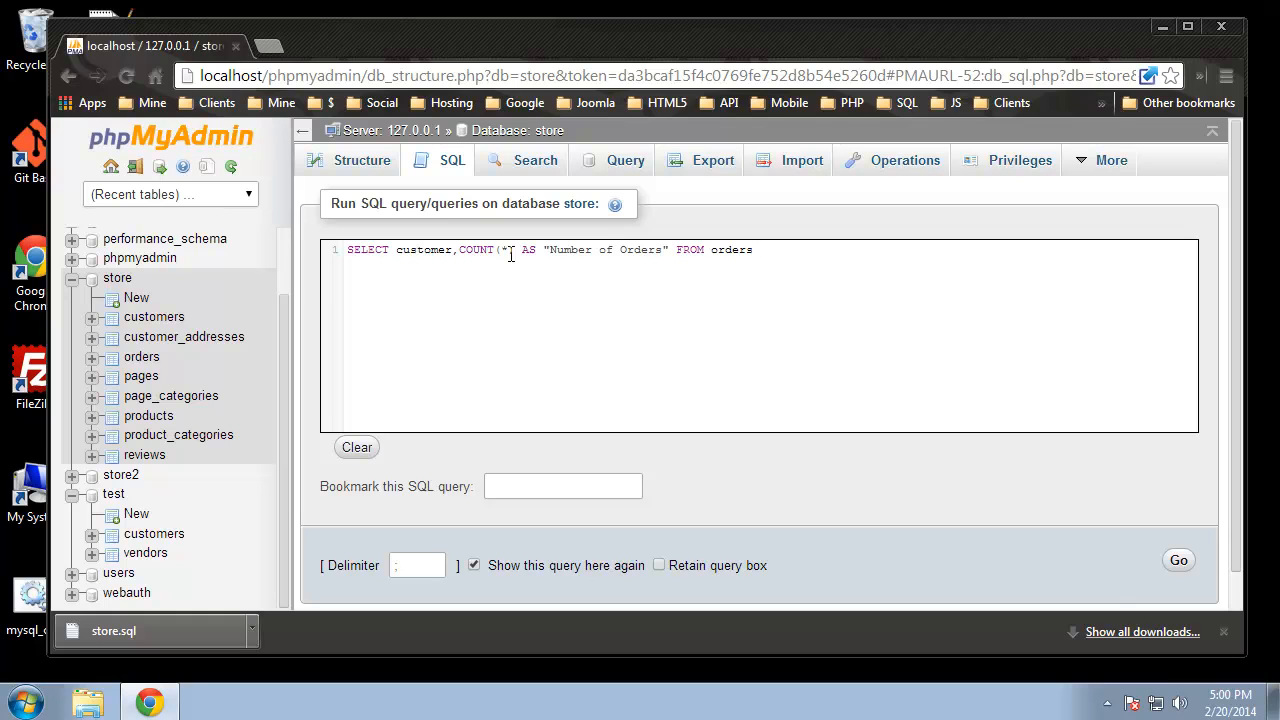
type("WHERE c")
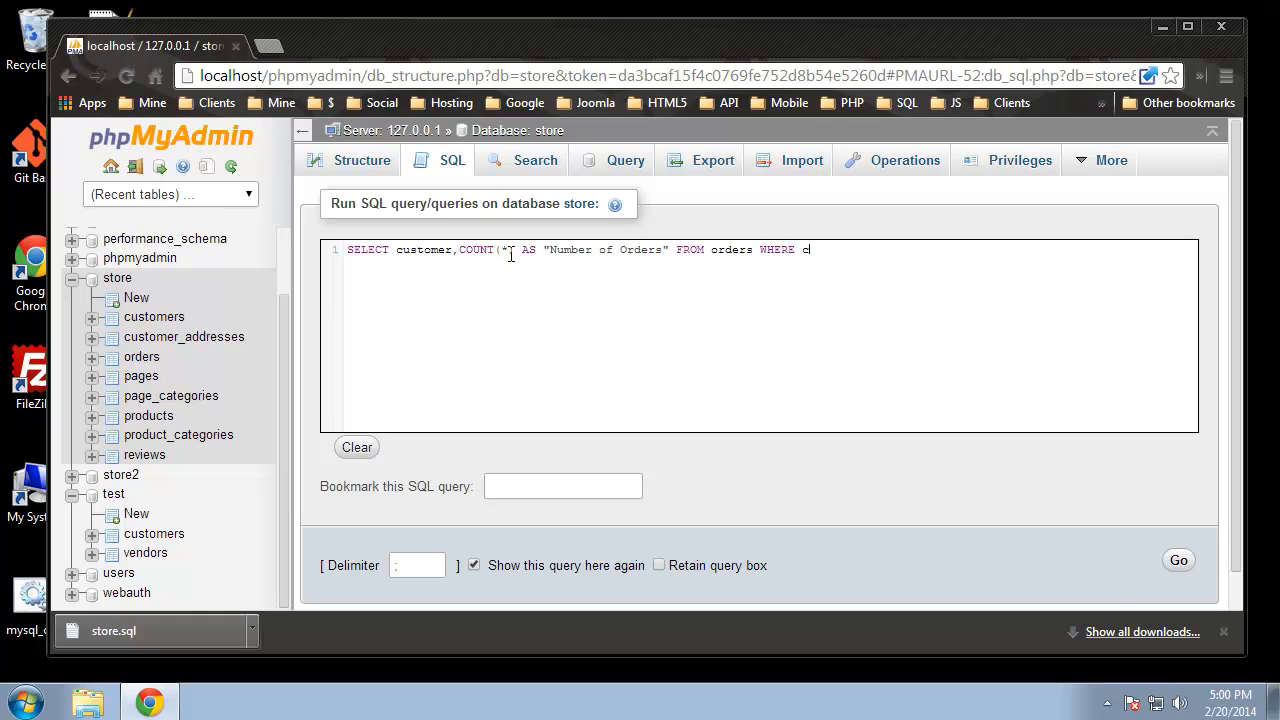
type("ustomer=1")
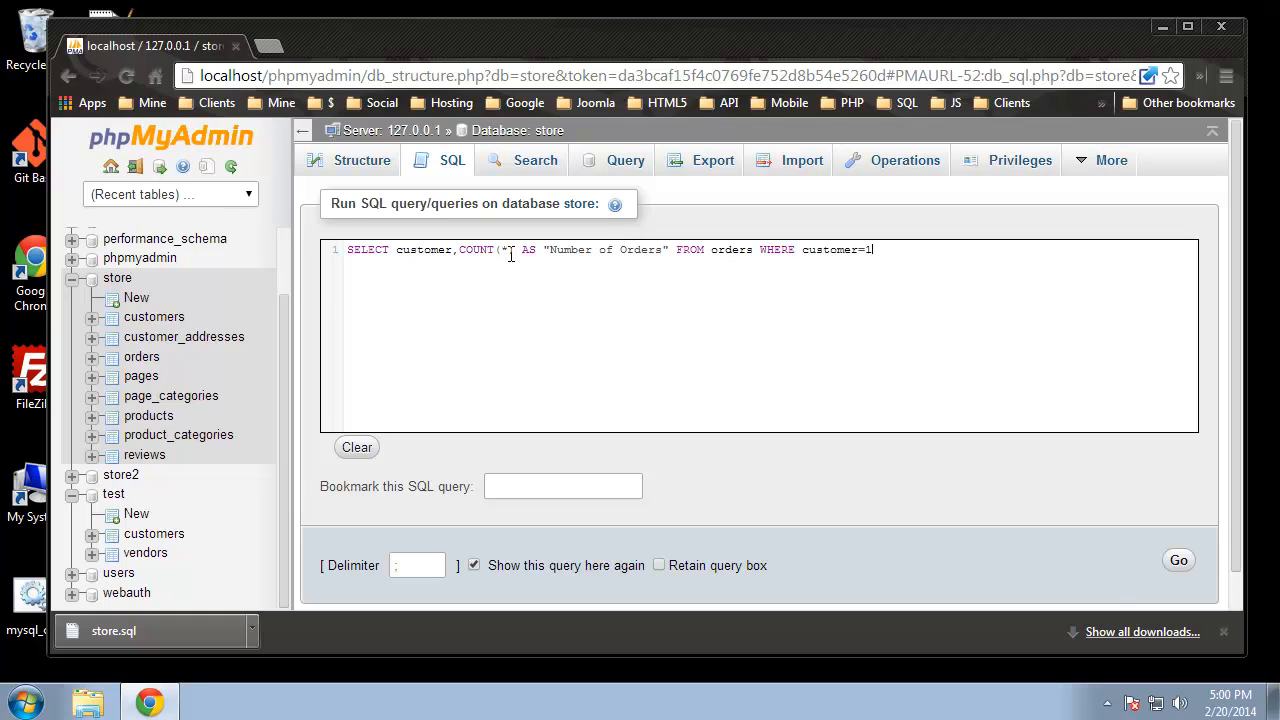
type(";")
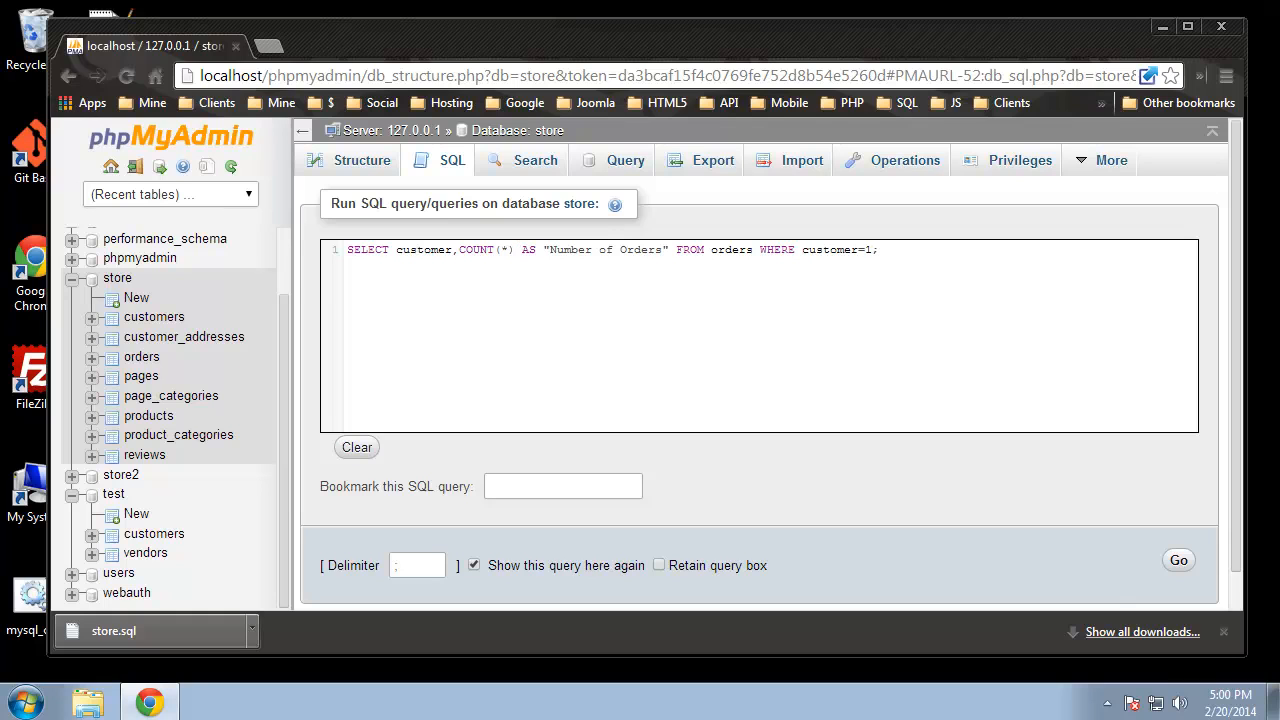
double_click(367, 249)
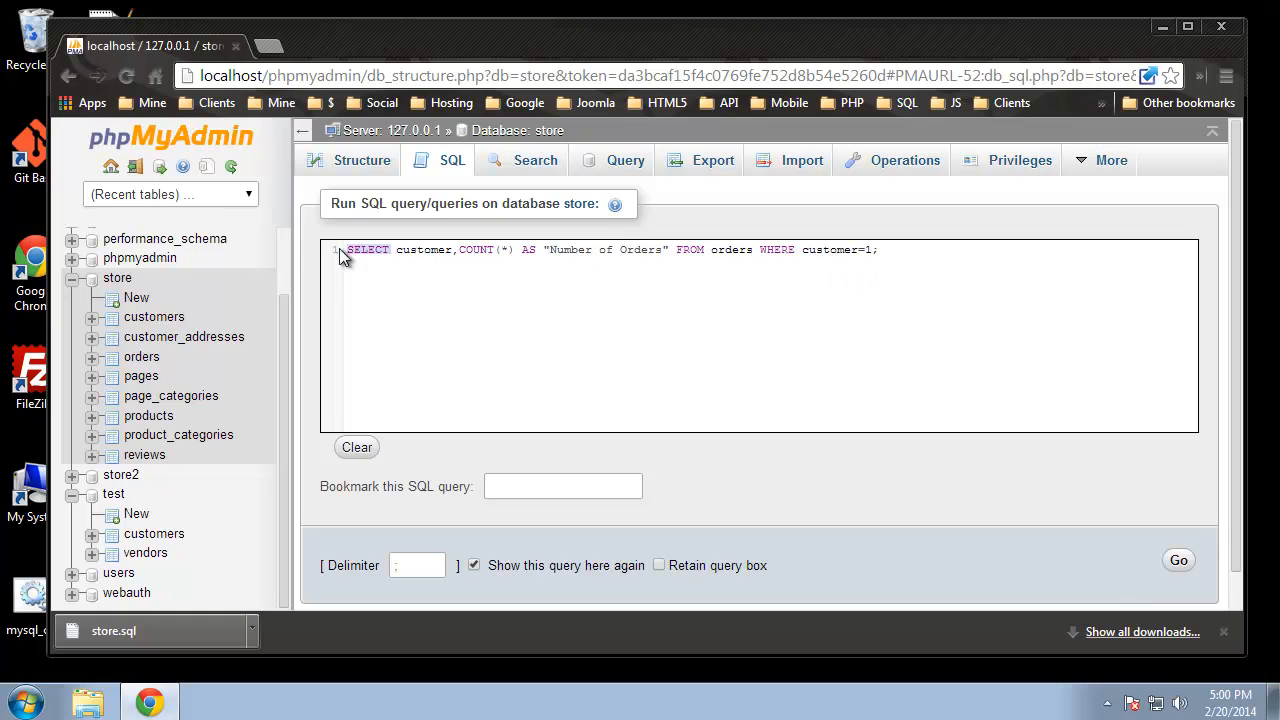
left_click(395, 249)
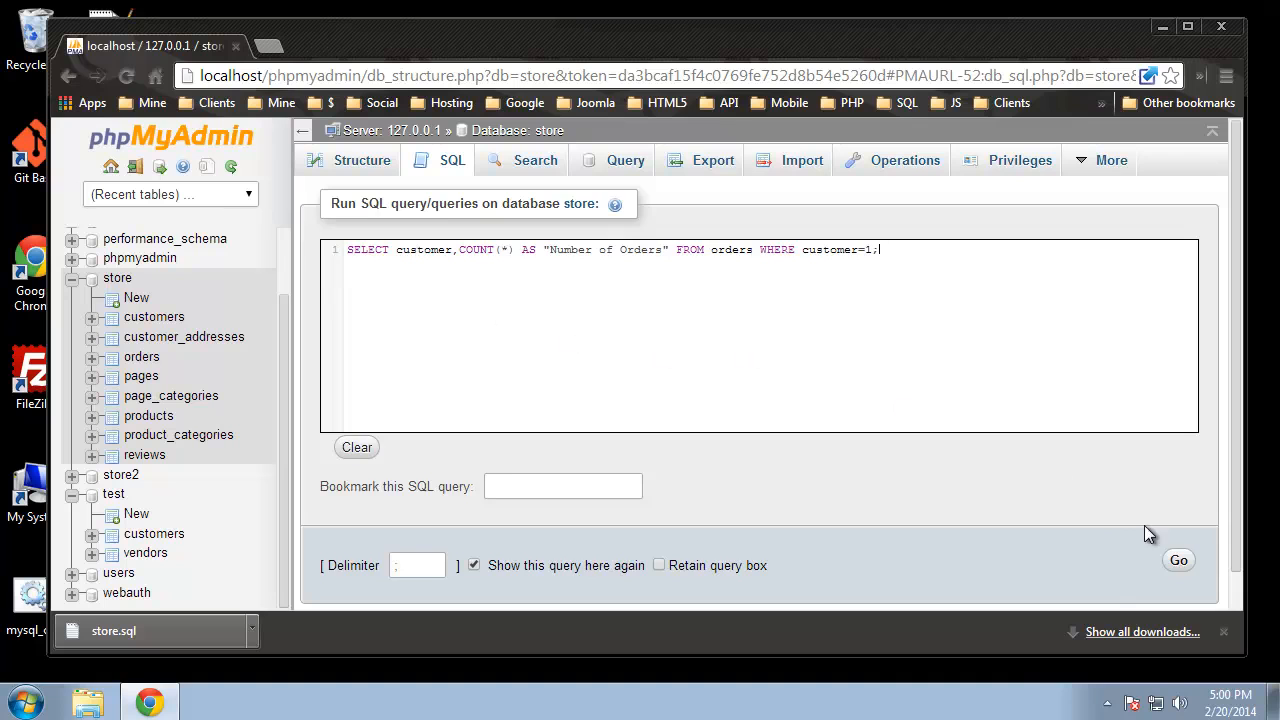
Execute the order-count query, returning customer 1 with 4 orders
left_click(1178, 559)
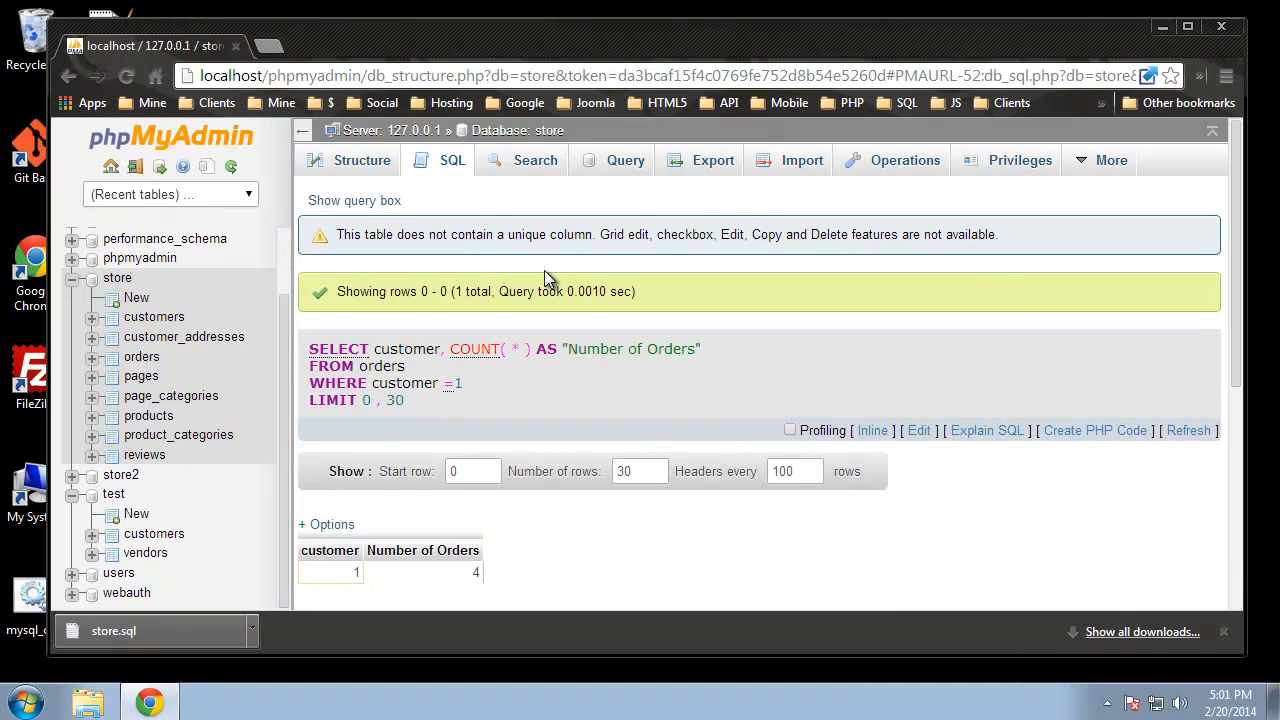
mouse_move(390, 465)
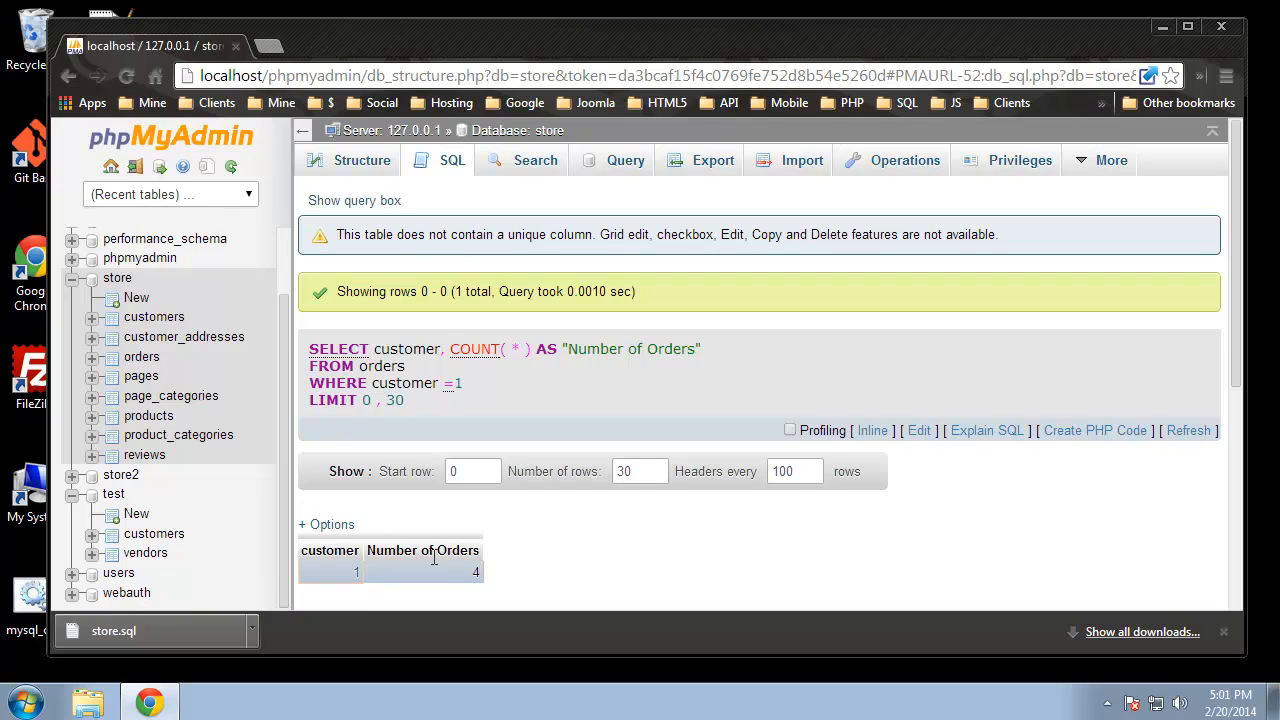
mouse_move(375, 580)
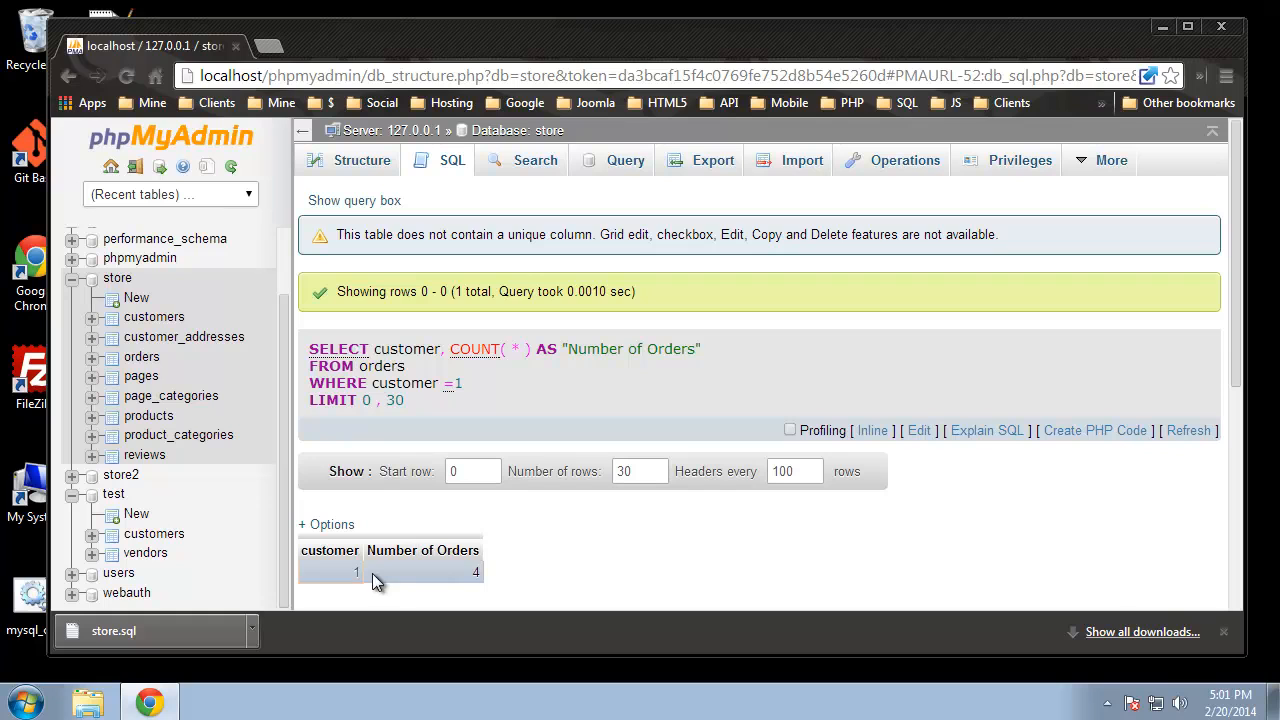
mouse_move(438, 585)
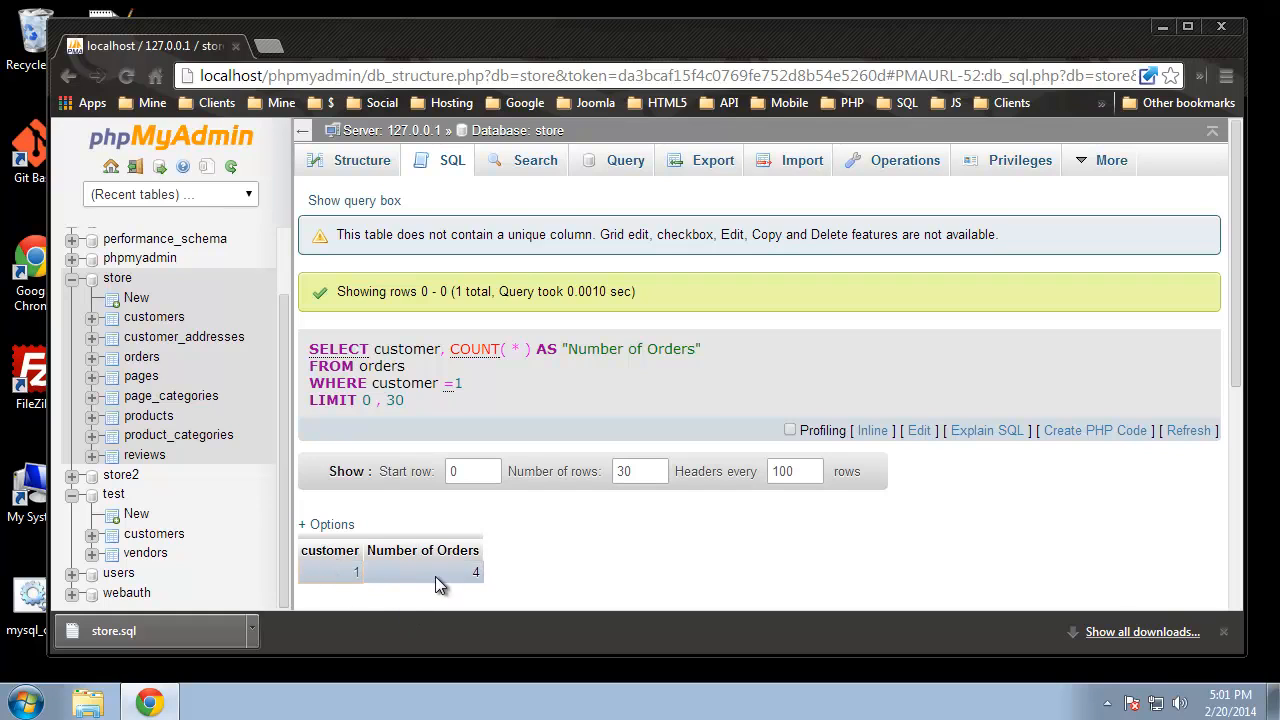
mouse_move(480, 588)
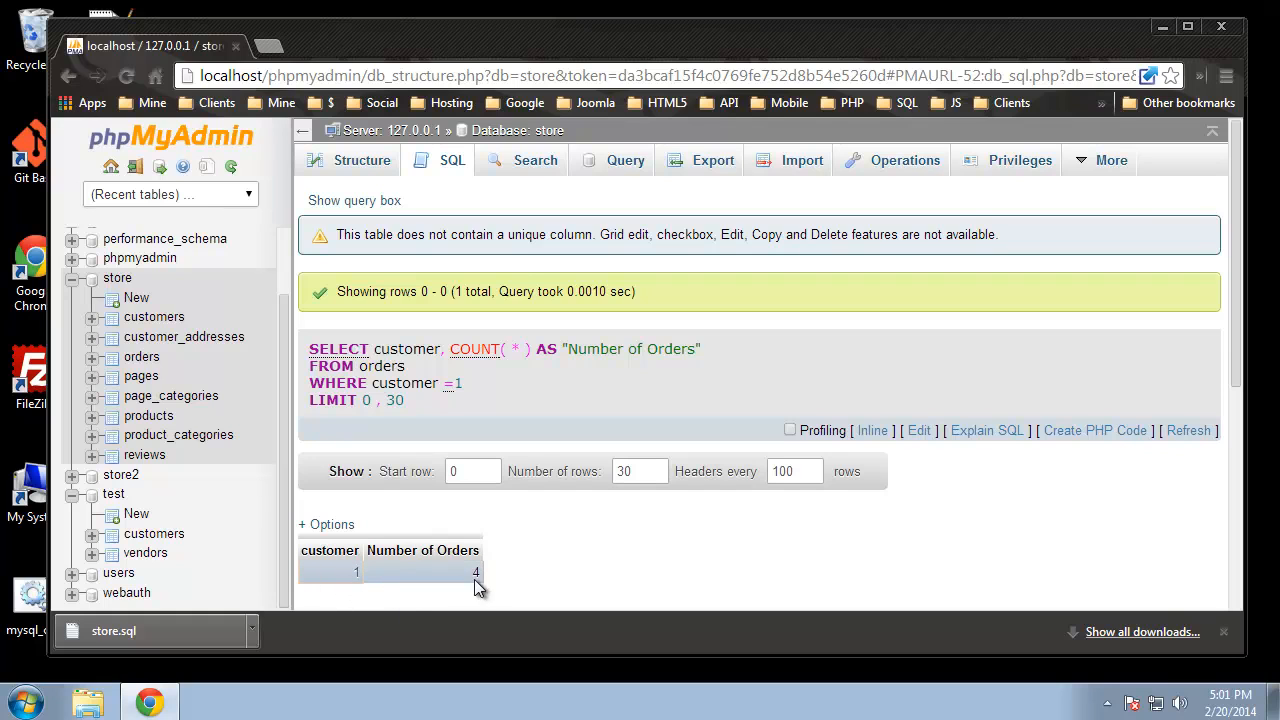
left_click(451, 160)
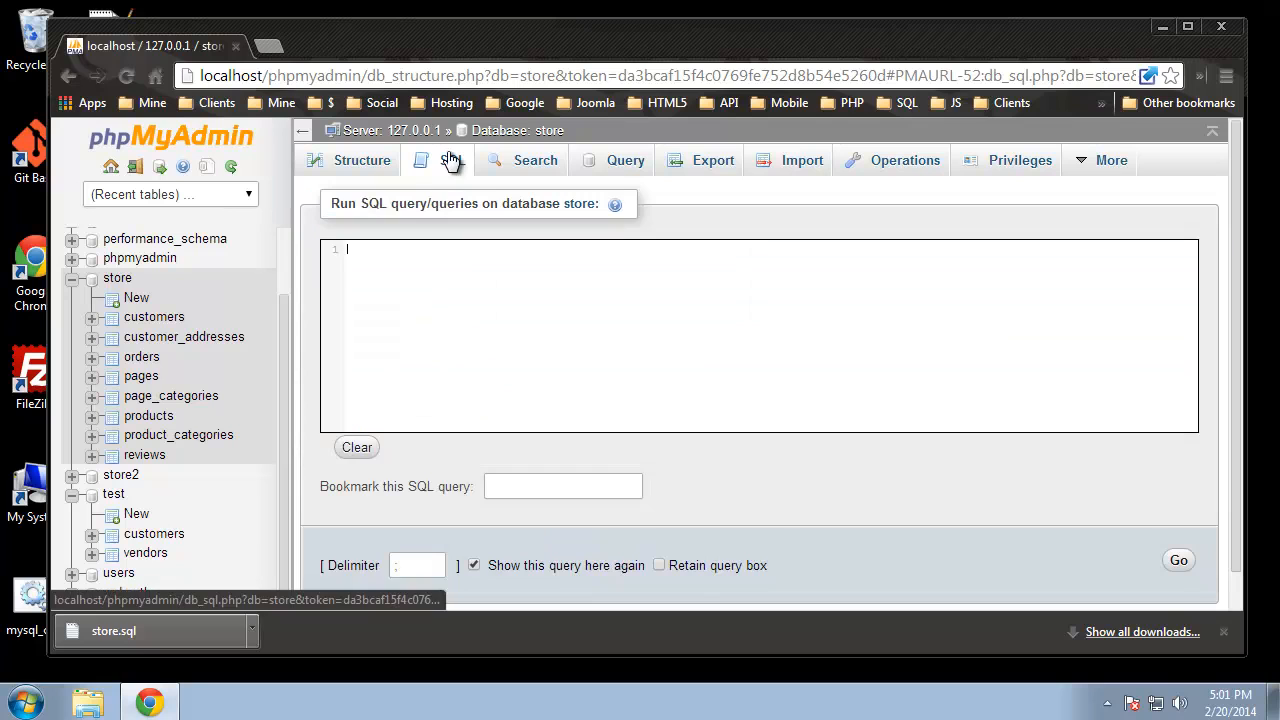
type("SELECT customer,COUNT(*) AS \"Number of Orders\" FROM orders WHERE customer=1;")
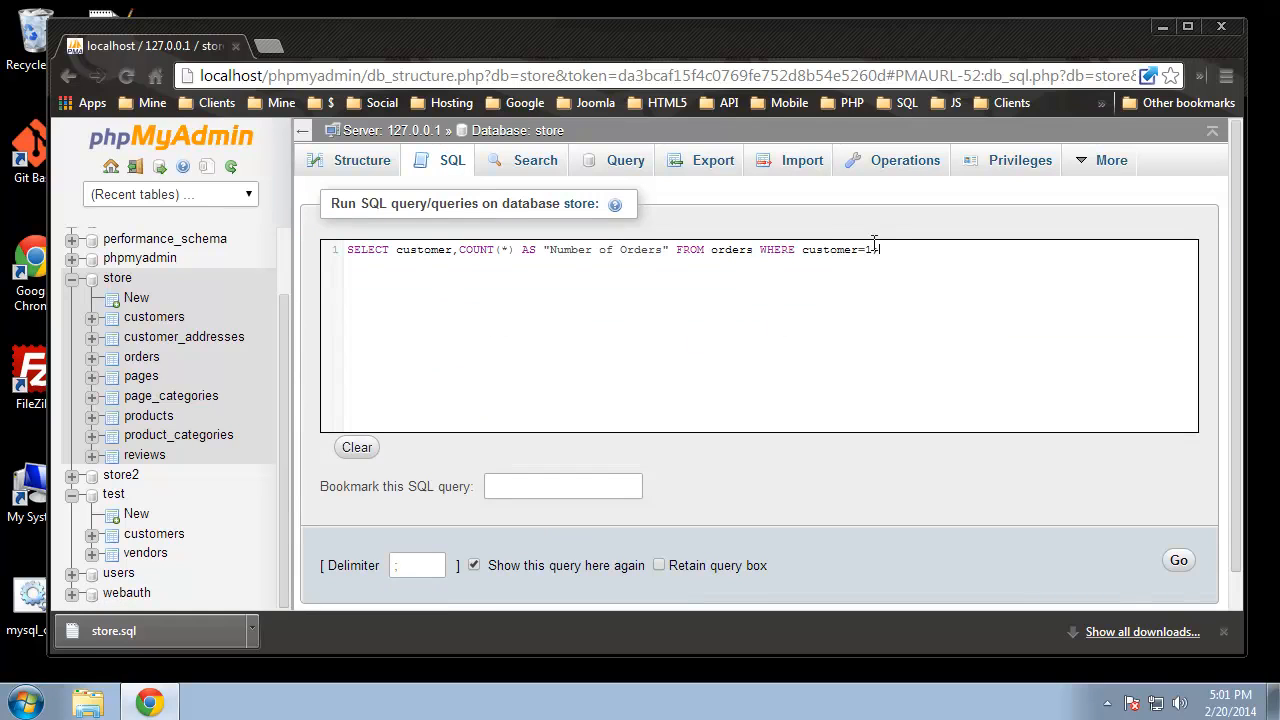
type("2;")
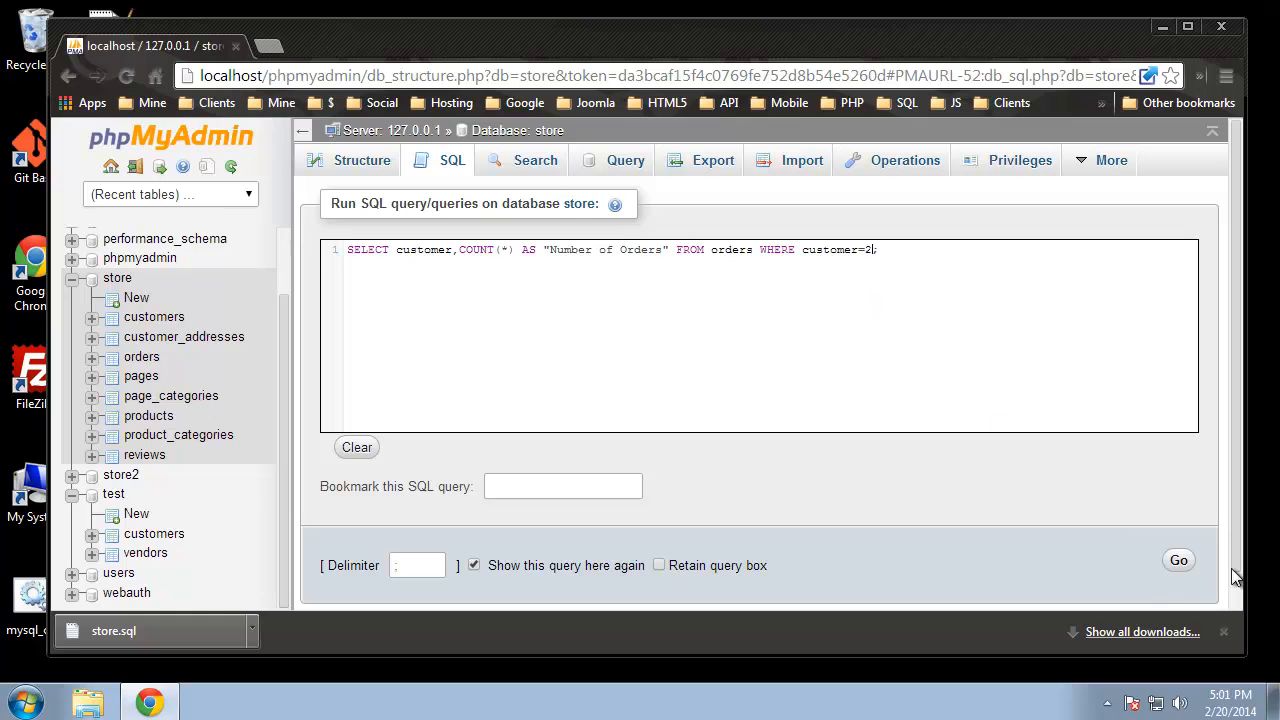
left_click(1178, 560)
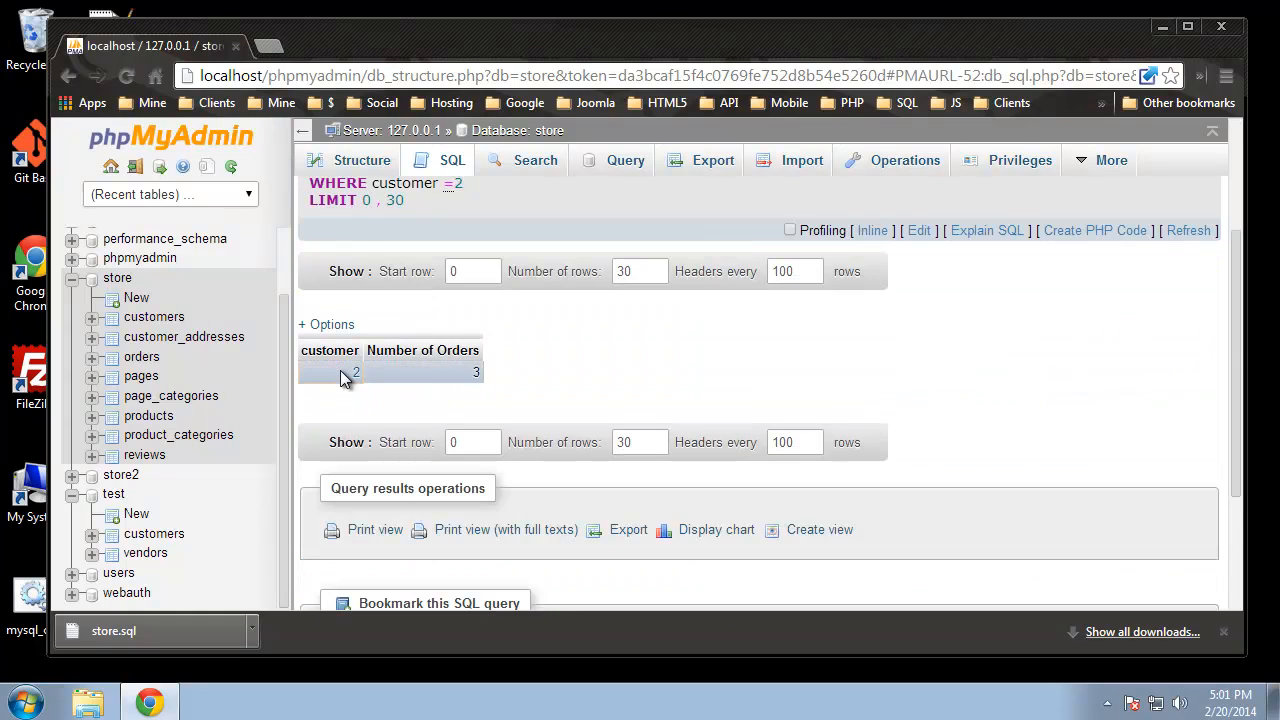
scroll("up", 3)
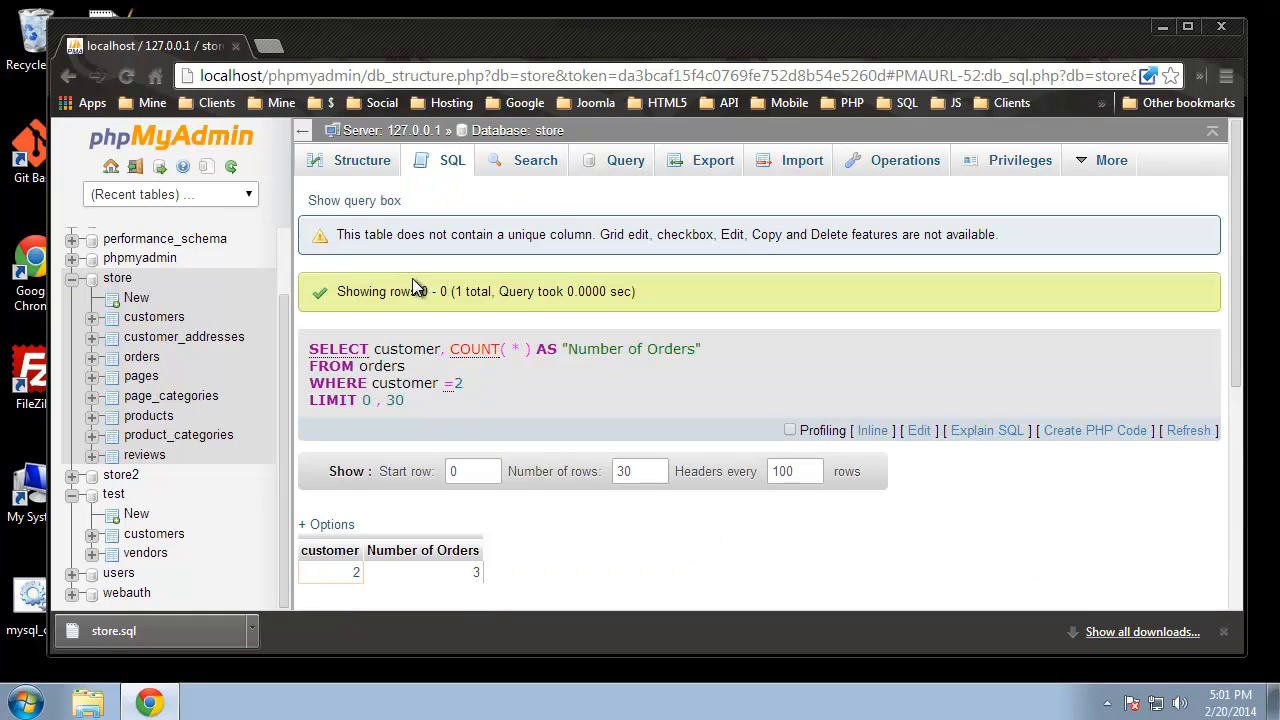
scroll("down", 3)
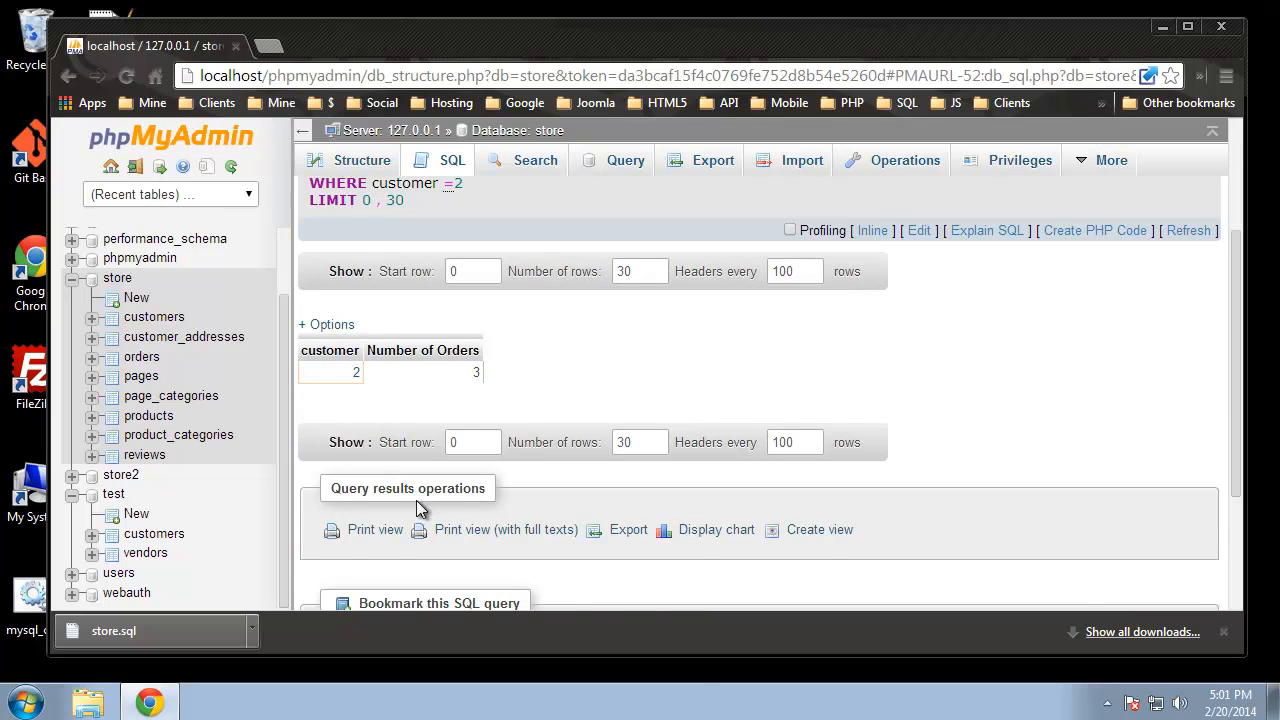
mouse_move(610, 278)
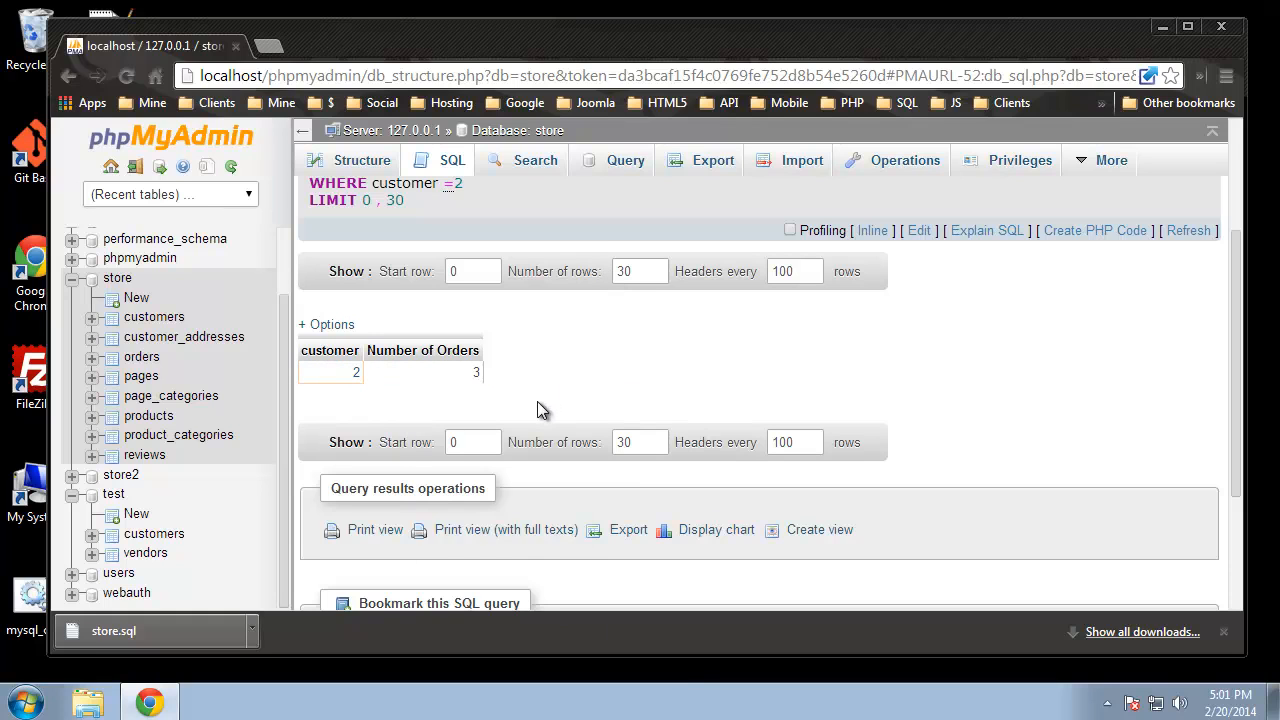
scroll("up", 3)
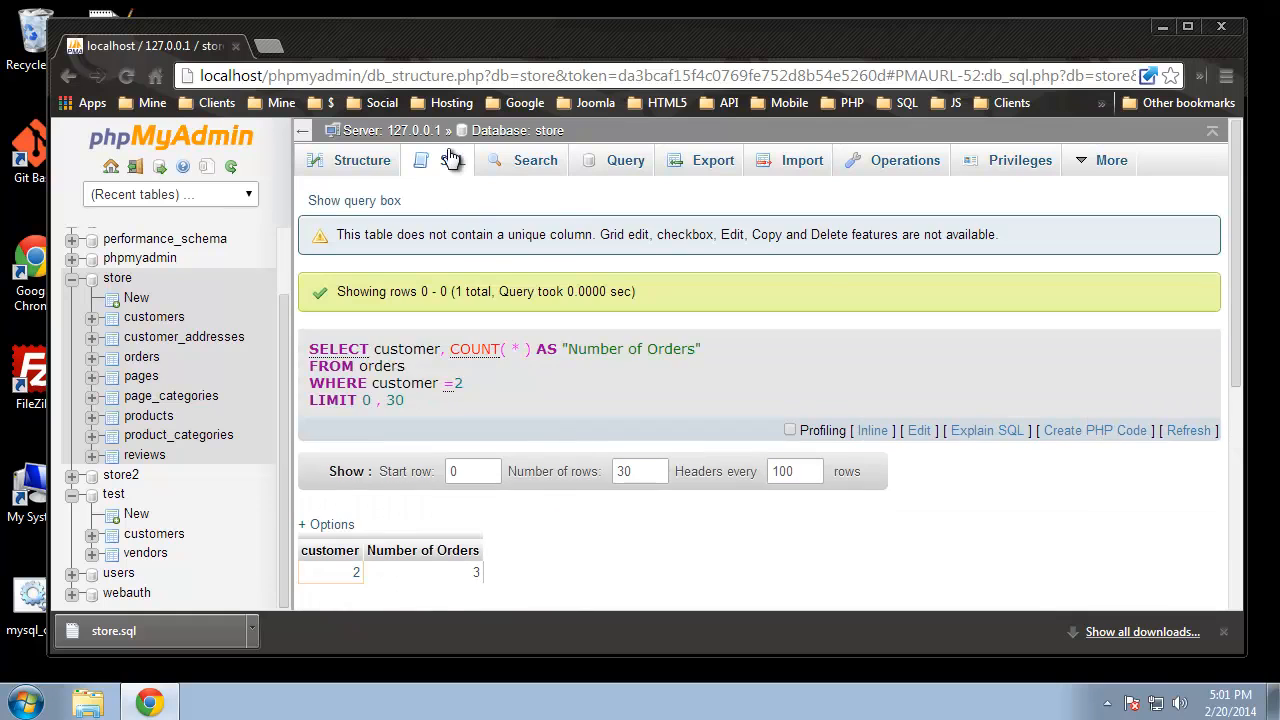
Reopen the order-count query and replace the WHERE filter with GROUP BY customer
left_click(452, 160)
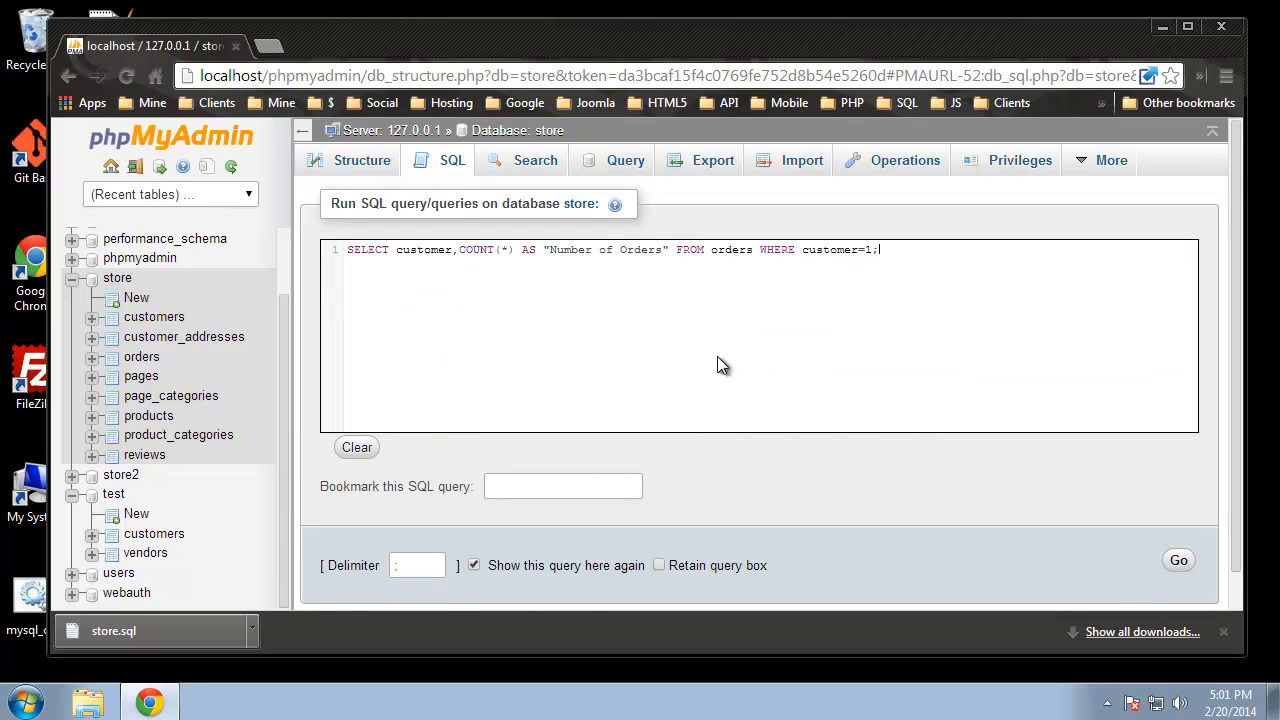
mouse_move(877, 335)
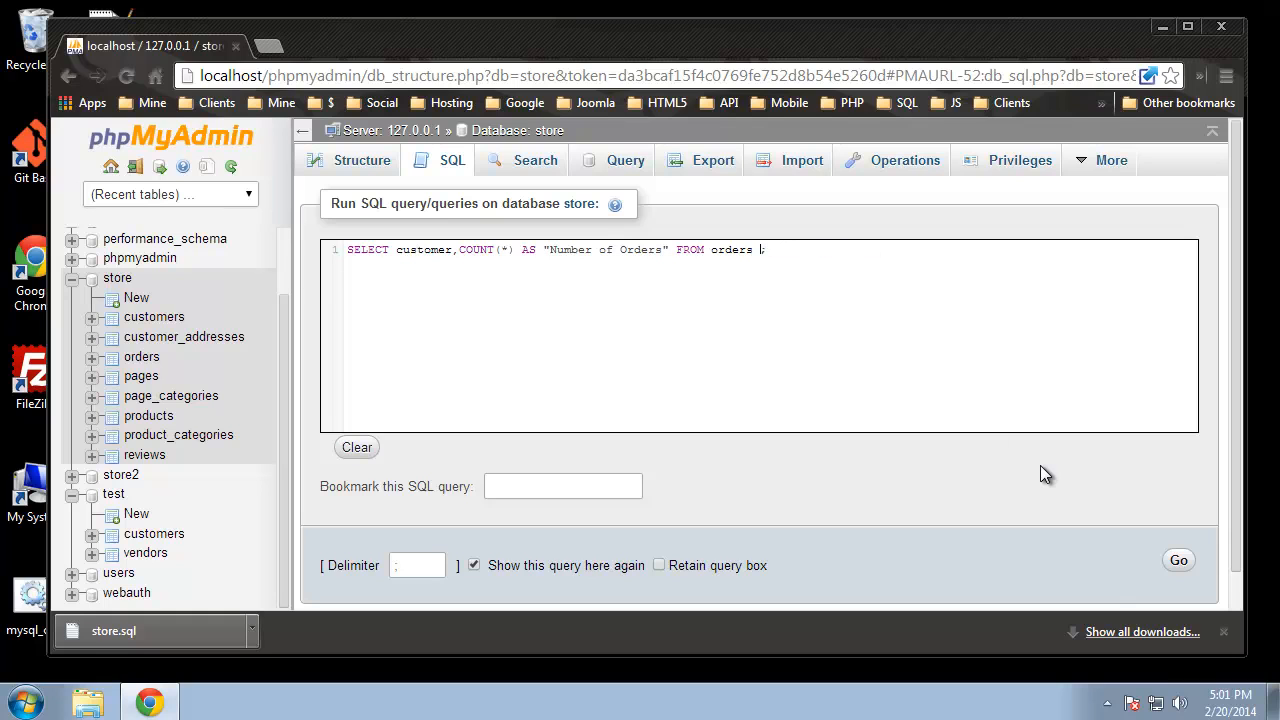
type("G")
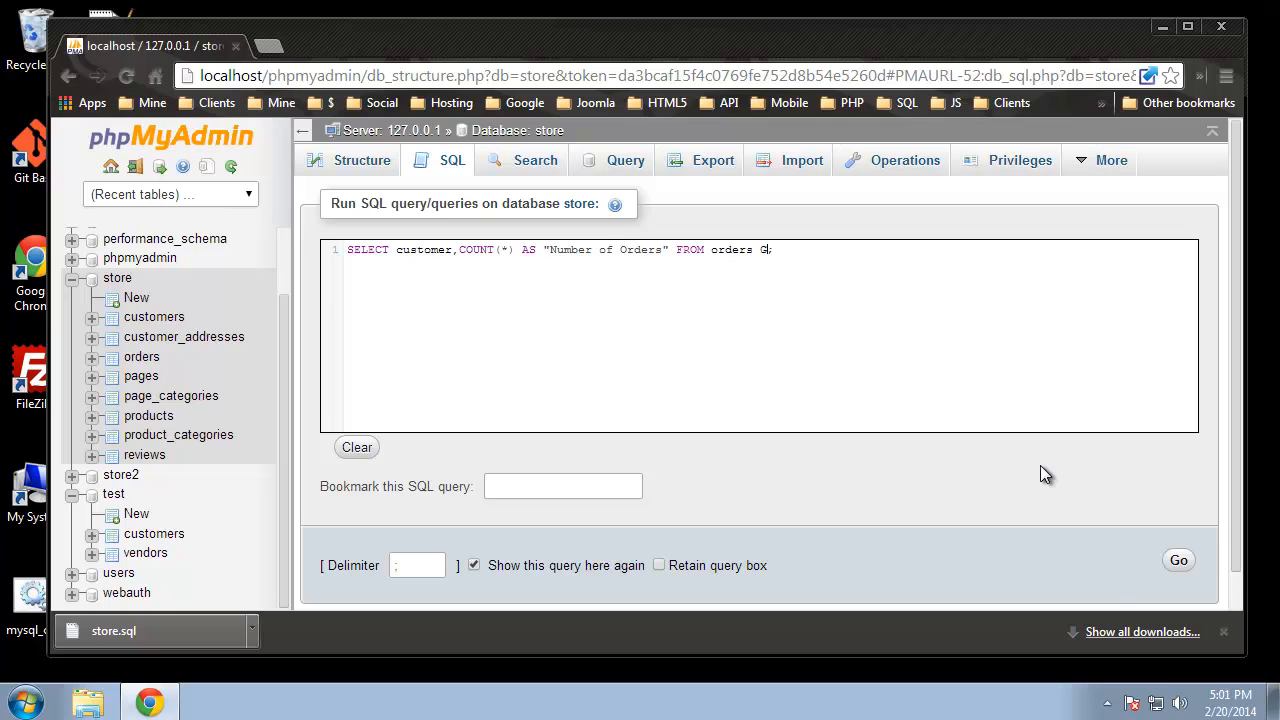
type("ROUP BY")
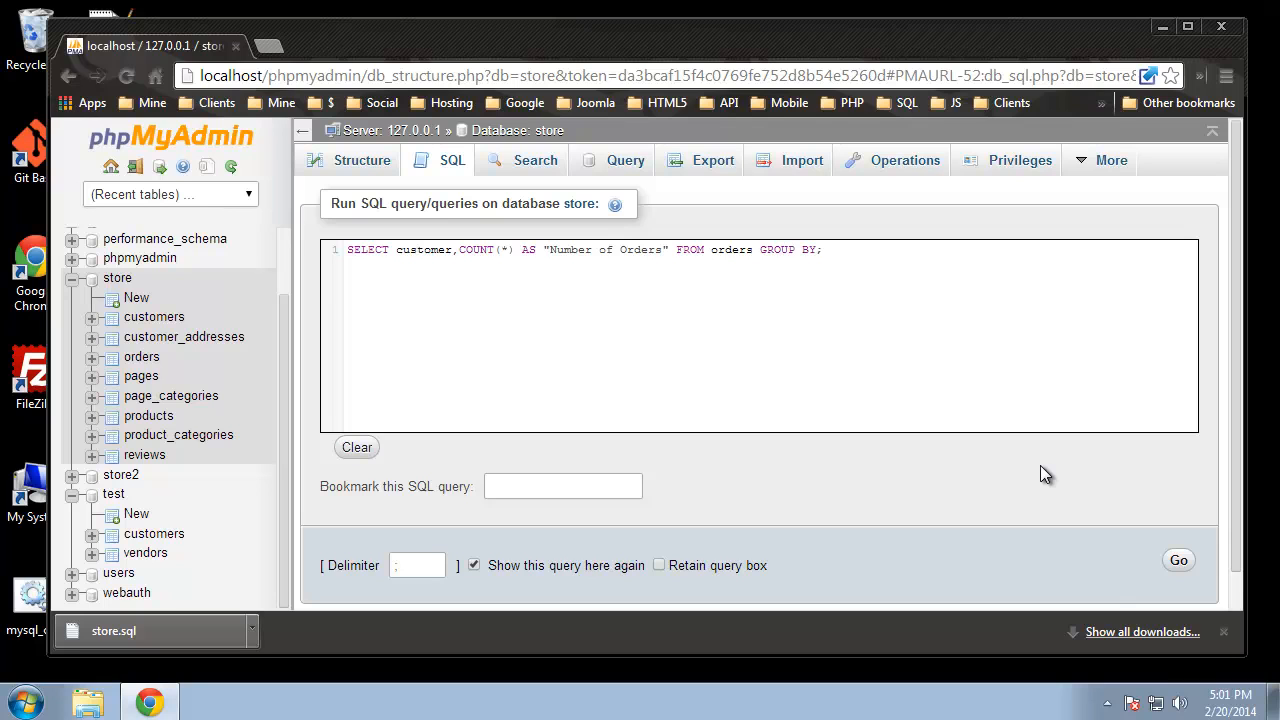
type("customer")
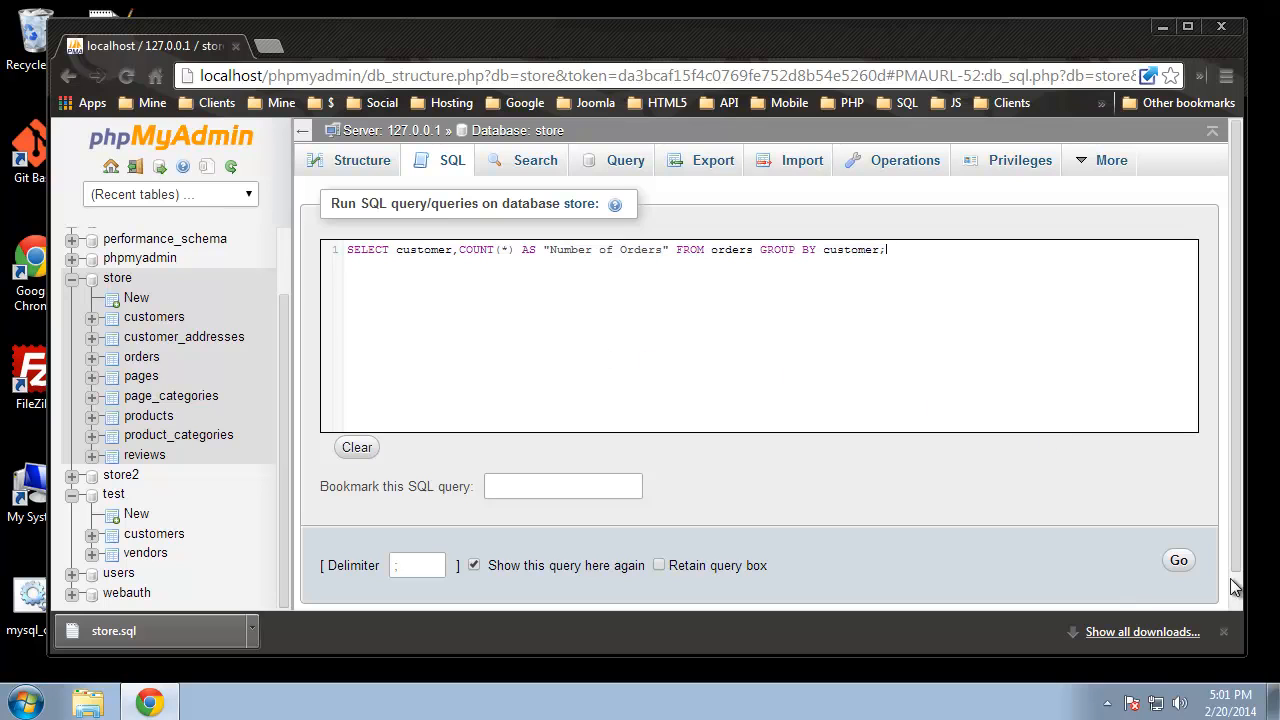
Execute the grouped query, listing customer 1 with 4 orders and customer 2 with 3
left_click(1178, 560)
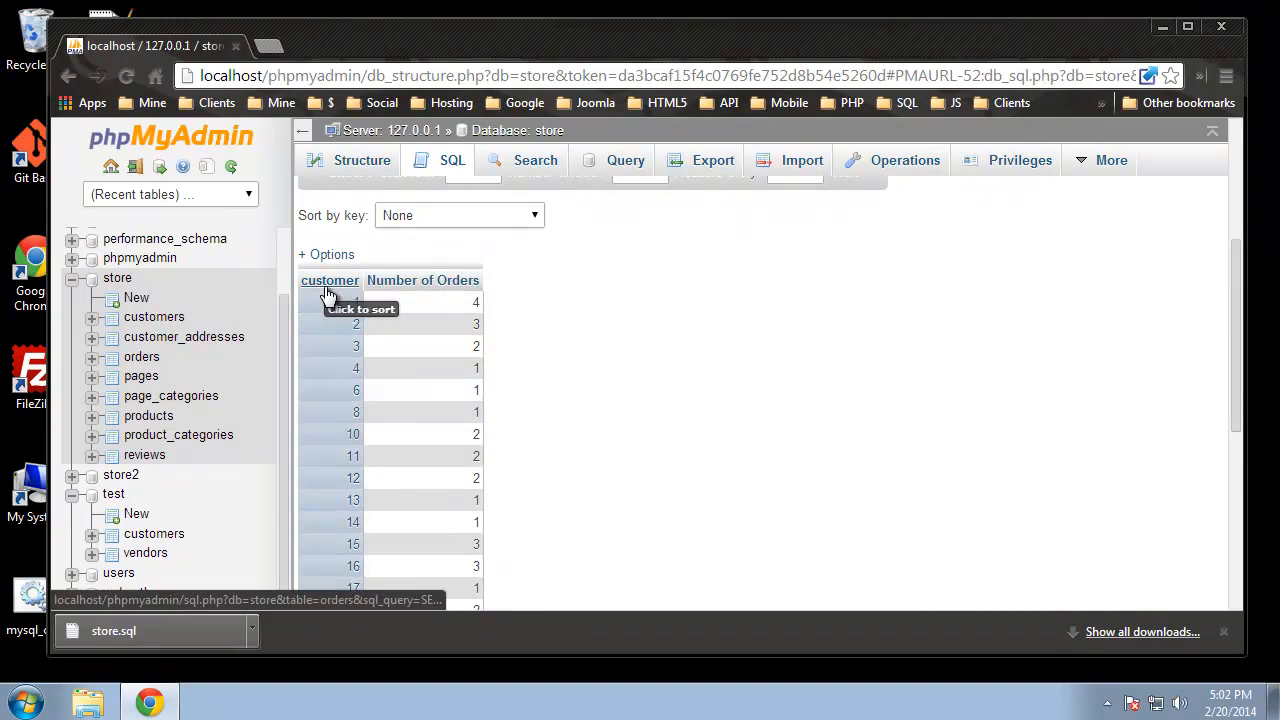
mouse_move(438, 302)
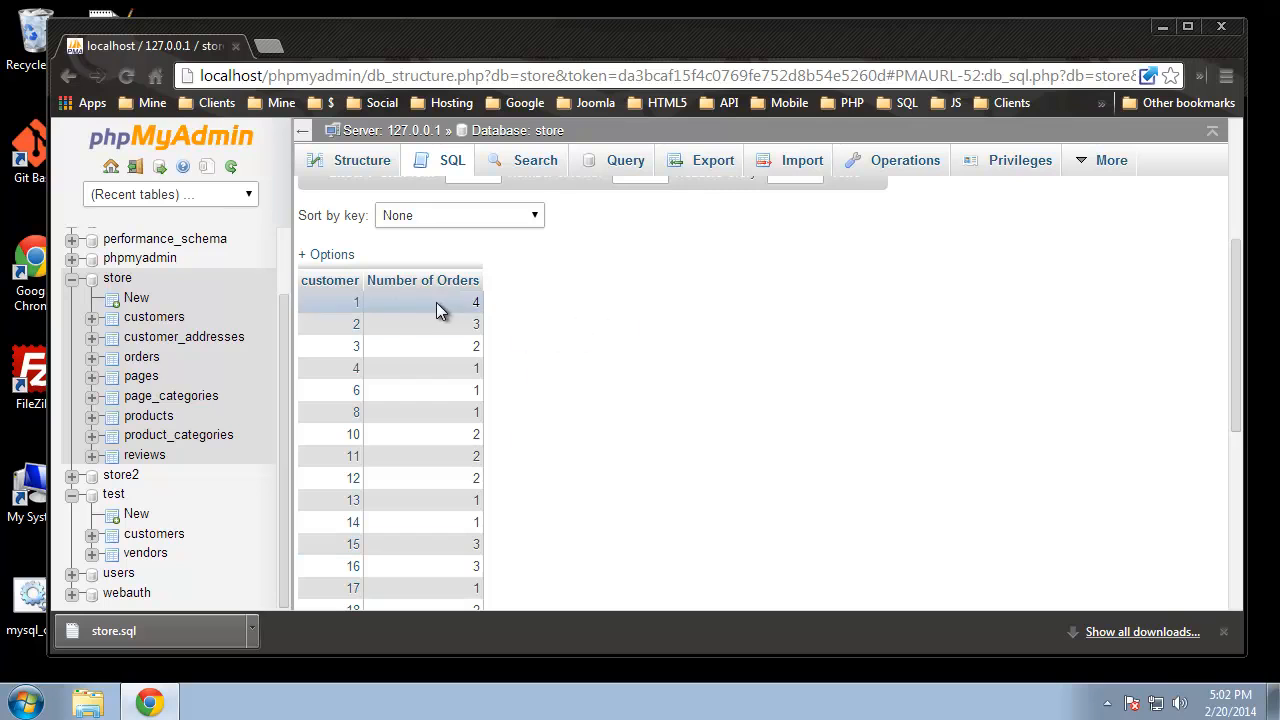
mouse_move(505, 567)
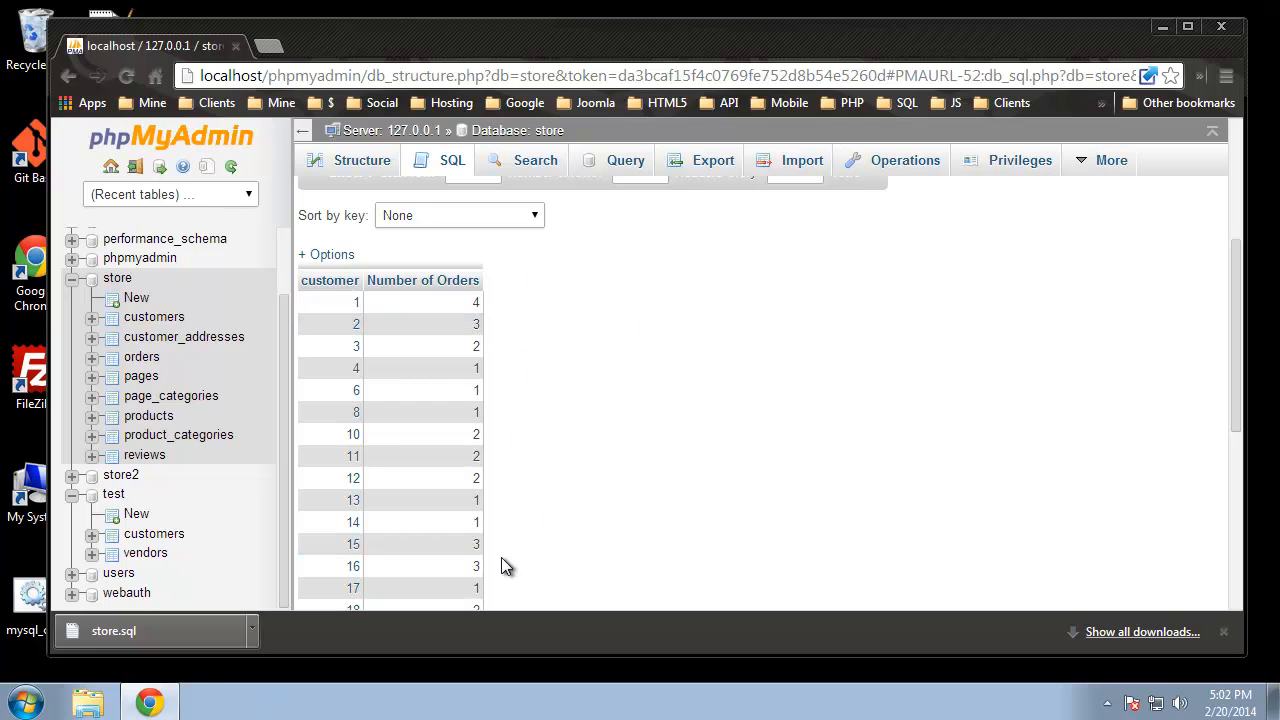
mouse_move(548, 338)
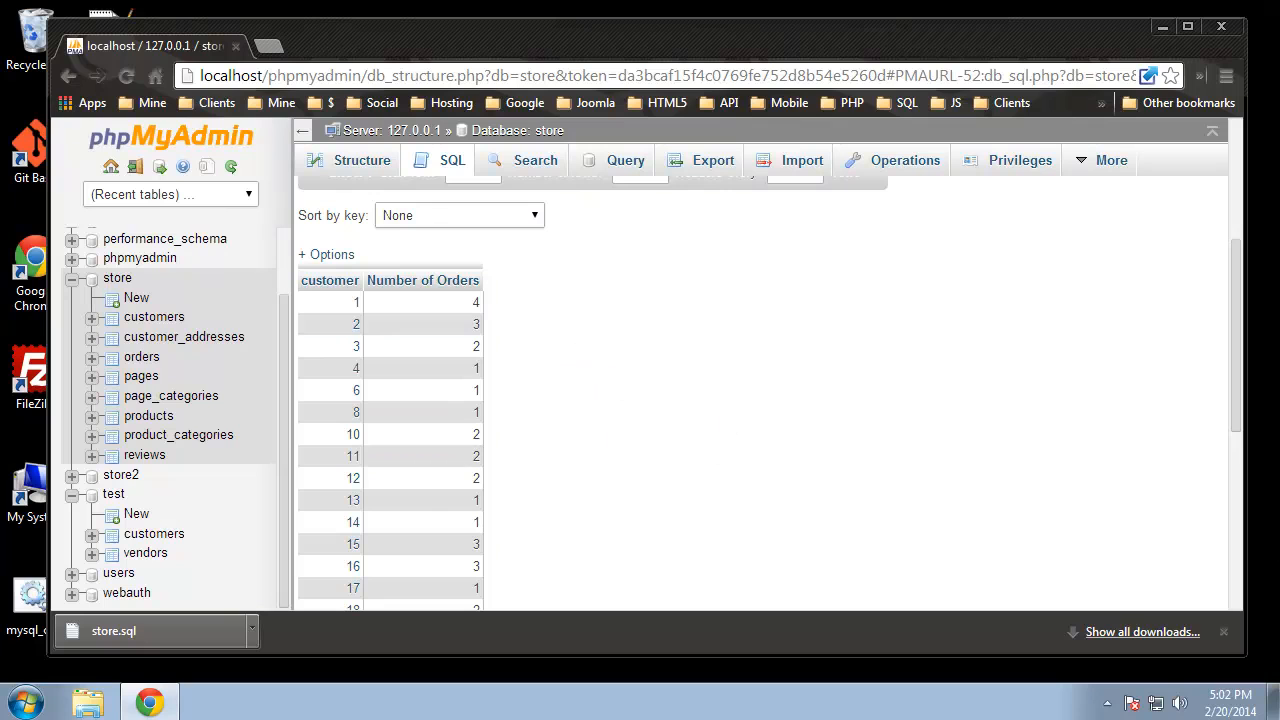
mouse_move(310, 487)
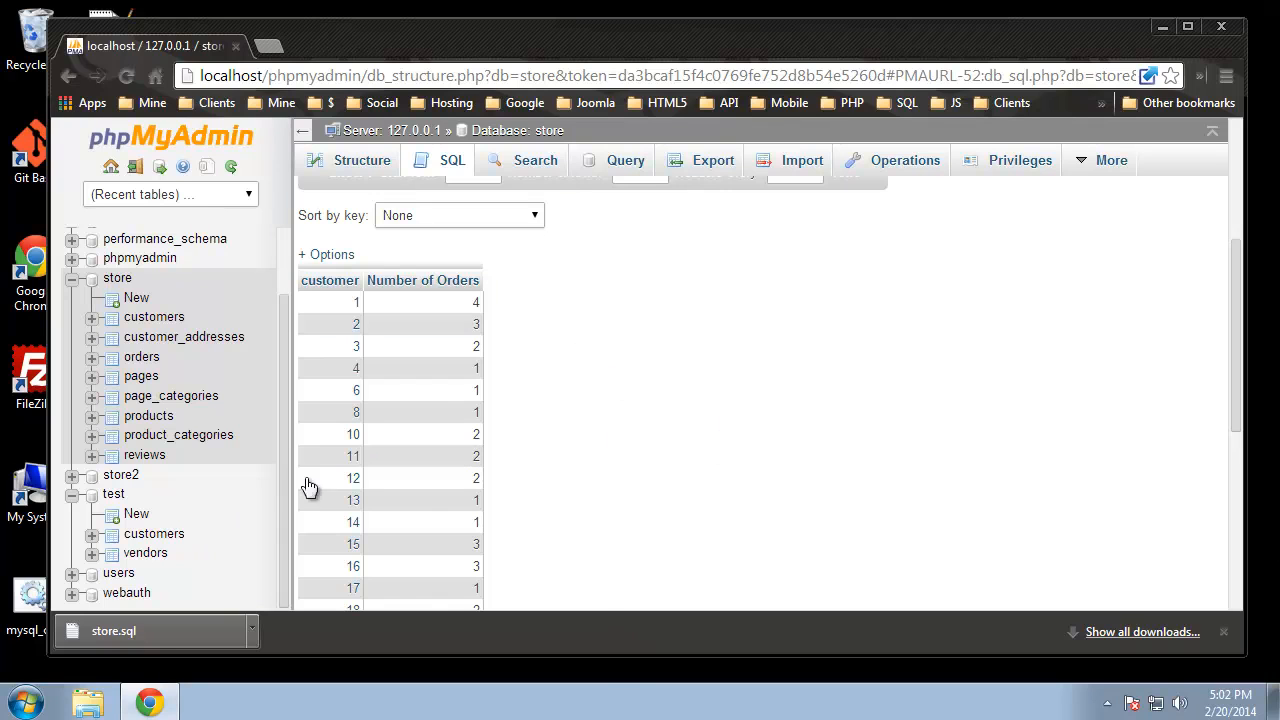
mouse_move(538, 357)
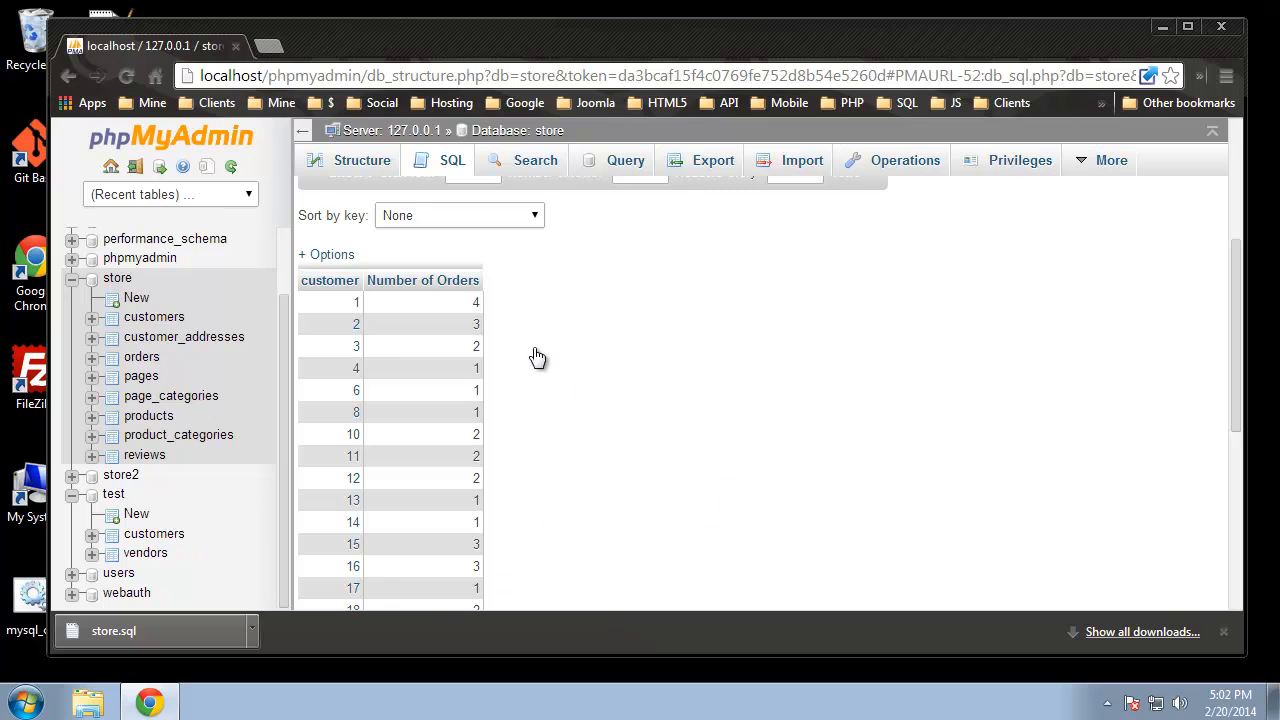
mouse_move(638, 352)
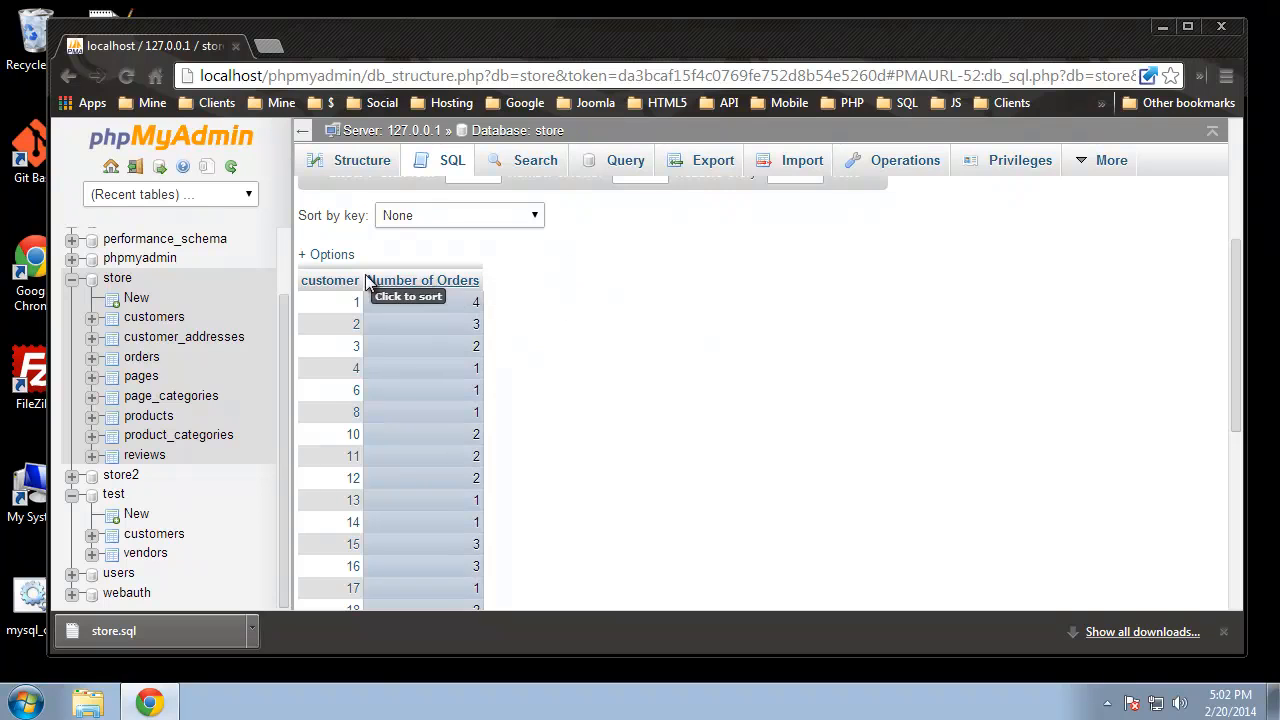
mouse_move(335, 335)
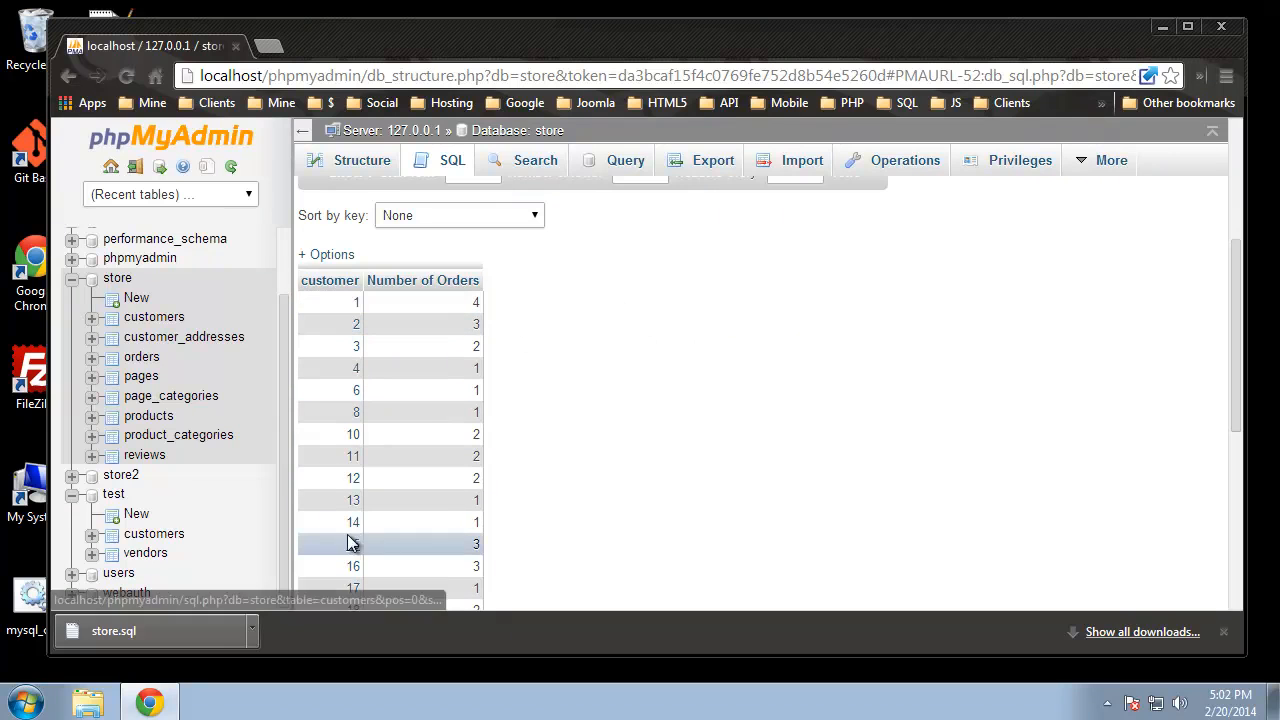
mouse_move(397, 461)
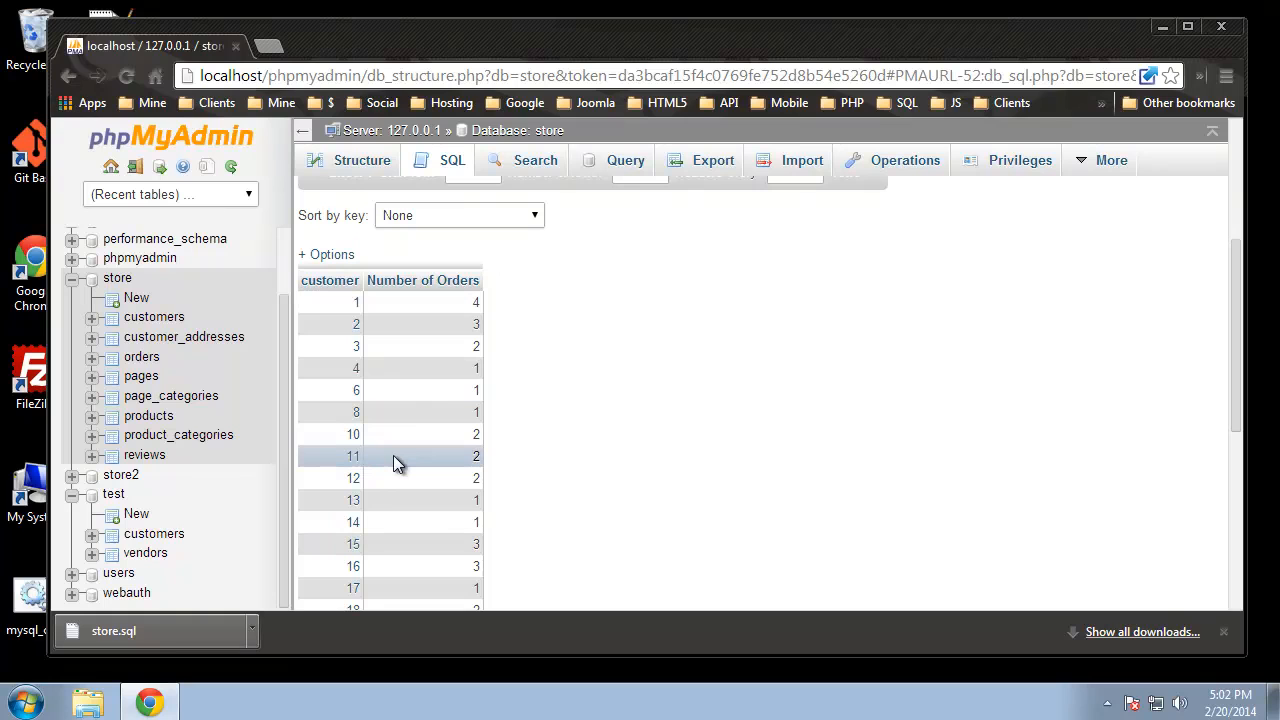
mouse_move(398, 470)
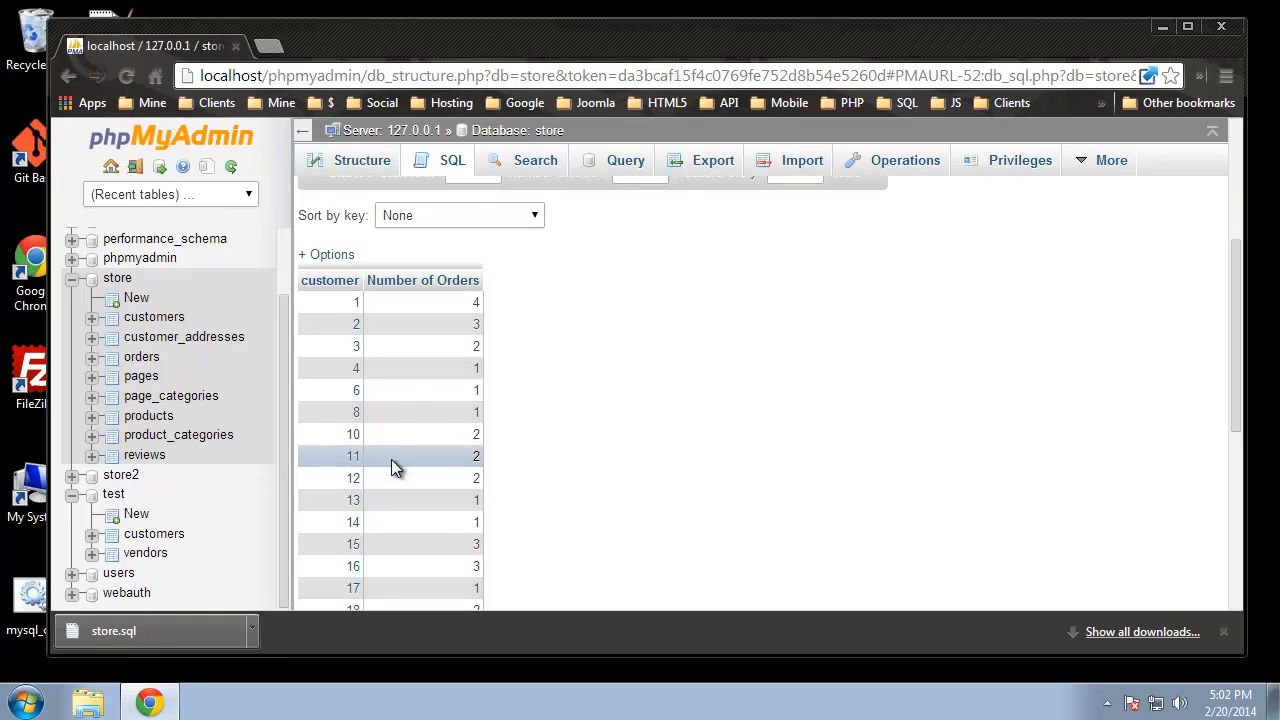
mouse_move(415, 243)
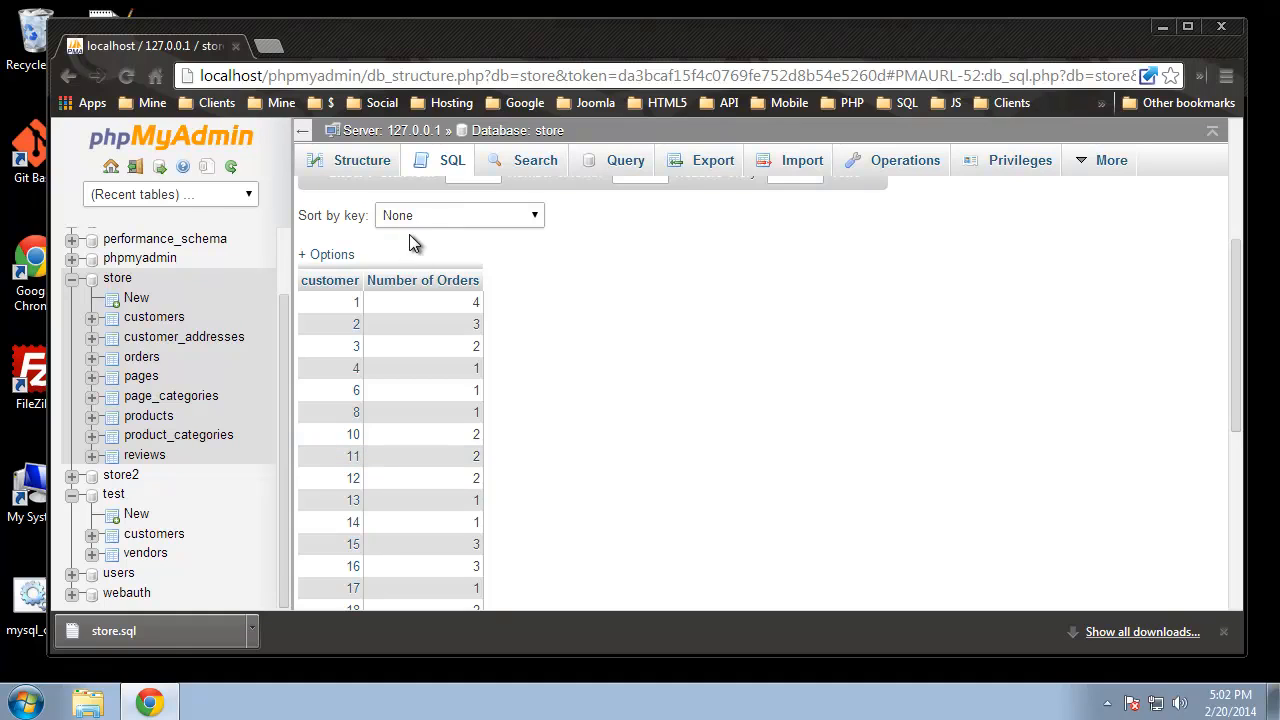
mouse_move(393, 275)
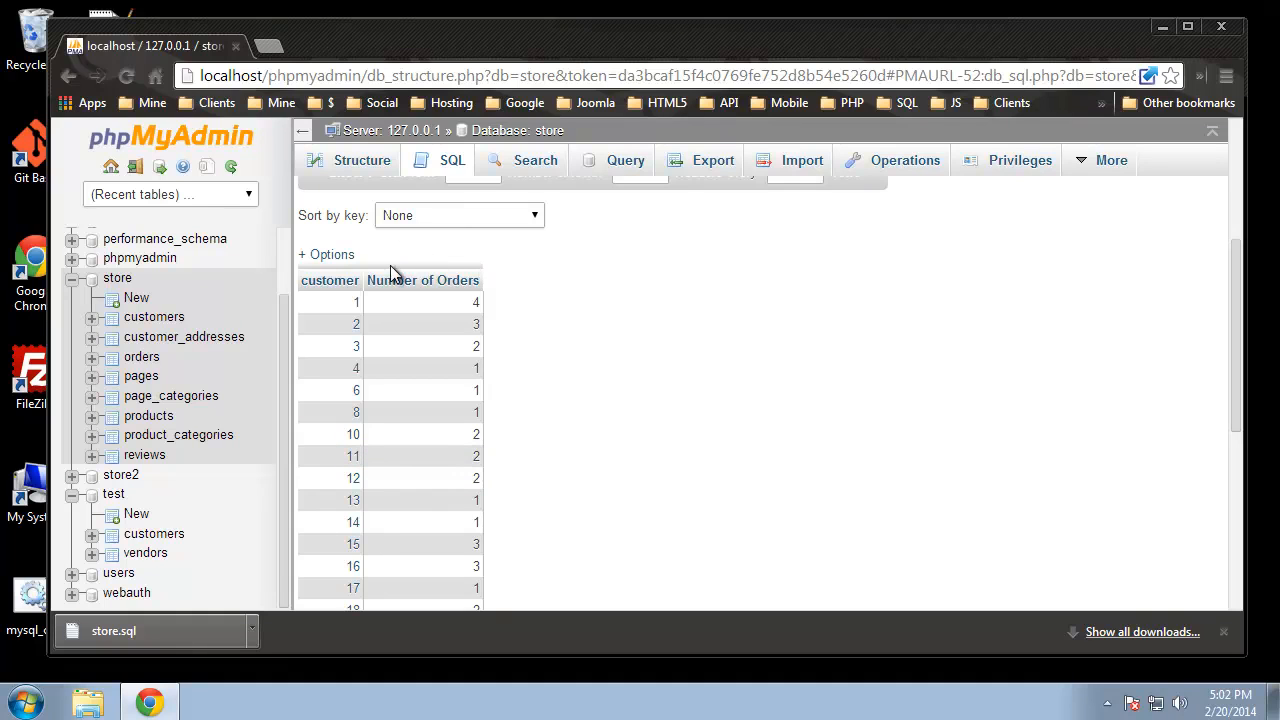
mouse_move(800, 323)
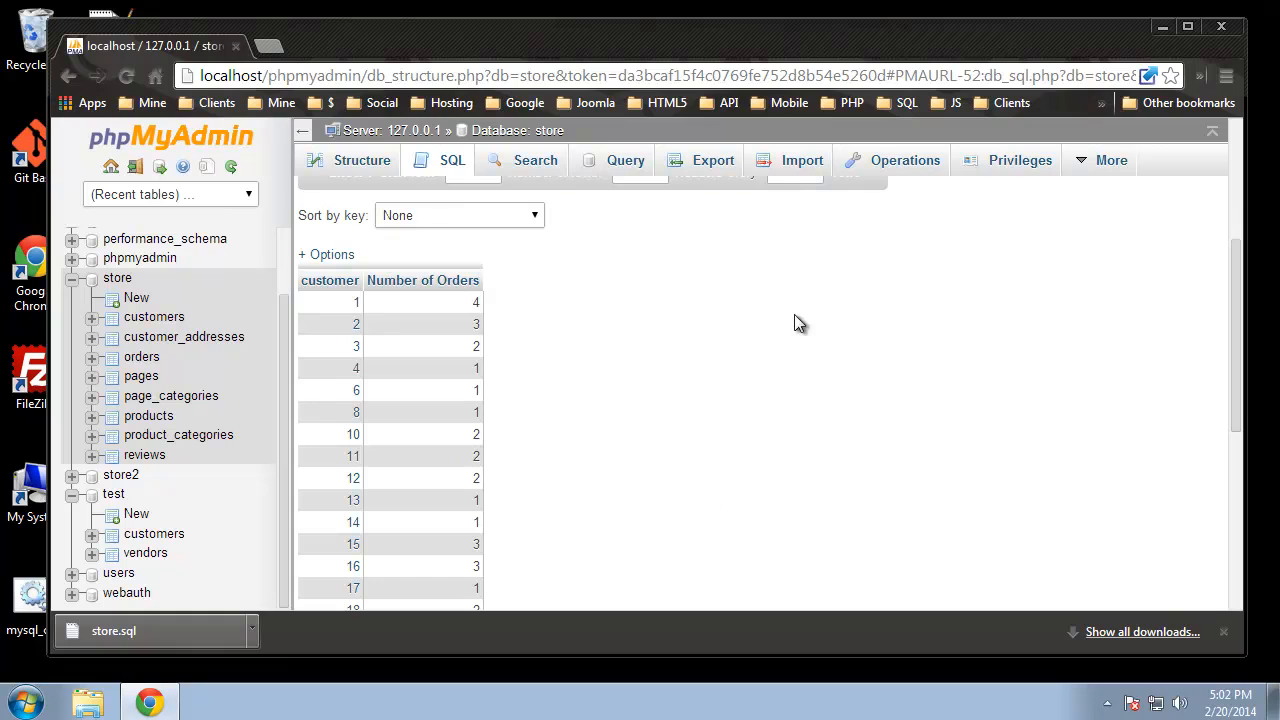
Start a fresh query selecting orders.customer AS "Customer ID"
left_click(451, 160)
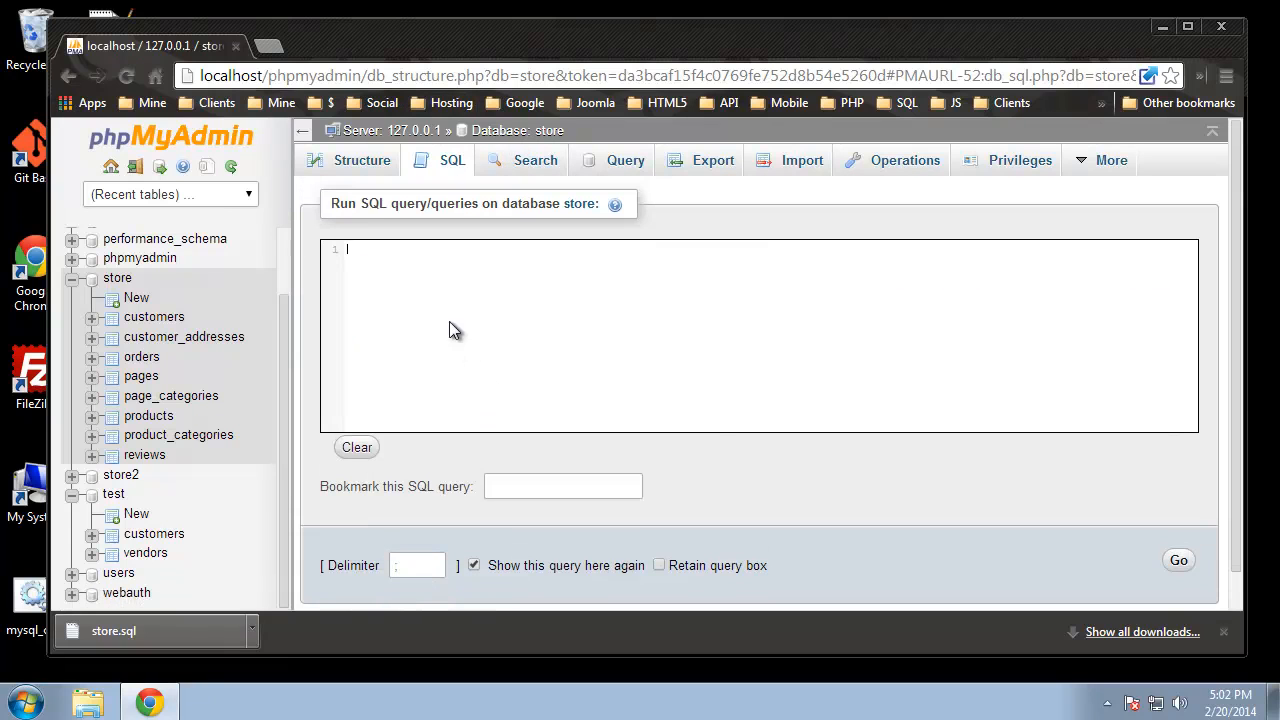
mouse_move(460, 305)
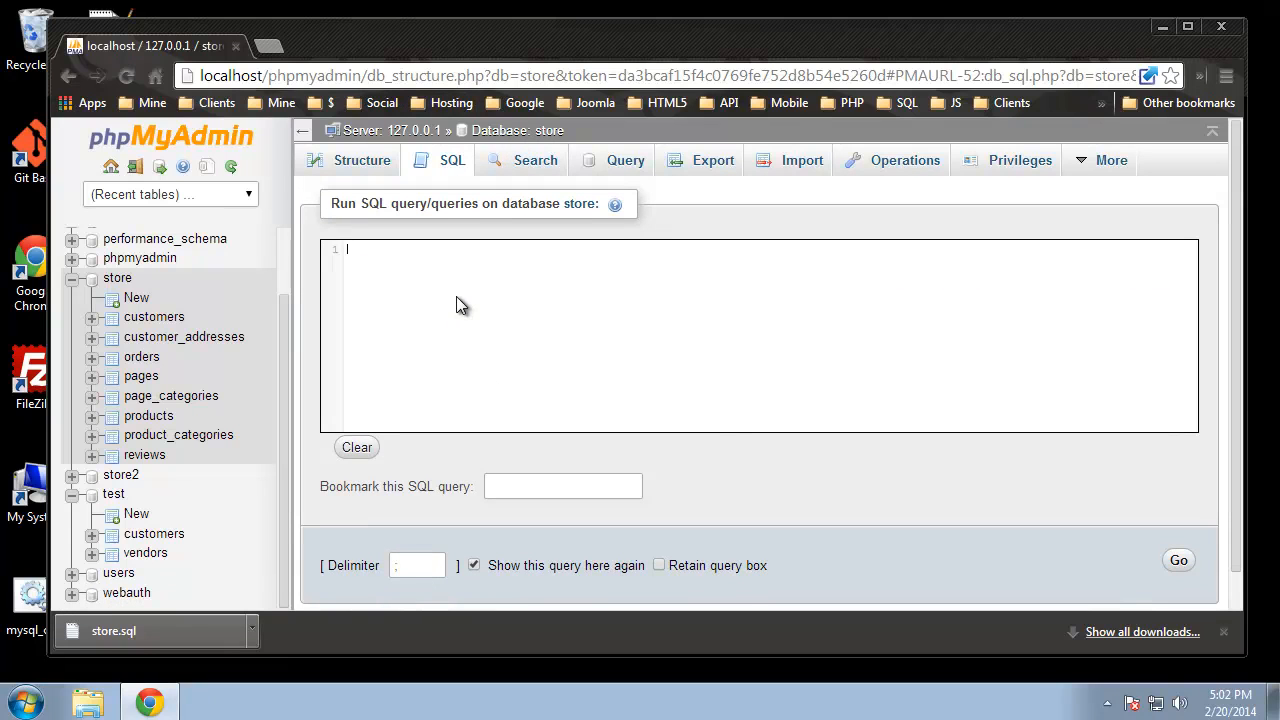
type("SELE")
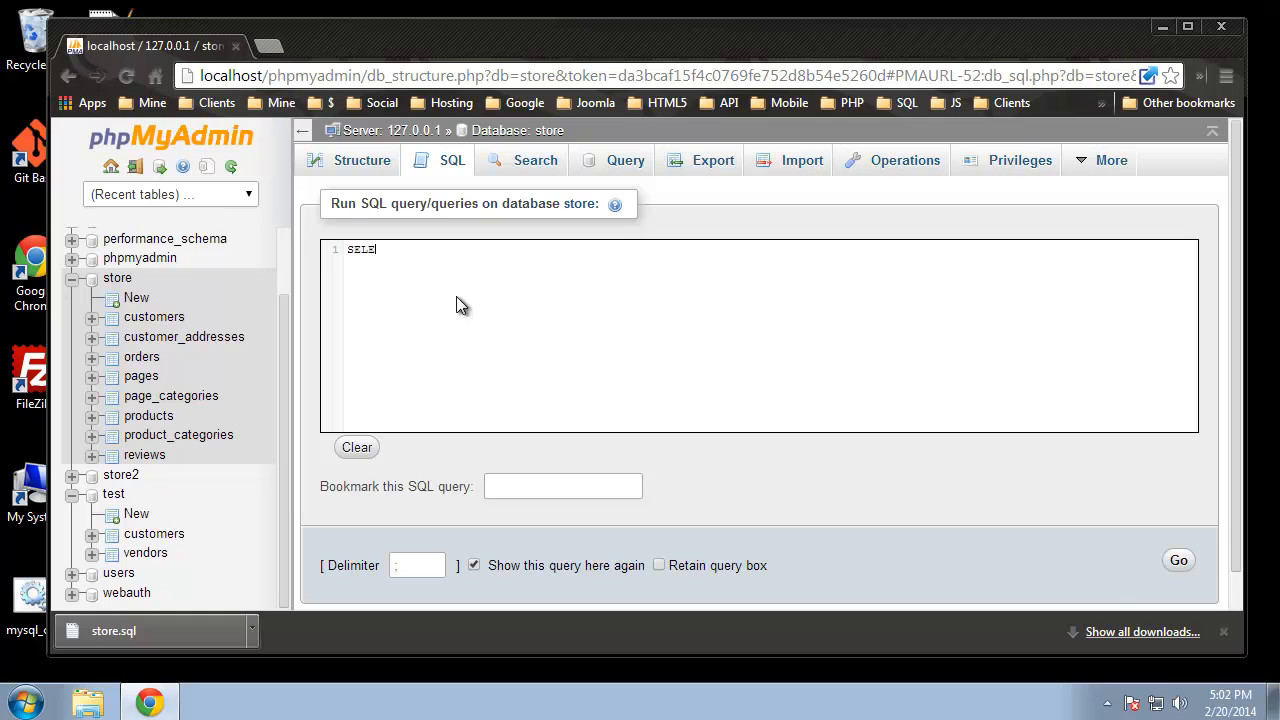
type("CT")
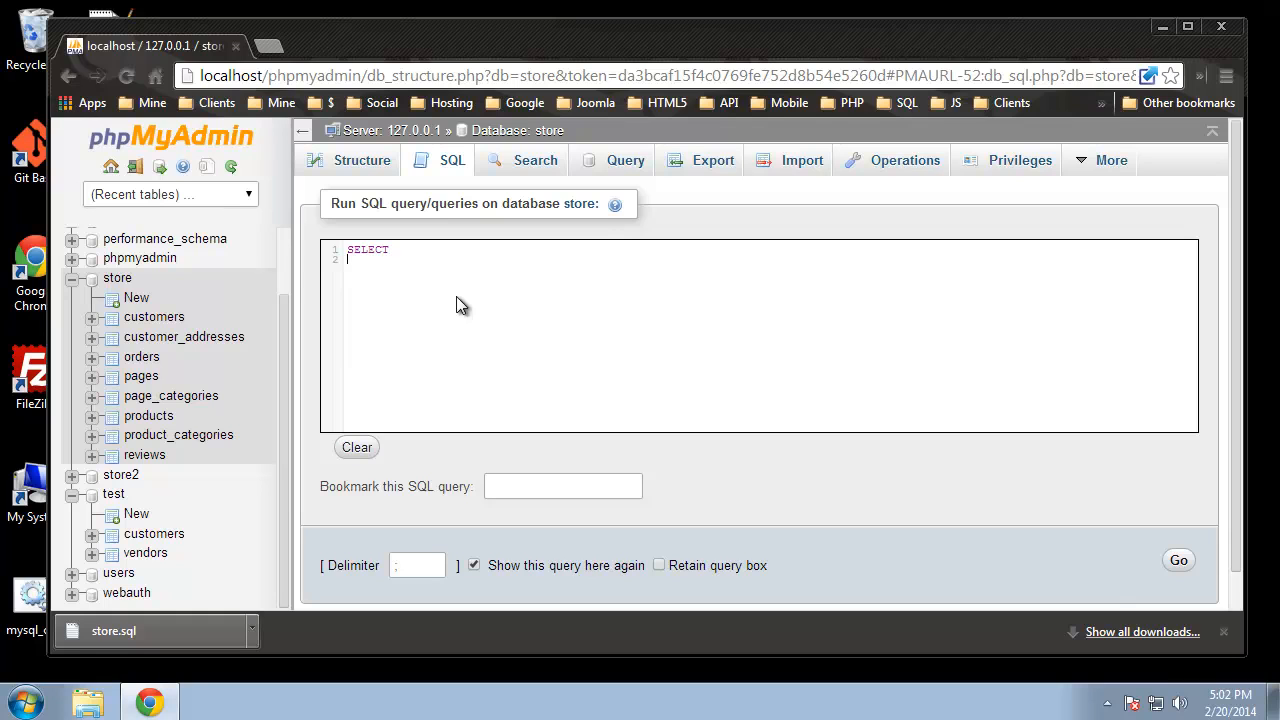
type("order")
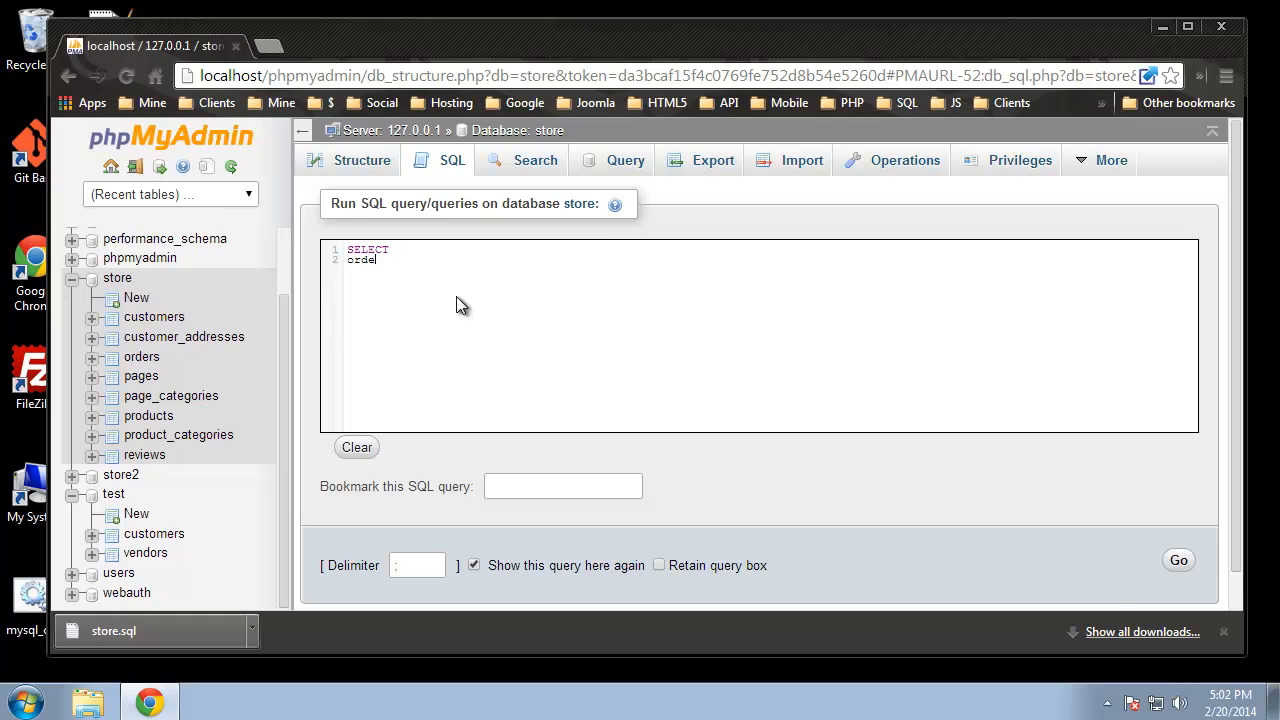
key("Backspace")
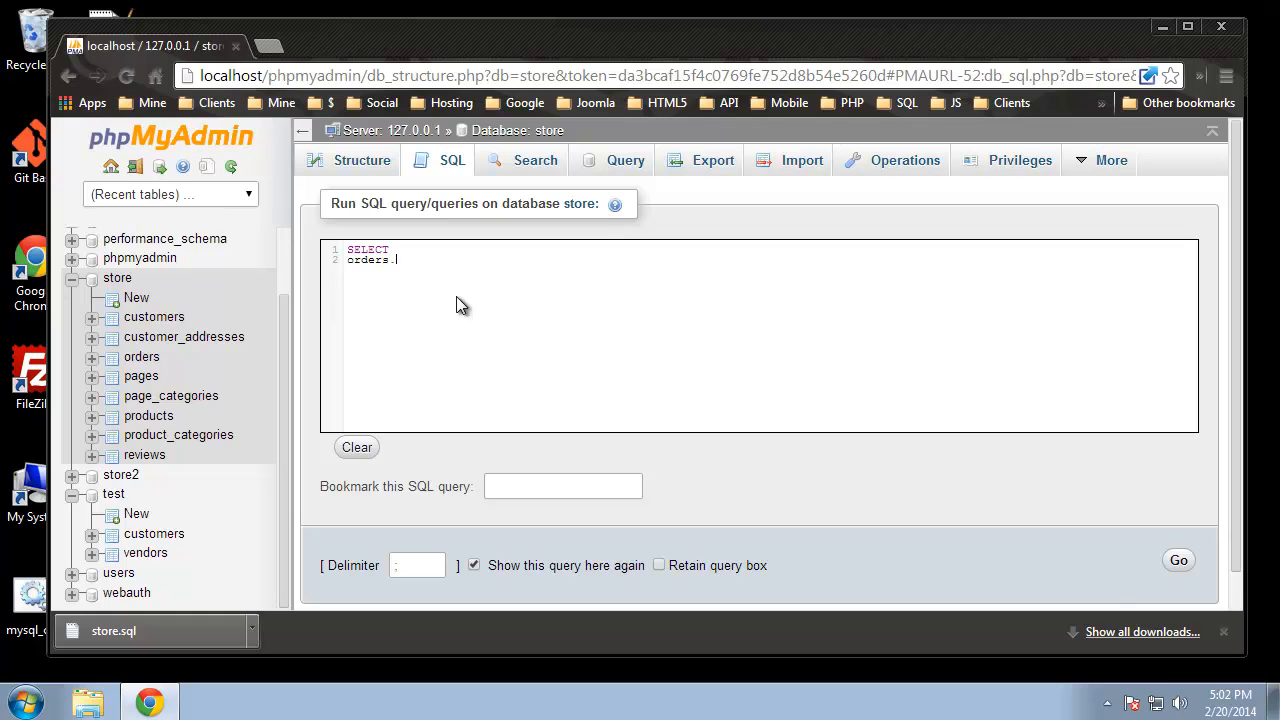
type("custom")
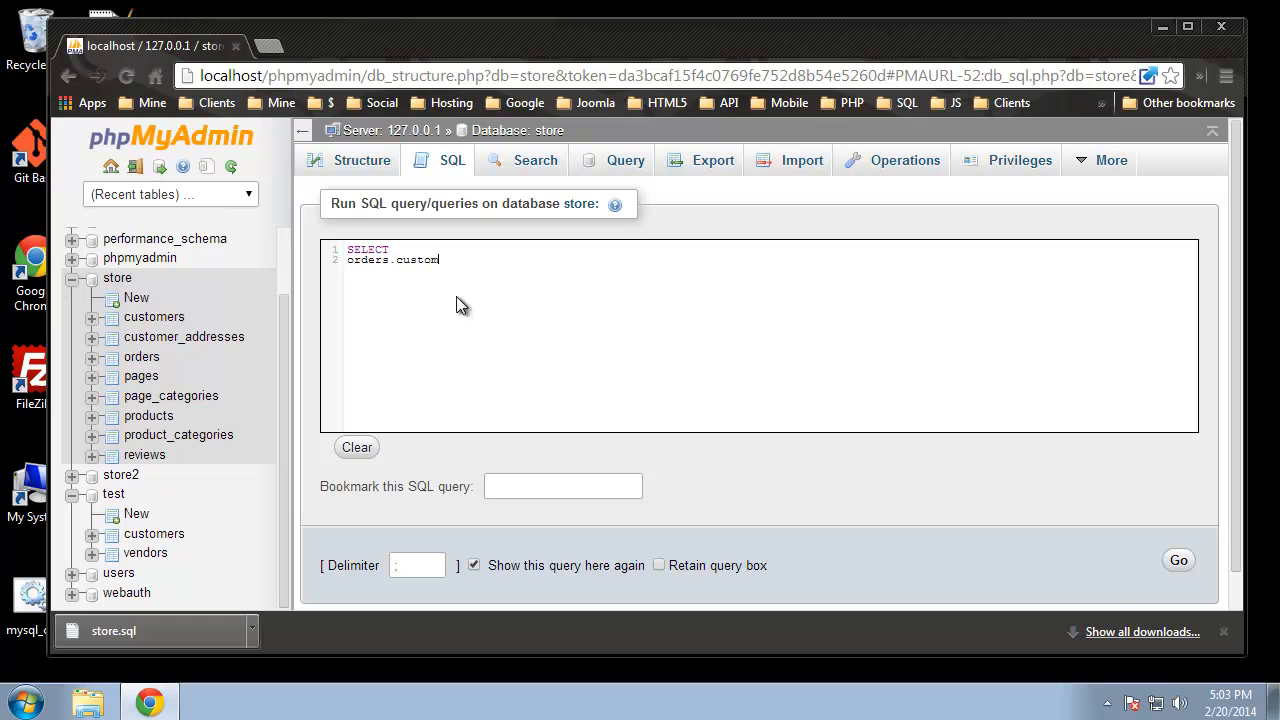
type("er")
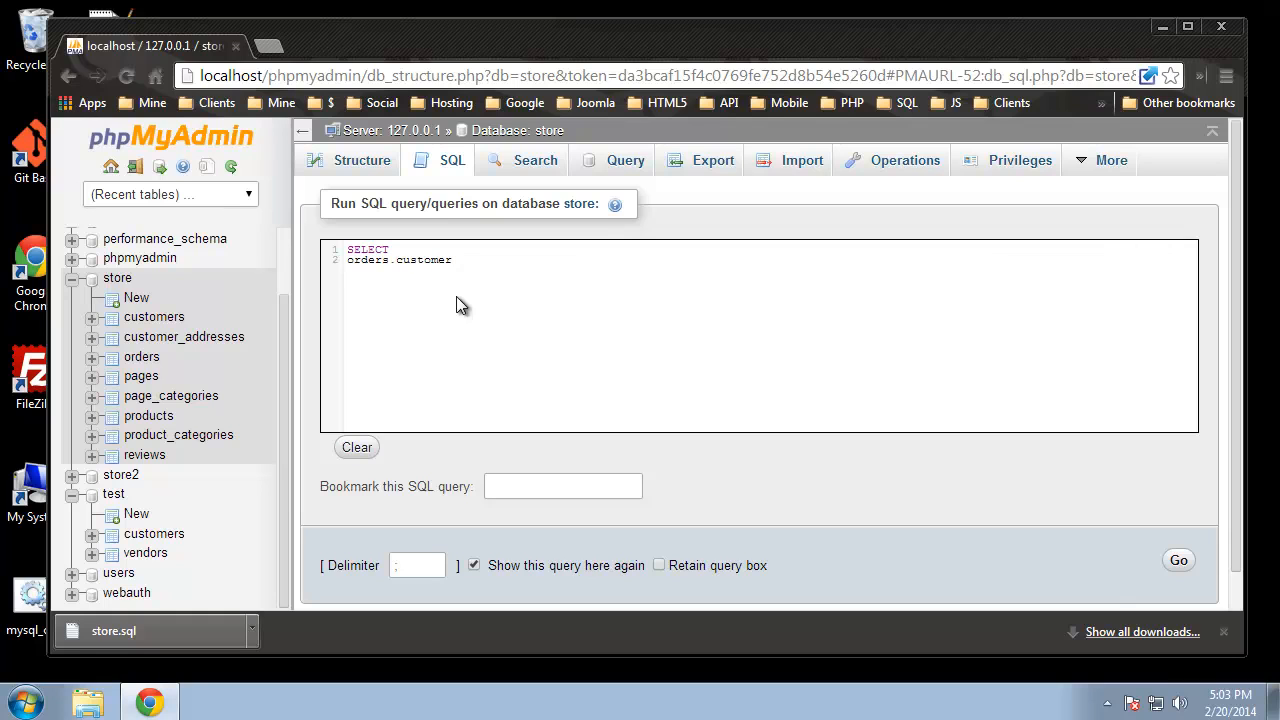
type("AS")
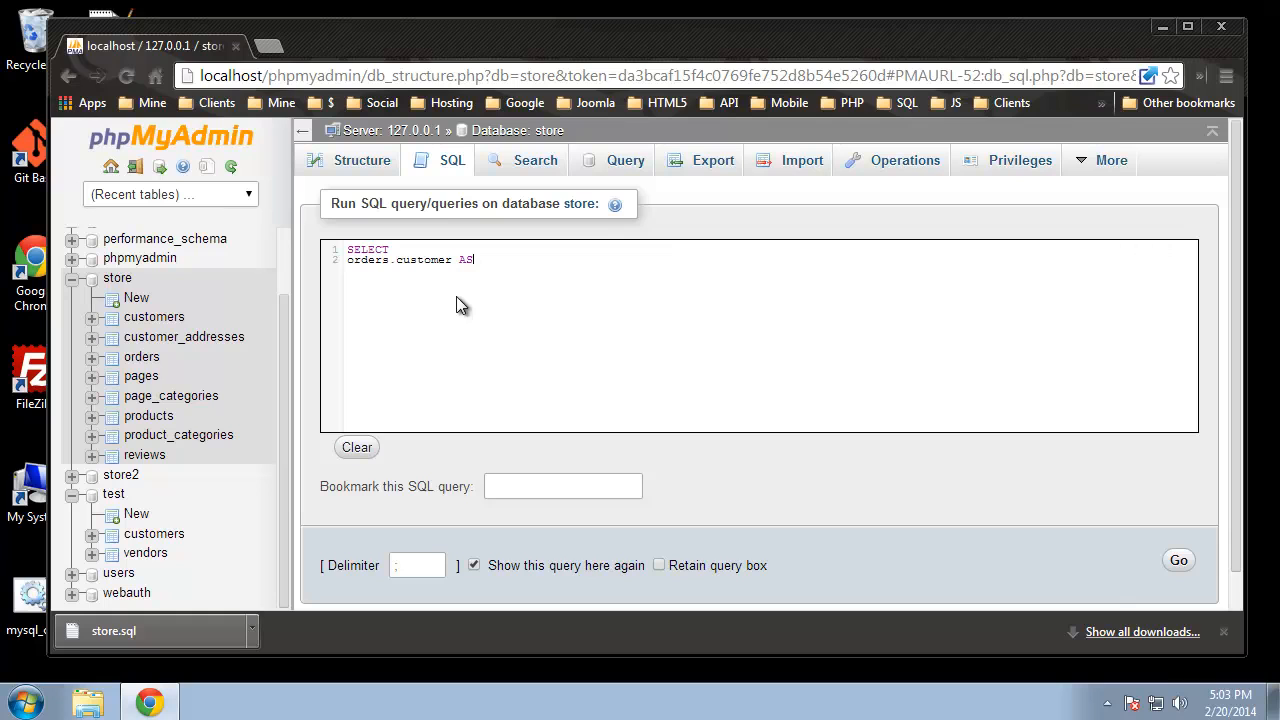
type("\"")
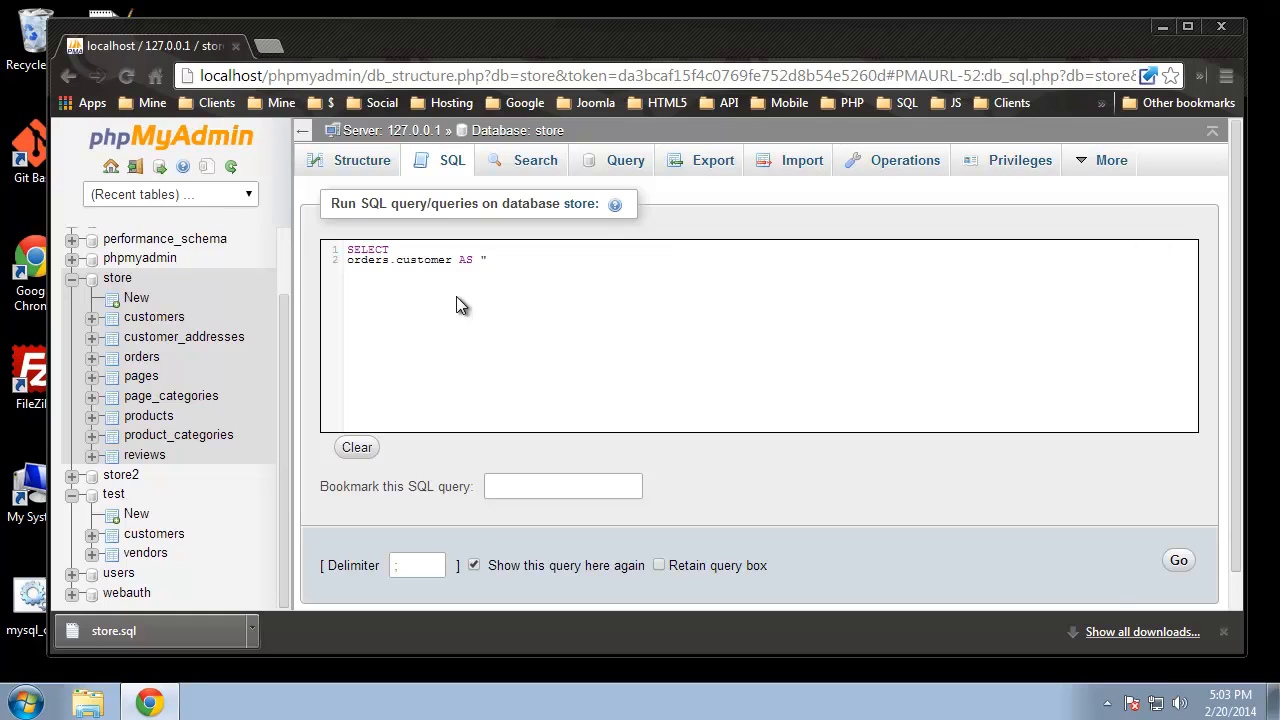
type("Customer")
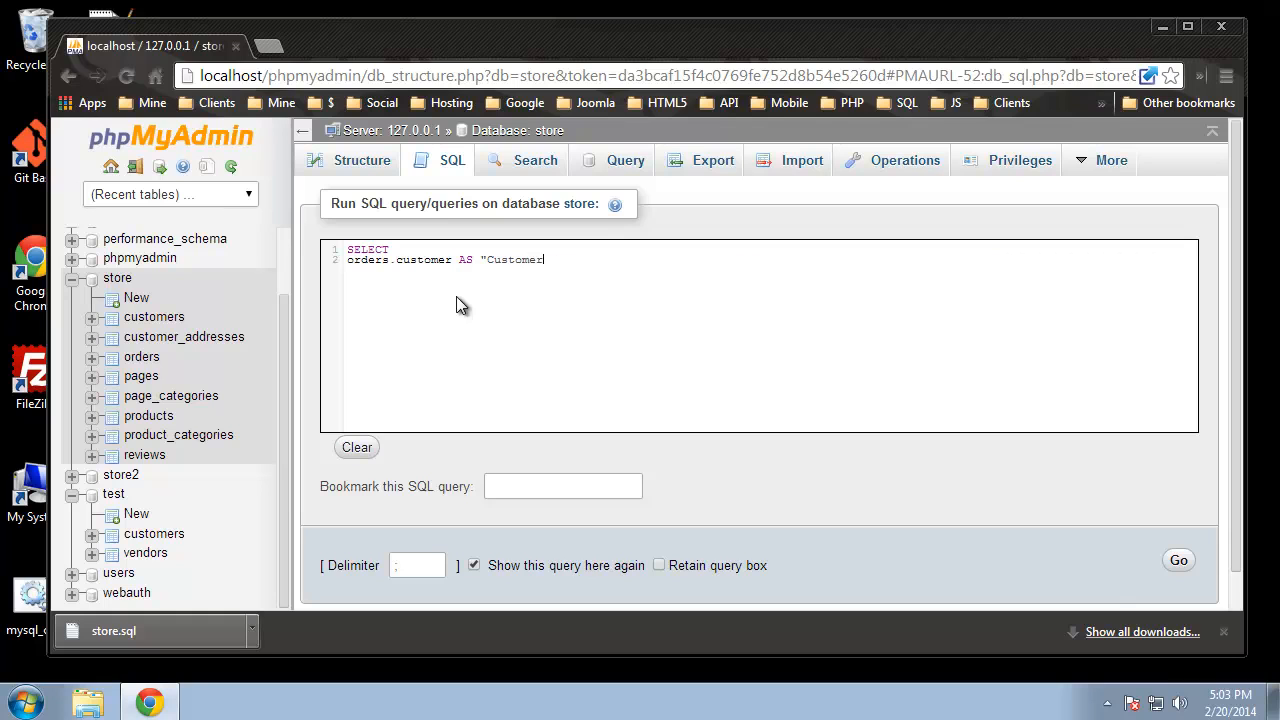
type("ID\",")
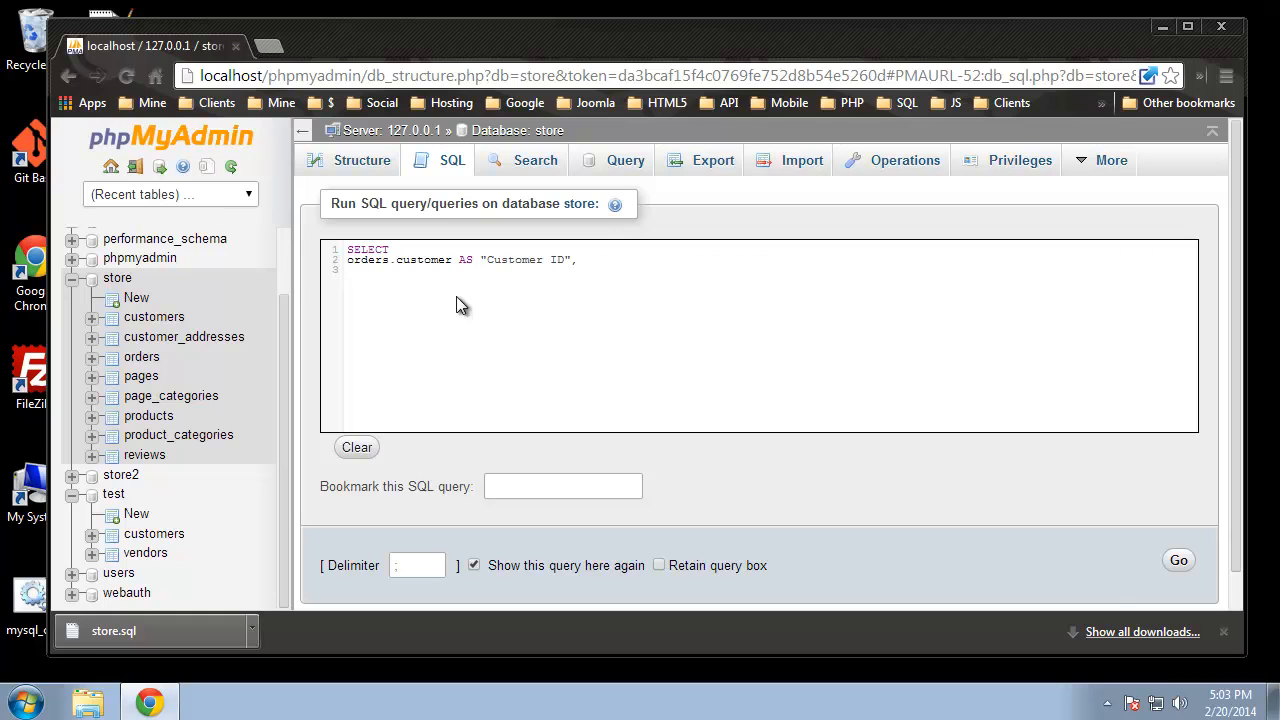
Add the customers.first_name AS "First Name" and last_name AS "Last Name" columns
type("cus")
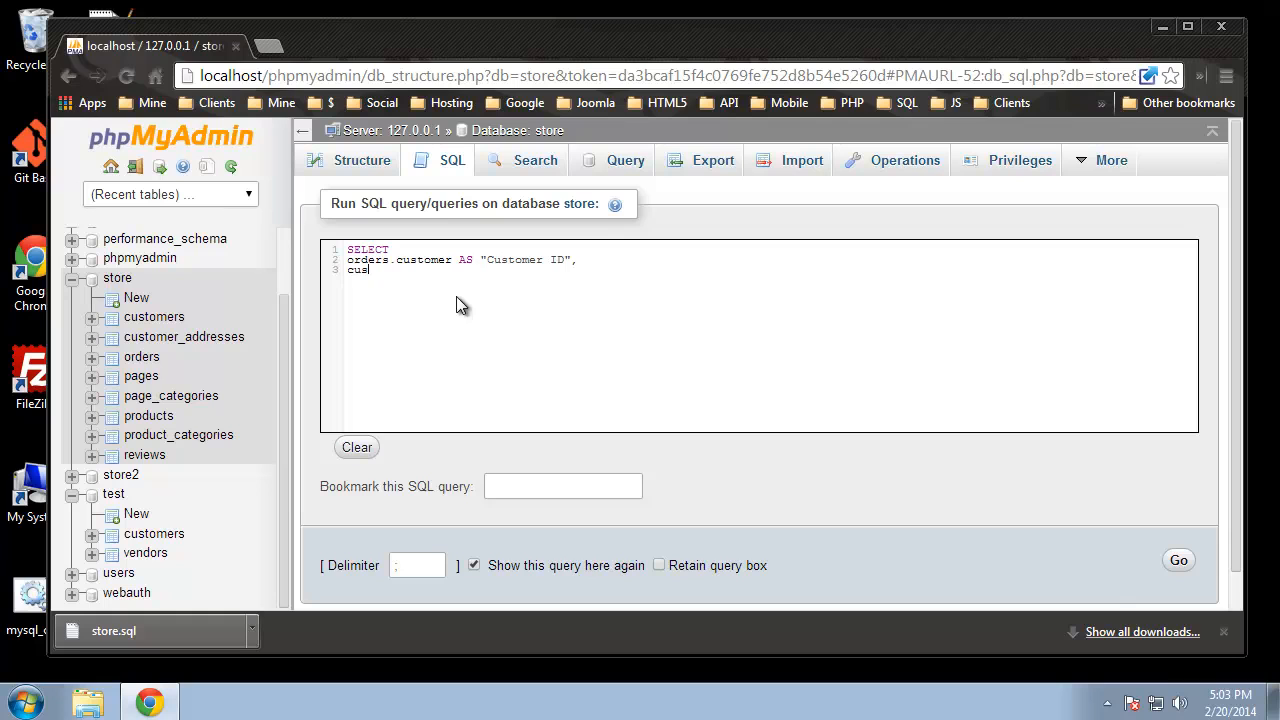
type("tomers.")
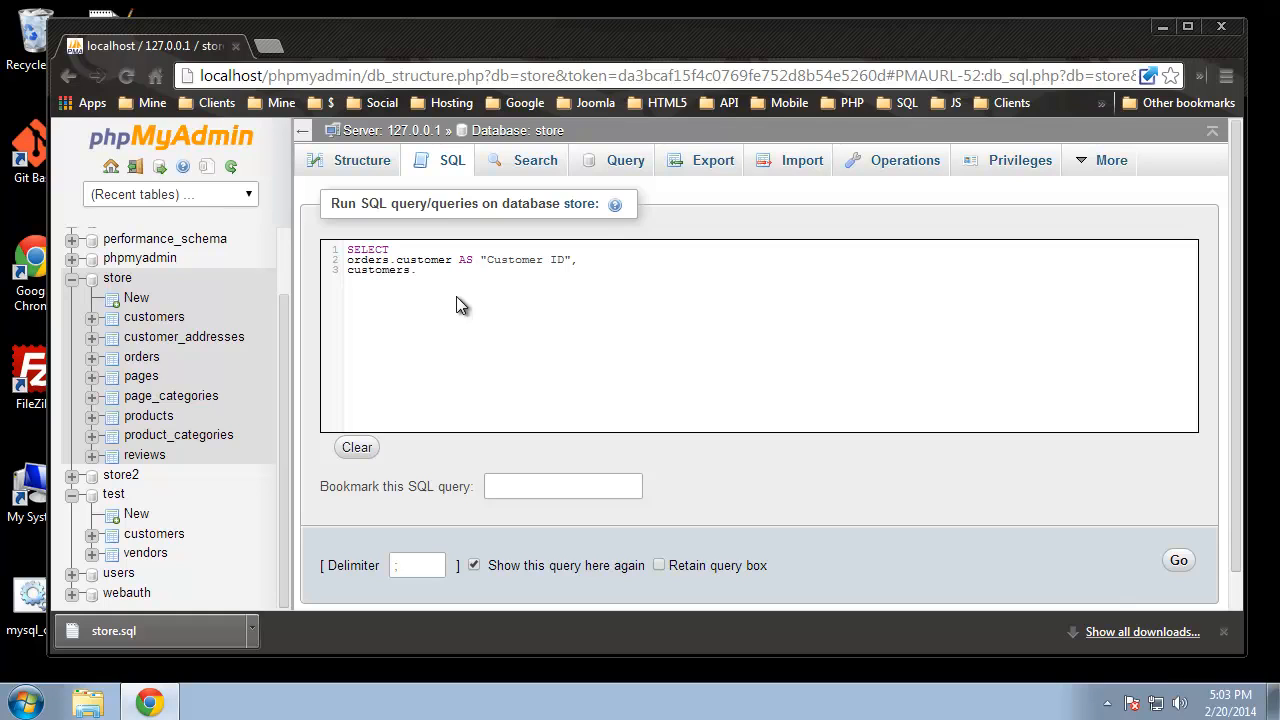
type("first_")
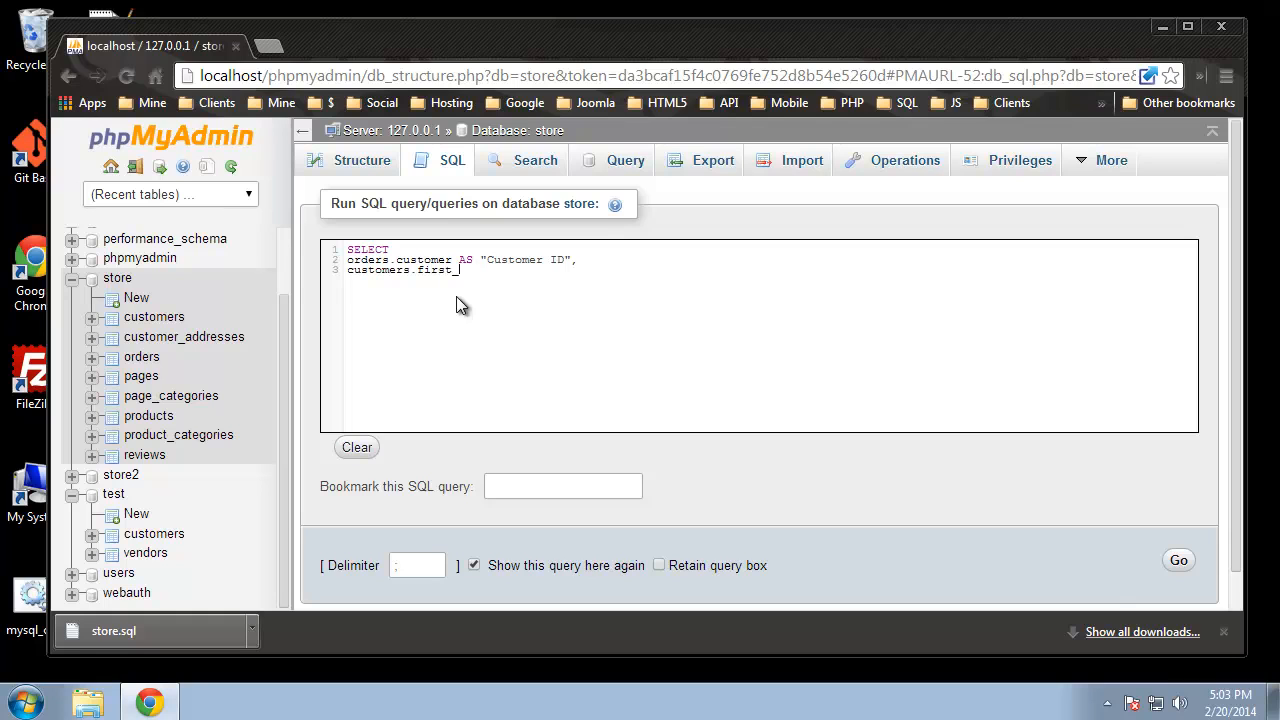
type("name AS")
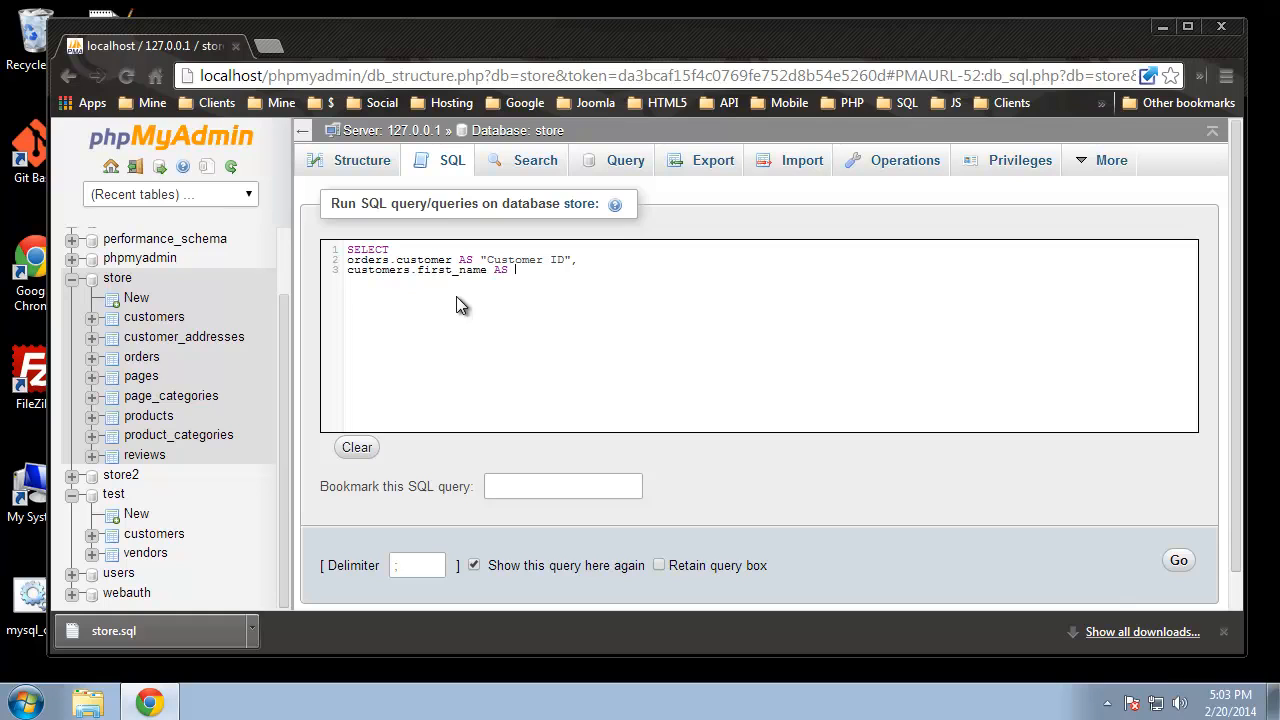
type("\"First N")
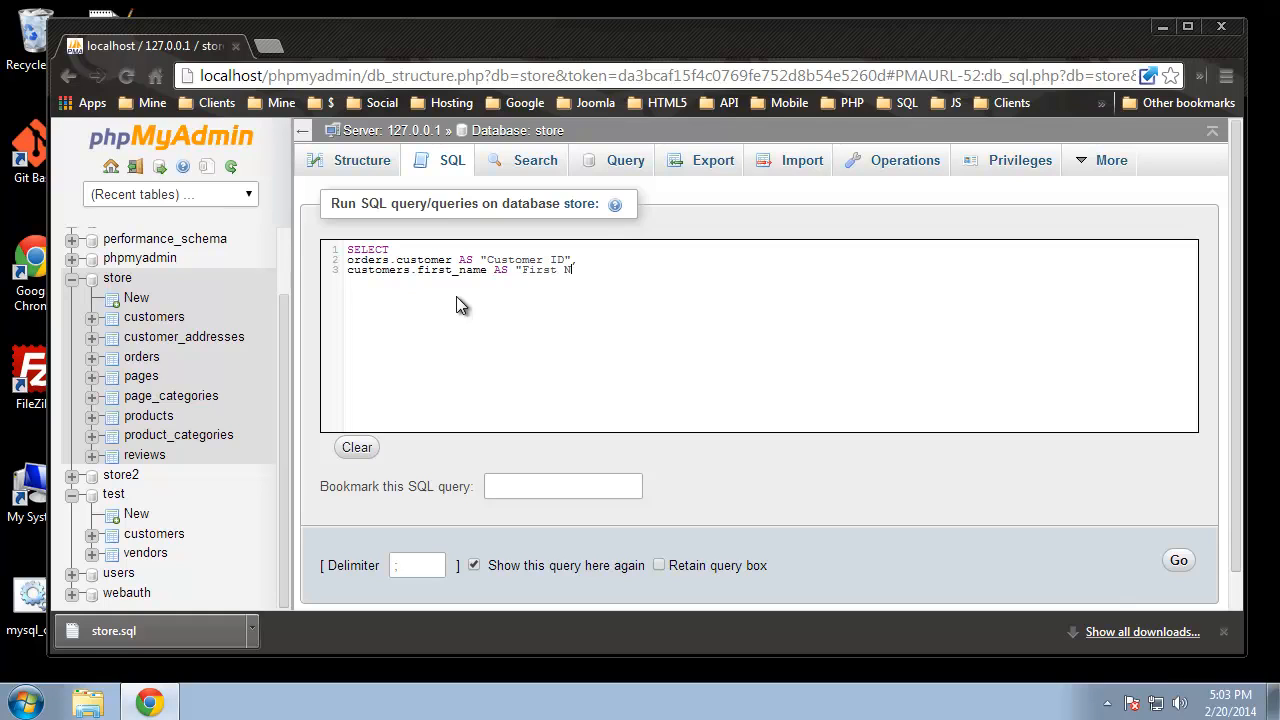
type("ame\",")
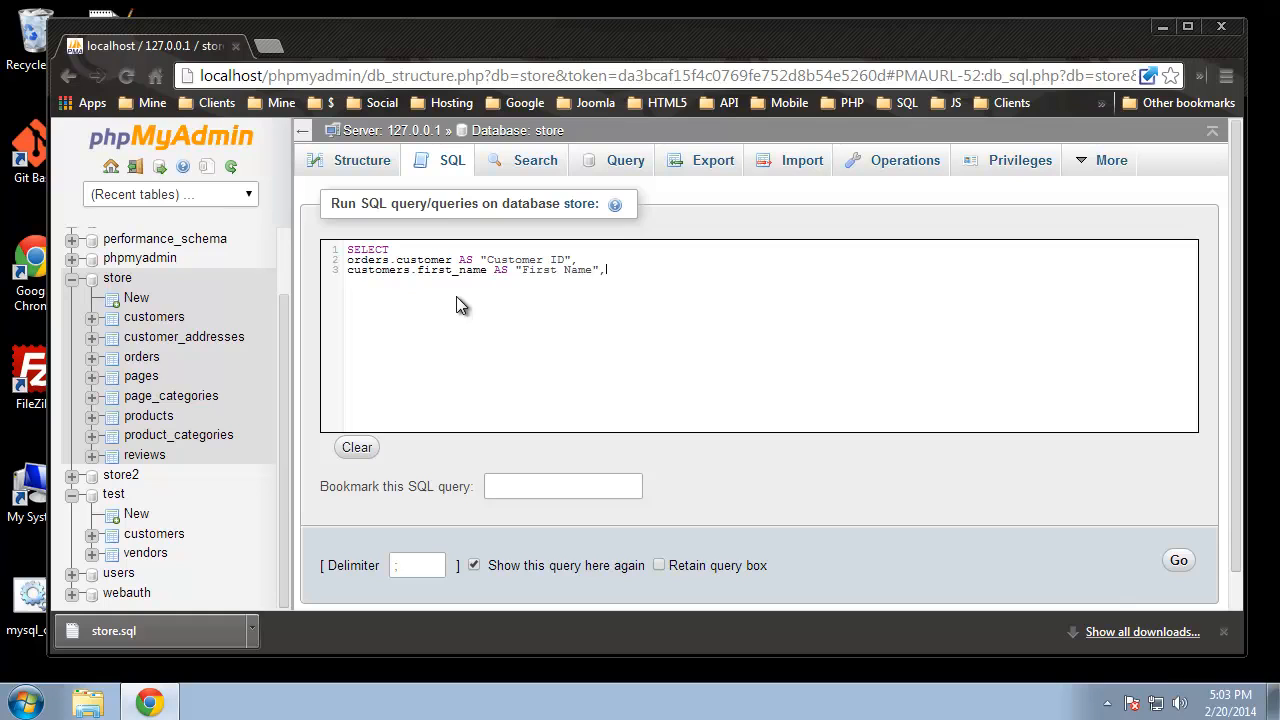
type("custo")
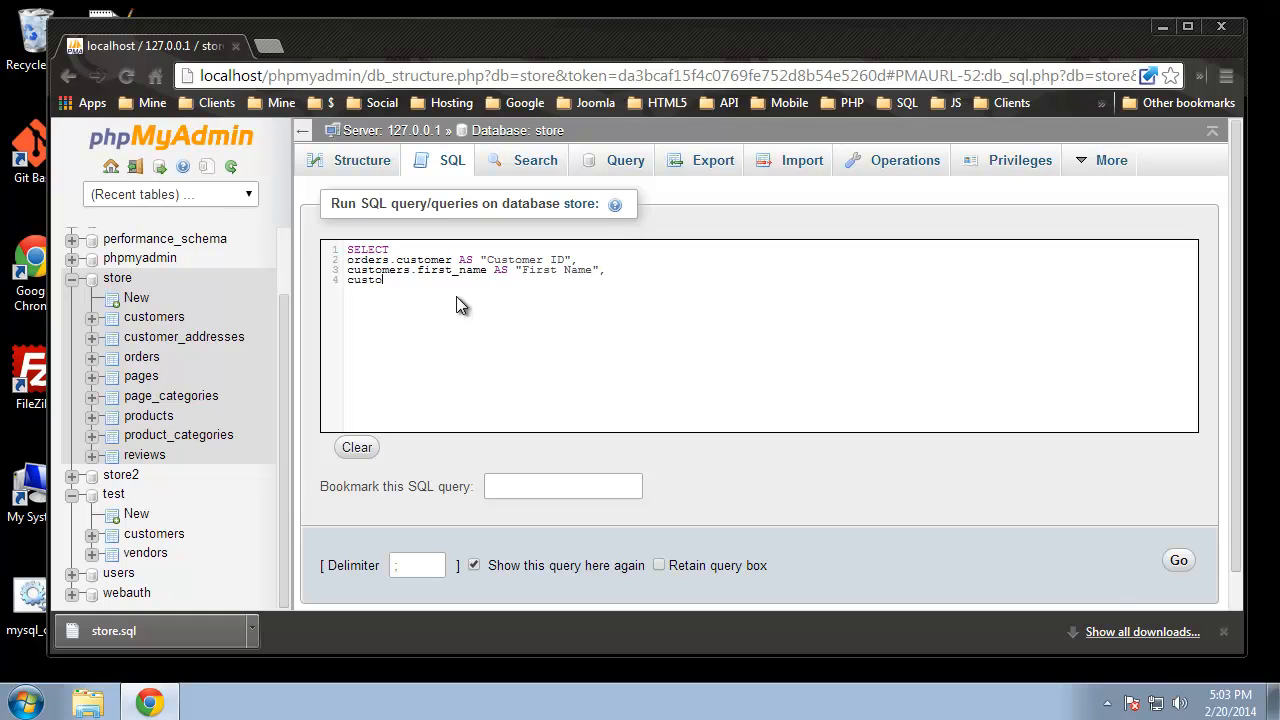
type("omer.last")
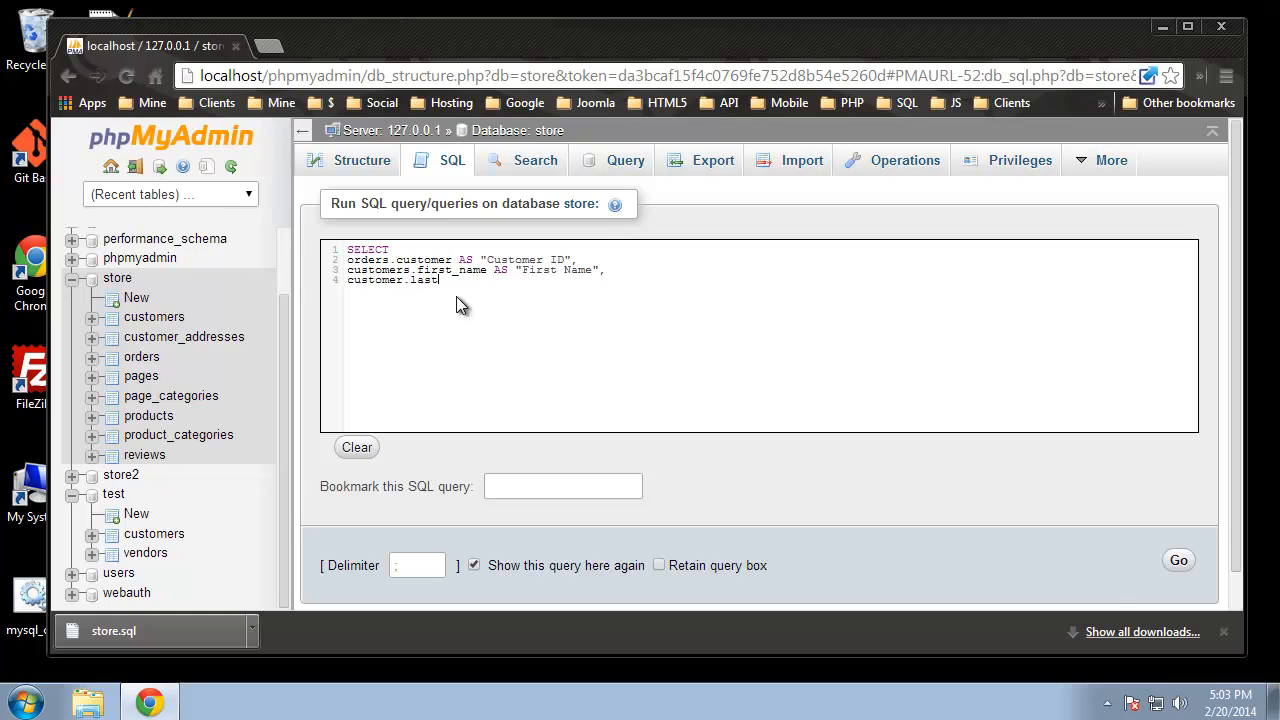
type("_name")
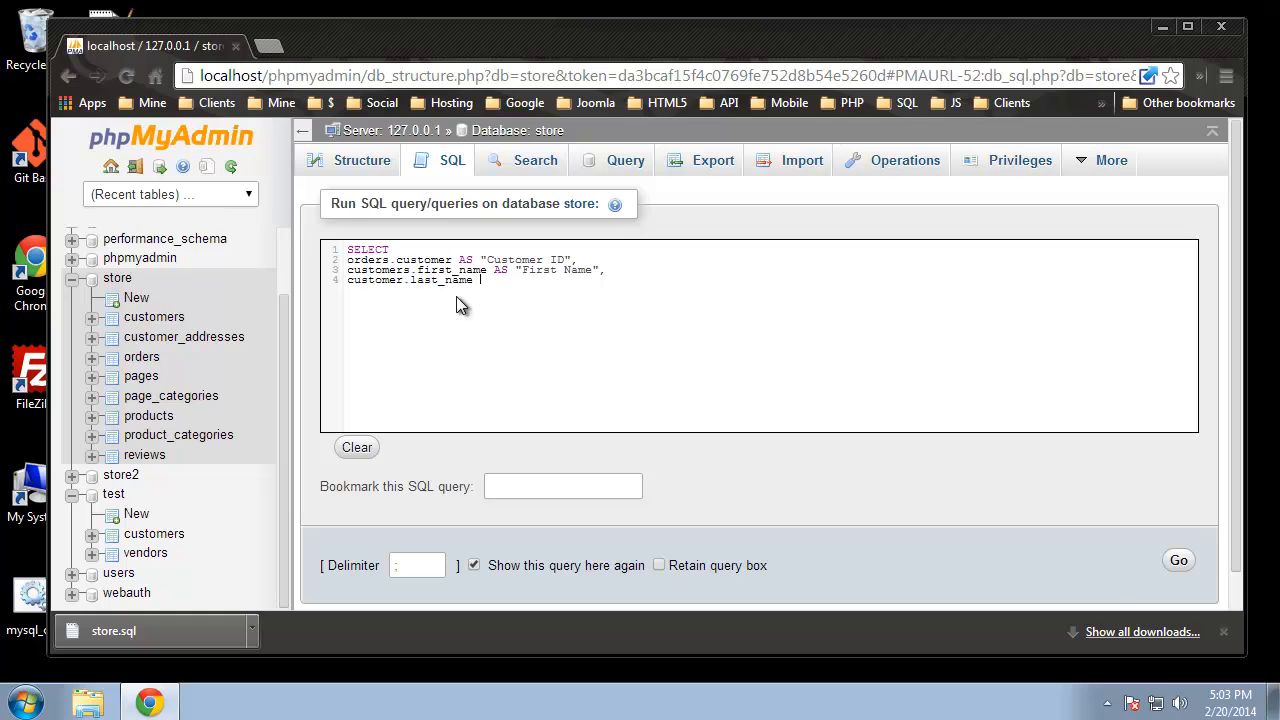
type("AS \"La")
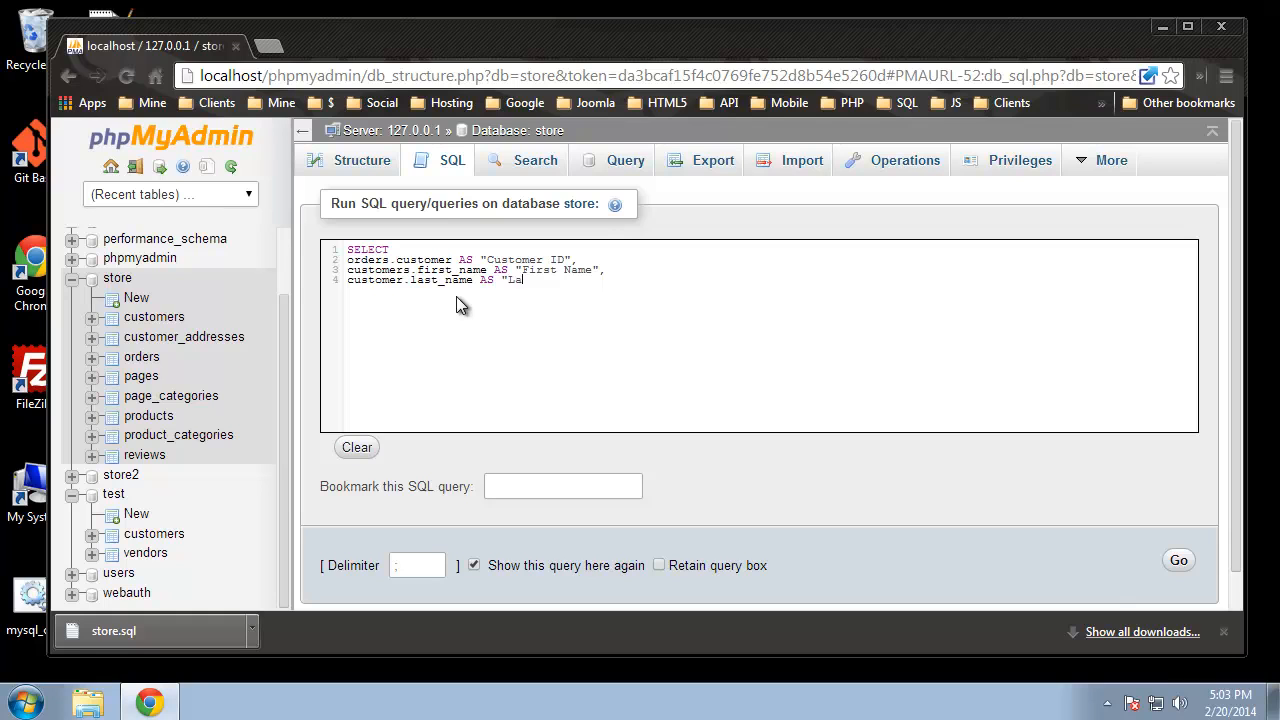
type("st Name\"")
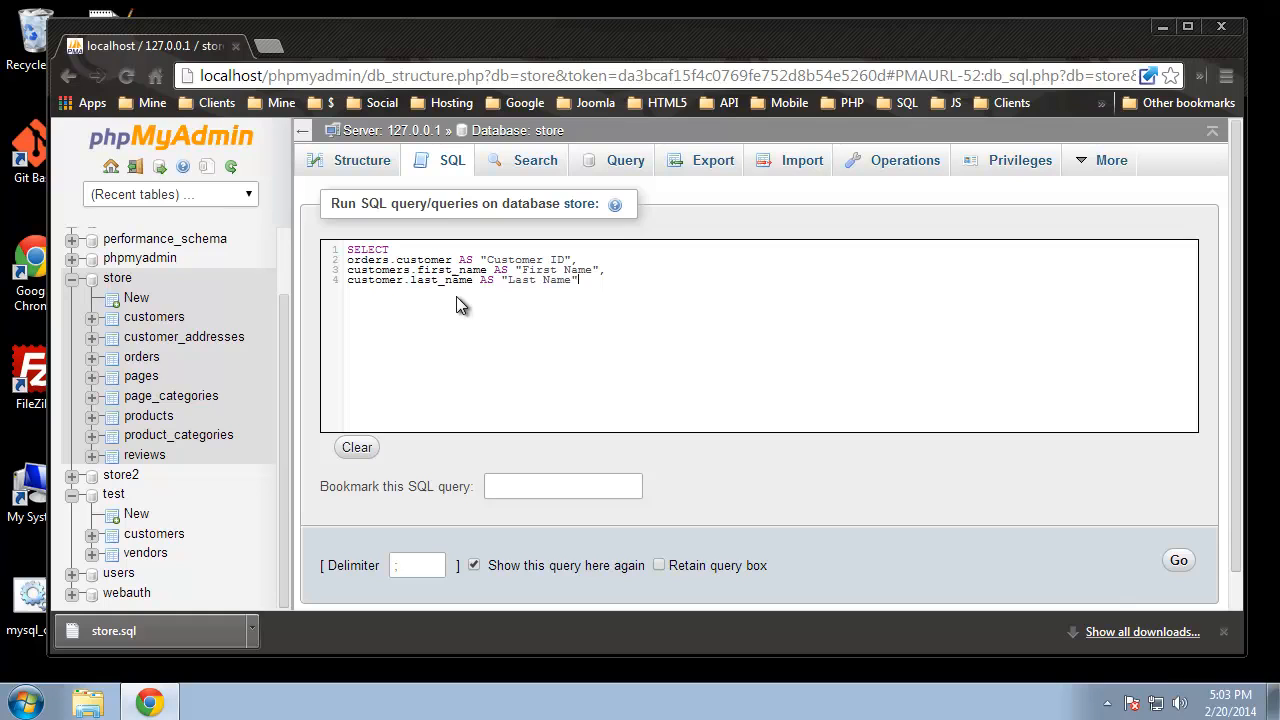
key("Return")
type("COUNT")
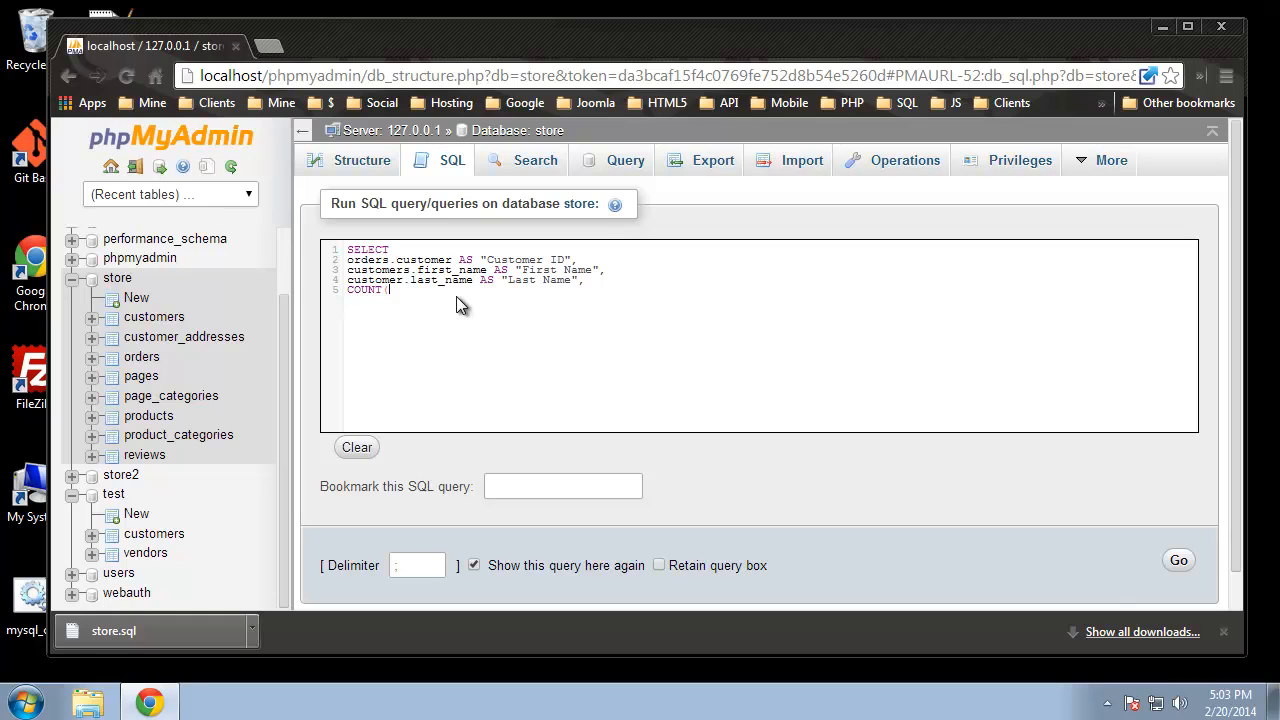
Add COUNT(*) AS "Number of Orders" FROM orders to the query
type("(")
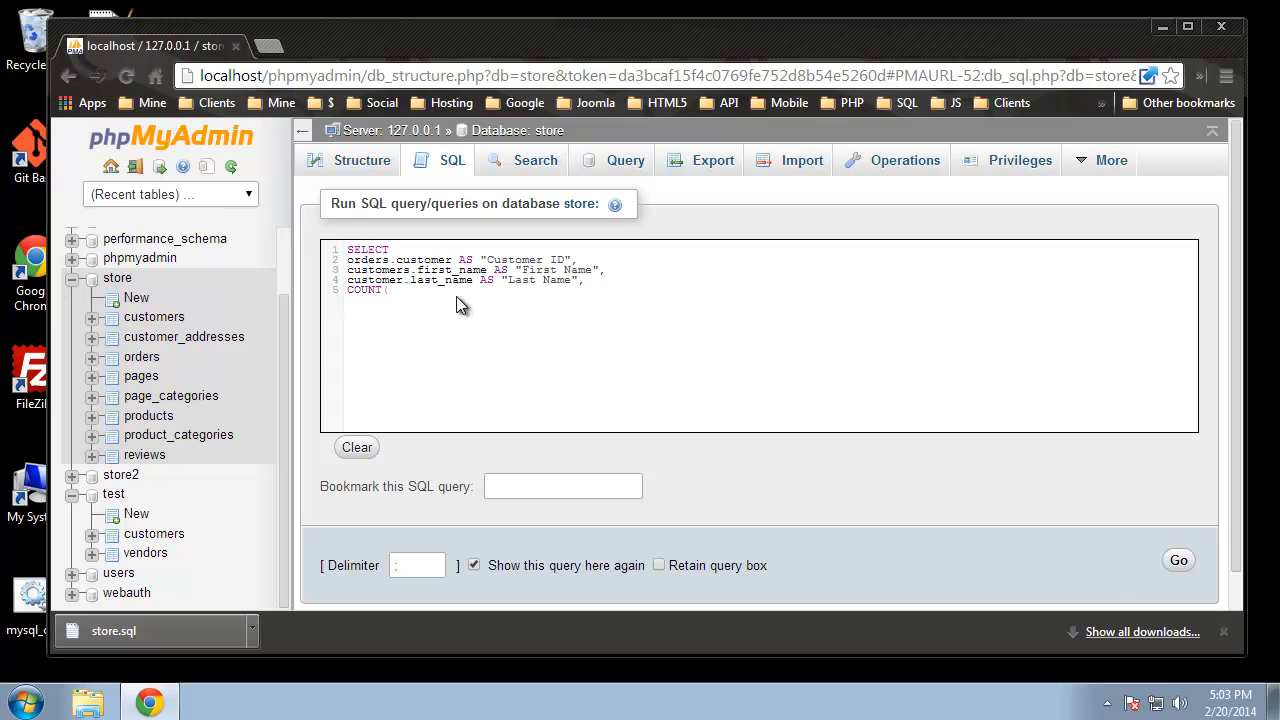
type("*")
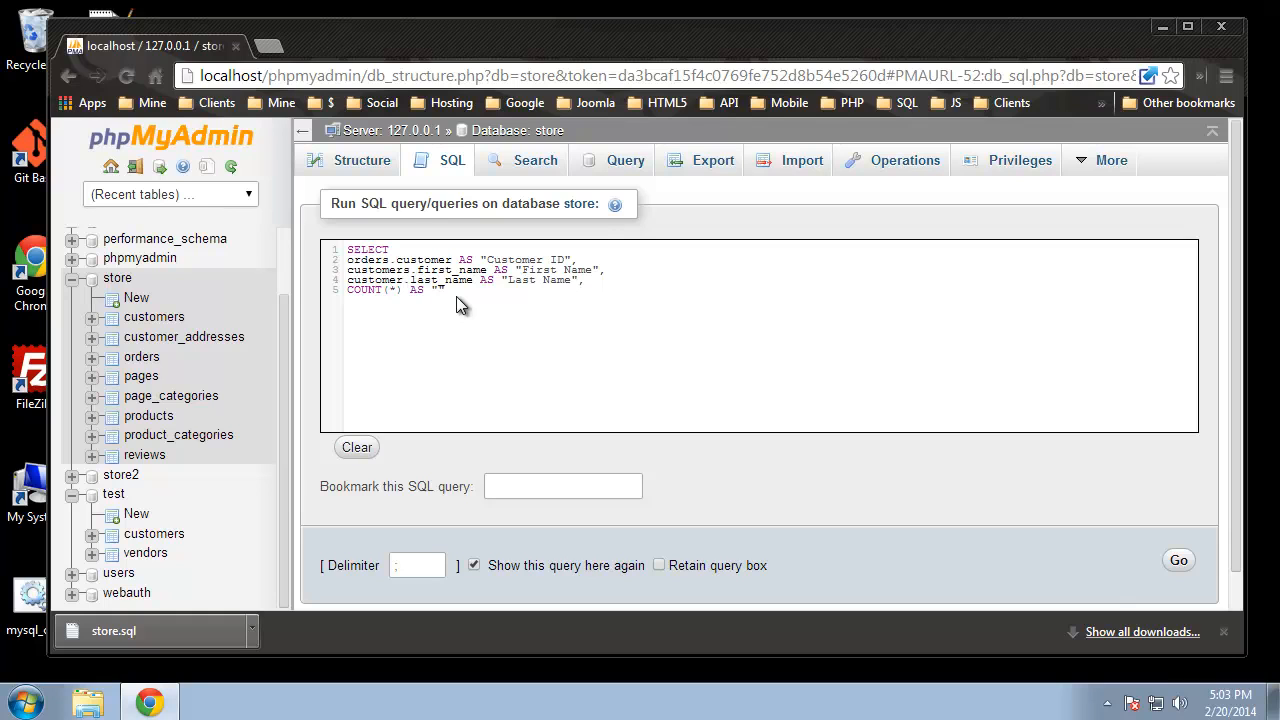
type("Number")
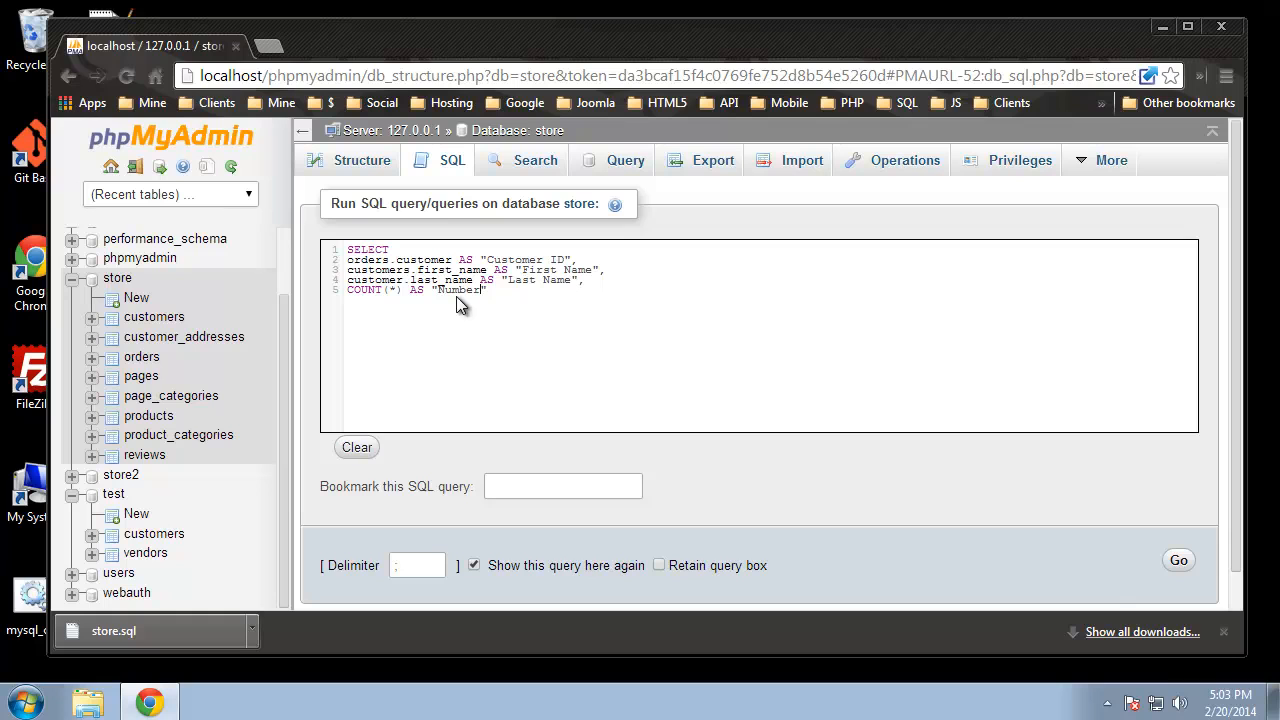
type("of Or")
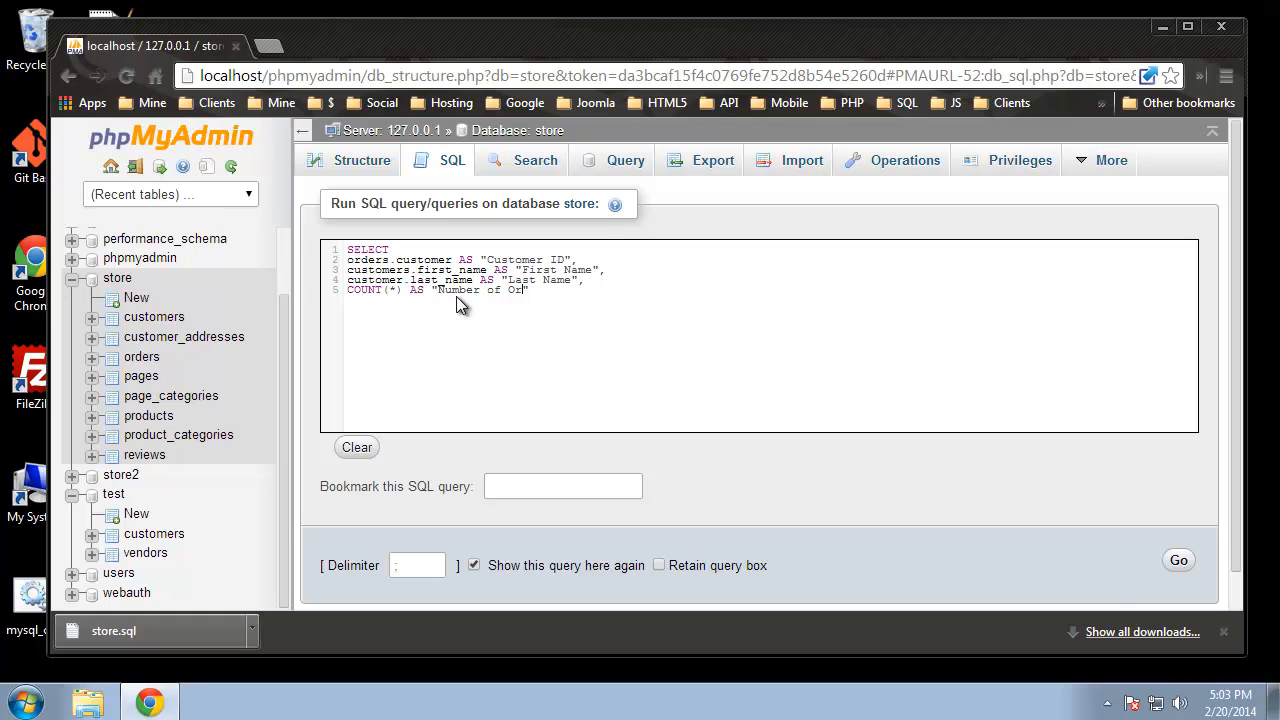
type("ders")
type("FROM or")
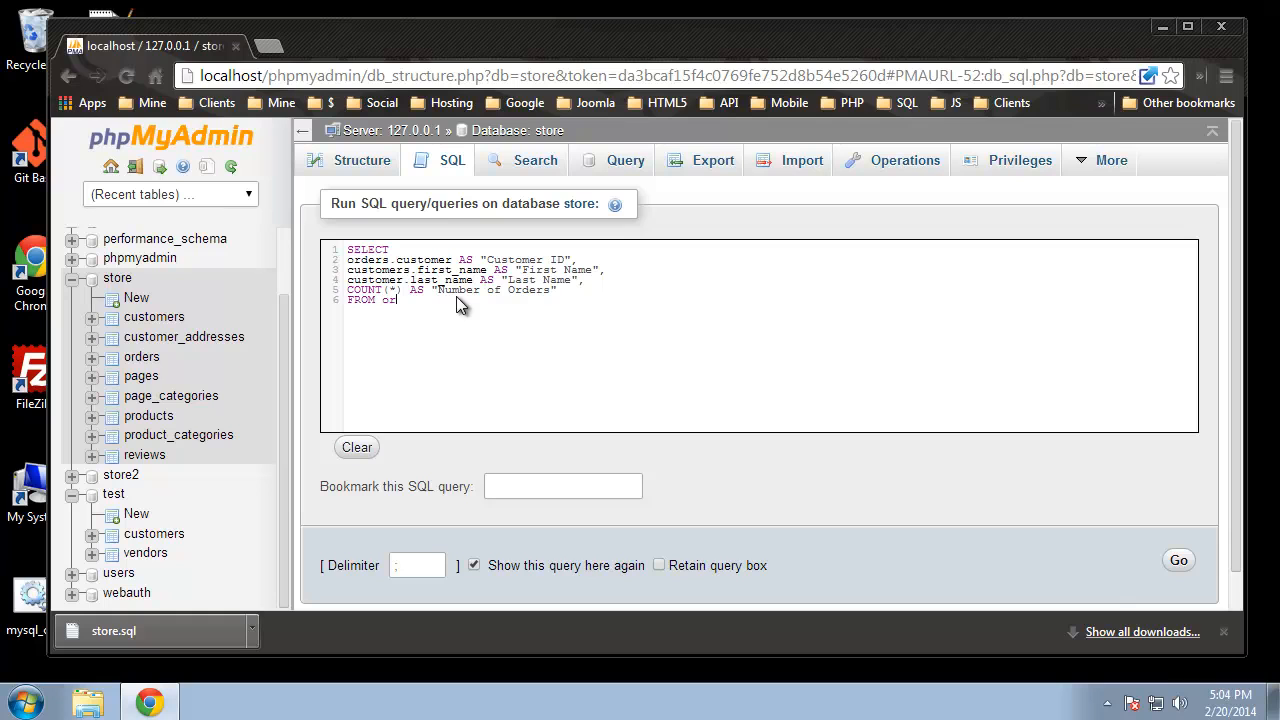
type("ders")
type("INNER")
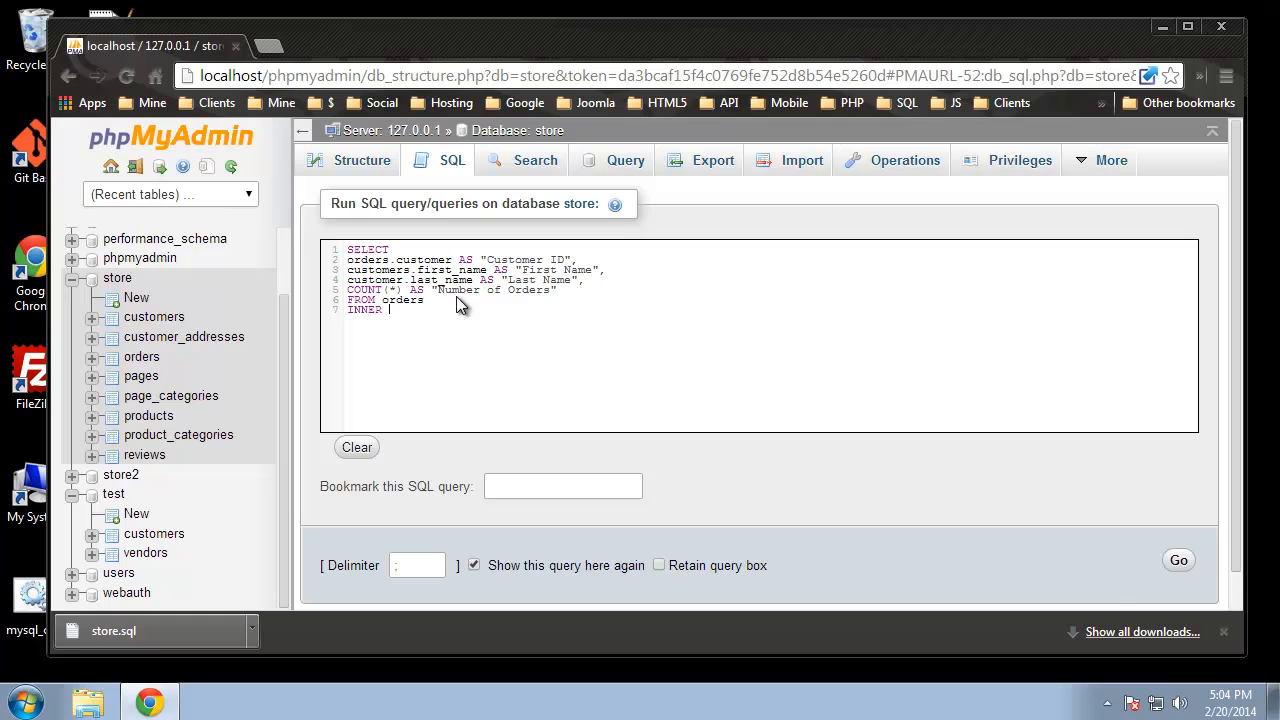
Join customers ON orders.customer = customers.id
type("JOIN cust")
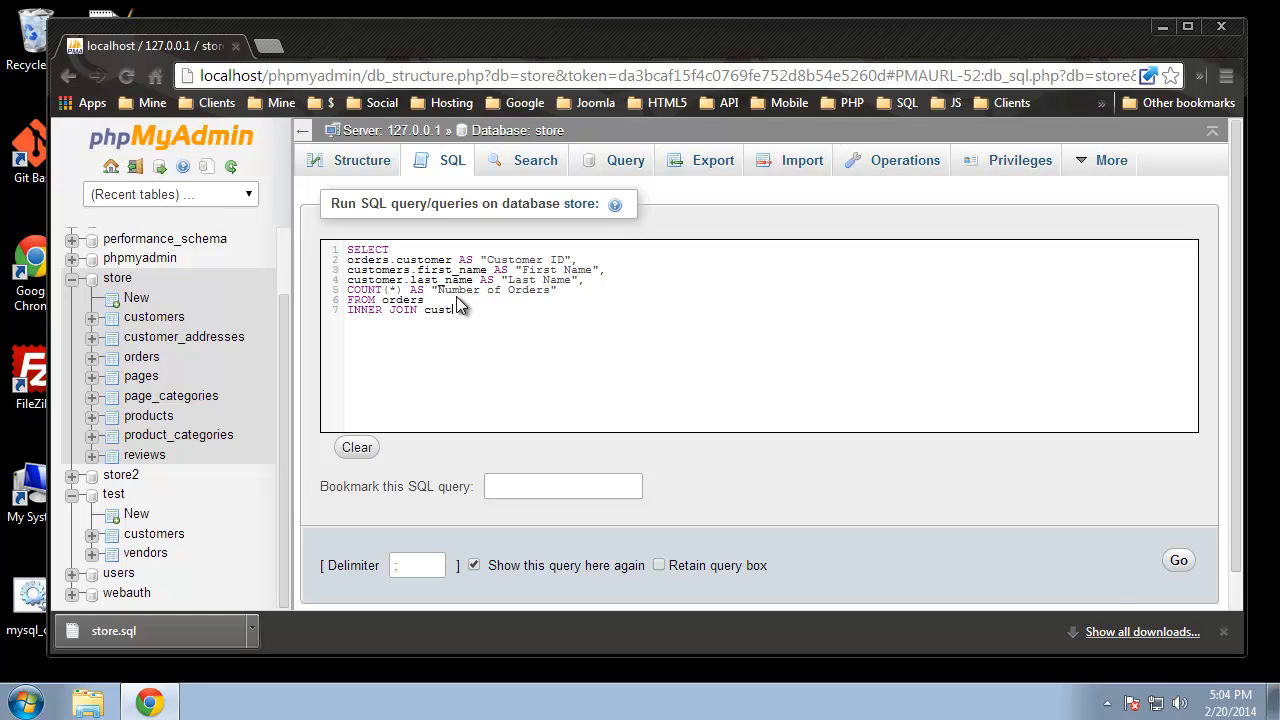
type("omers")
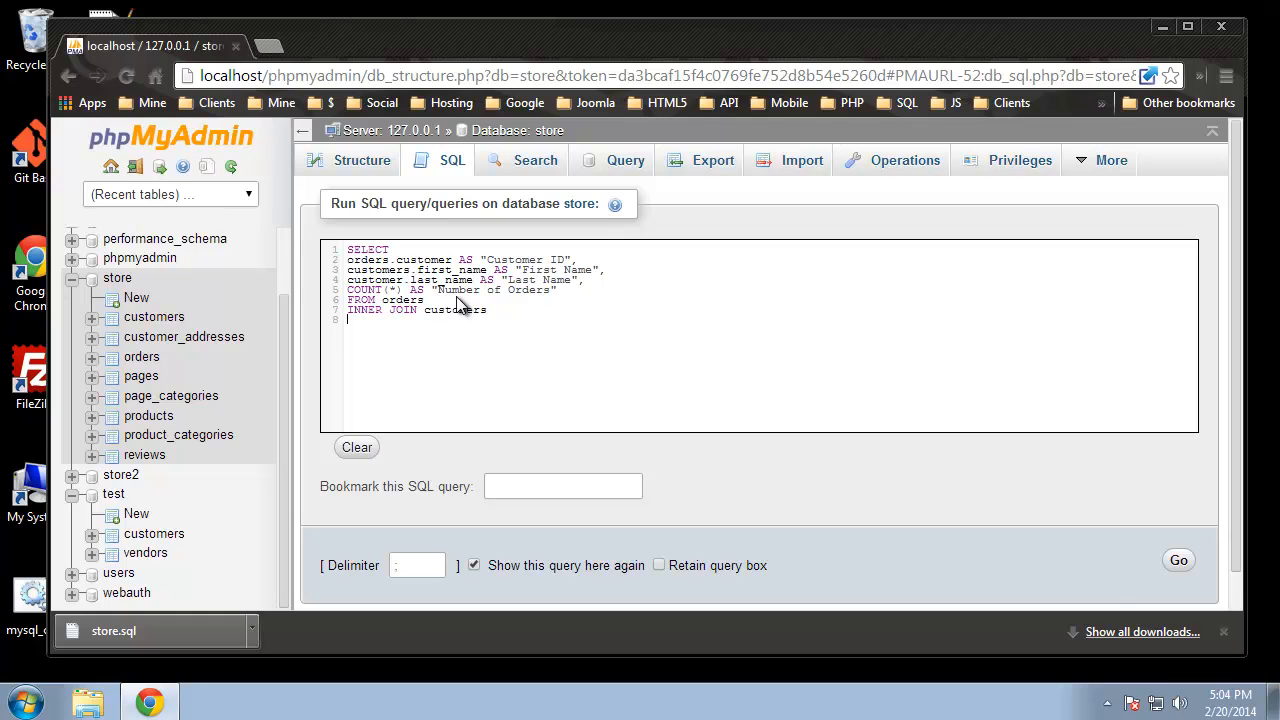
type("ON")
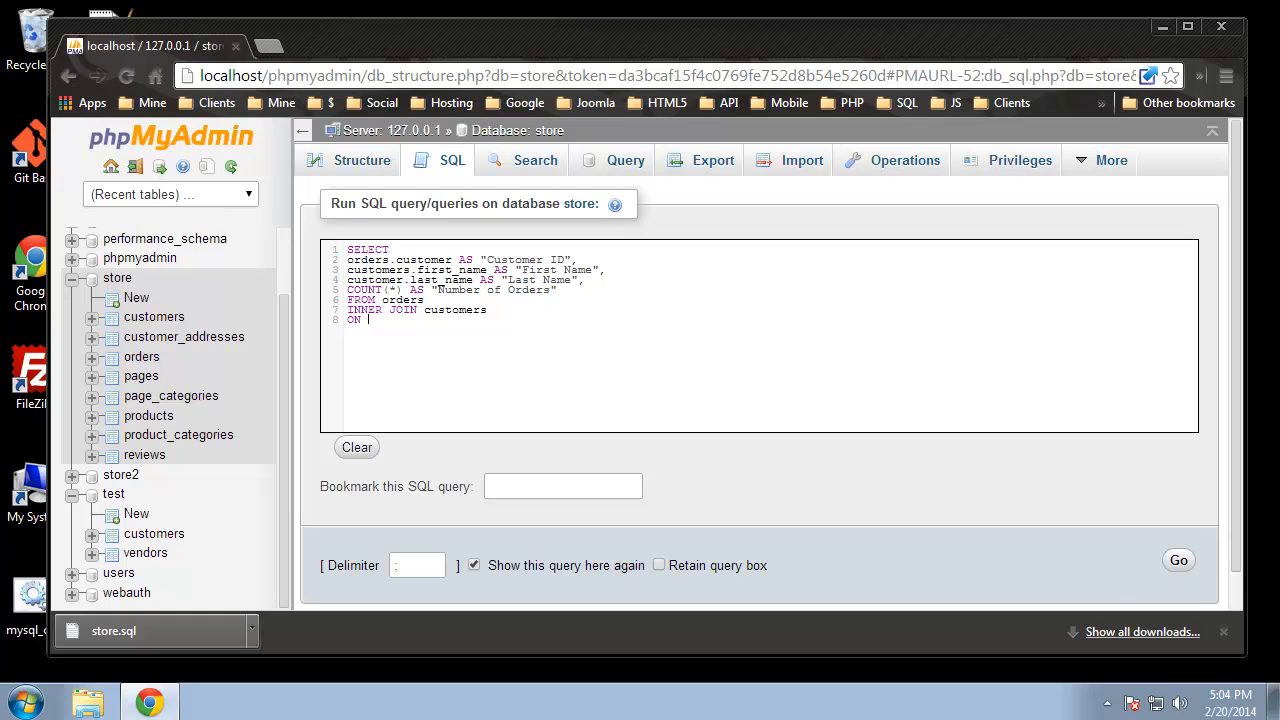
type("c")
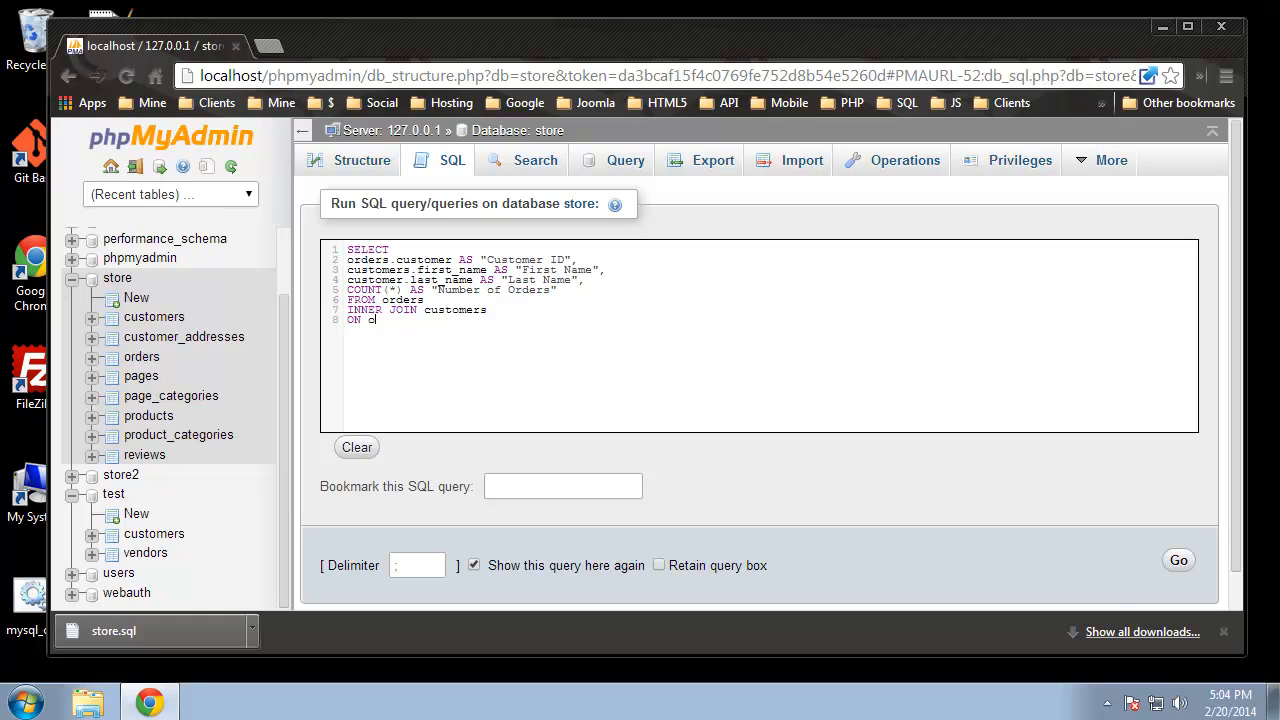
type("rders.customer=")
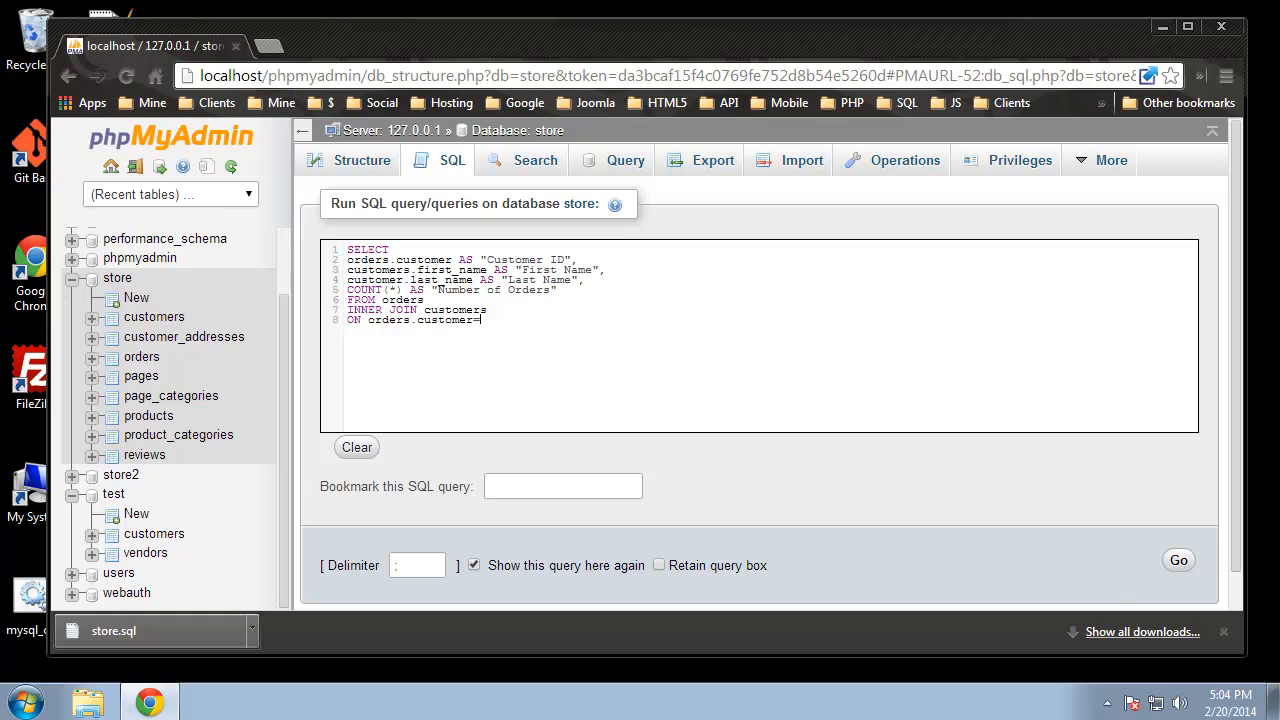
type("customers")
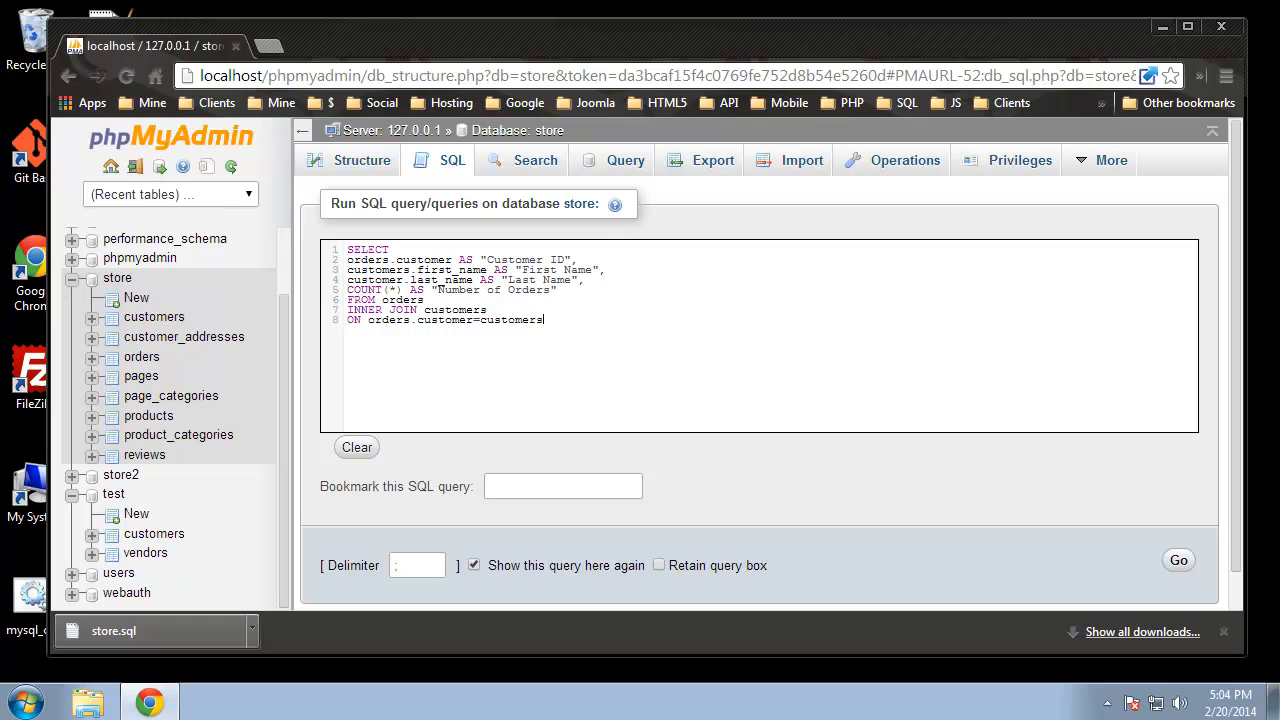
type(".id")
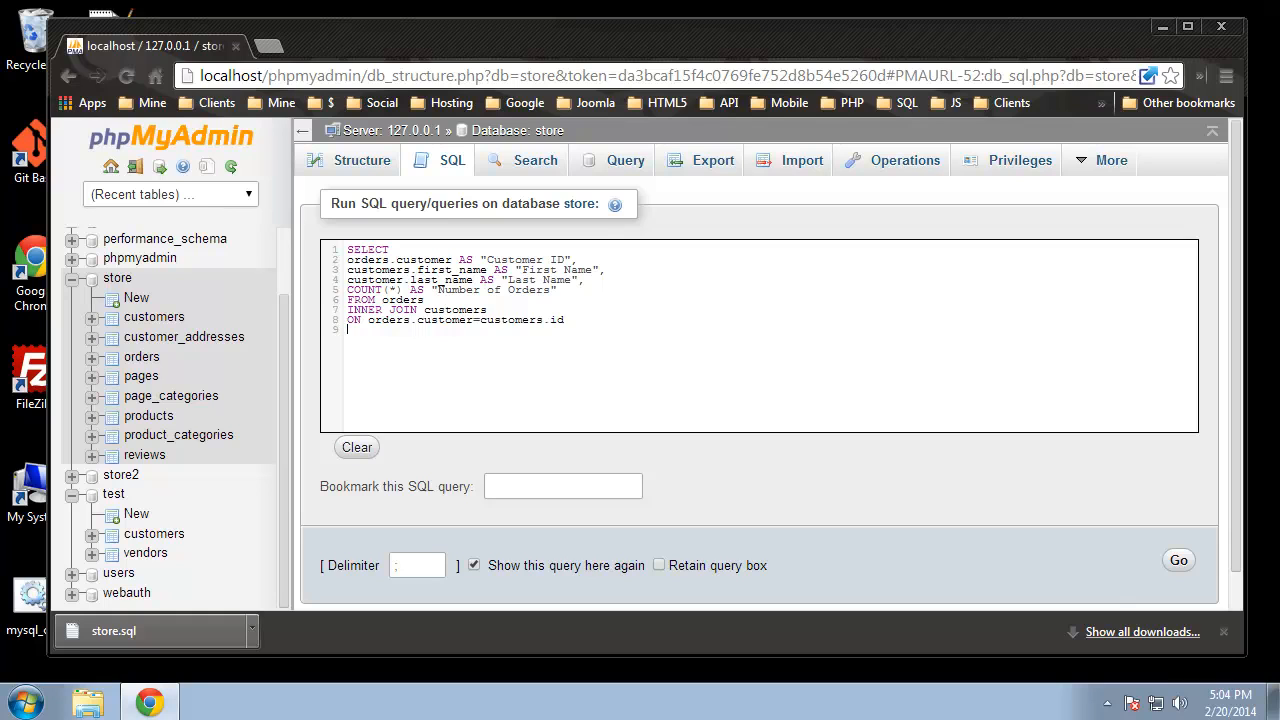
Add GROUP BY customer on its own line
type("GROUP")
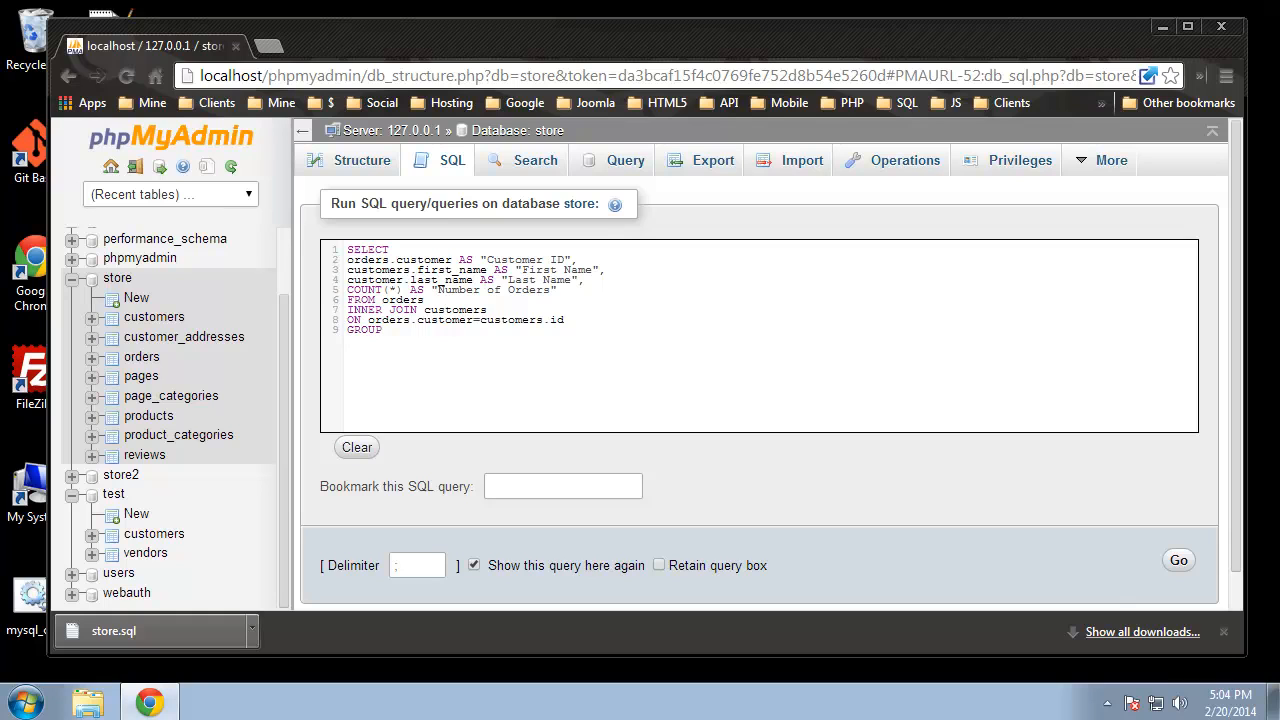
type("BY")
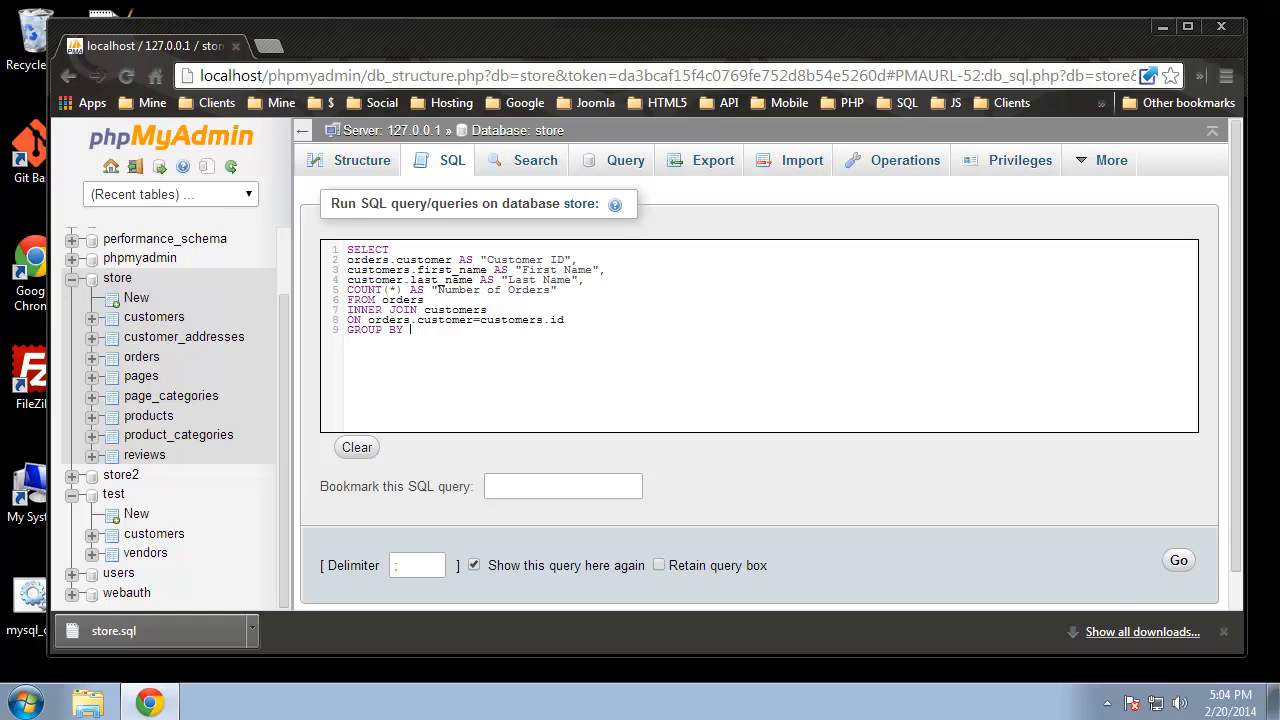
type("customer")
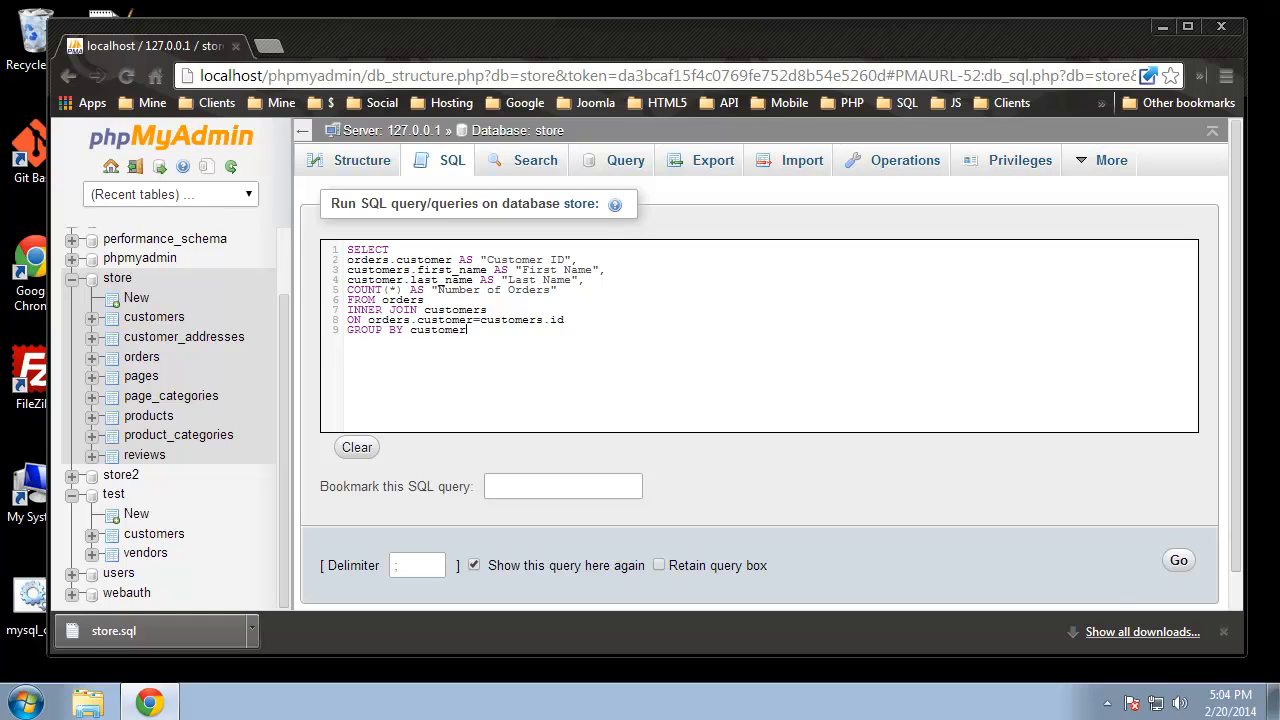
key("Return")
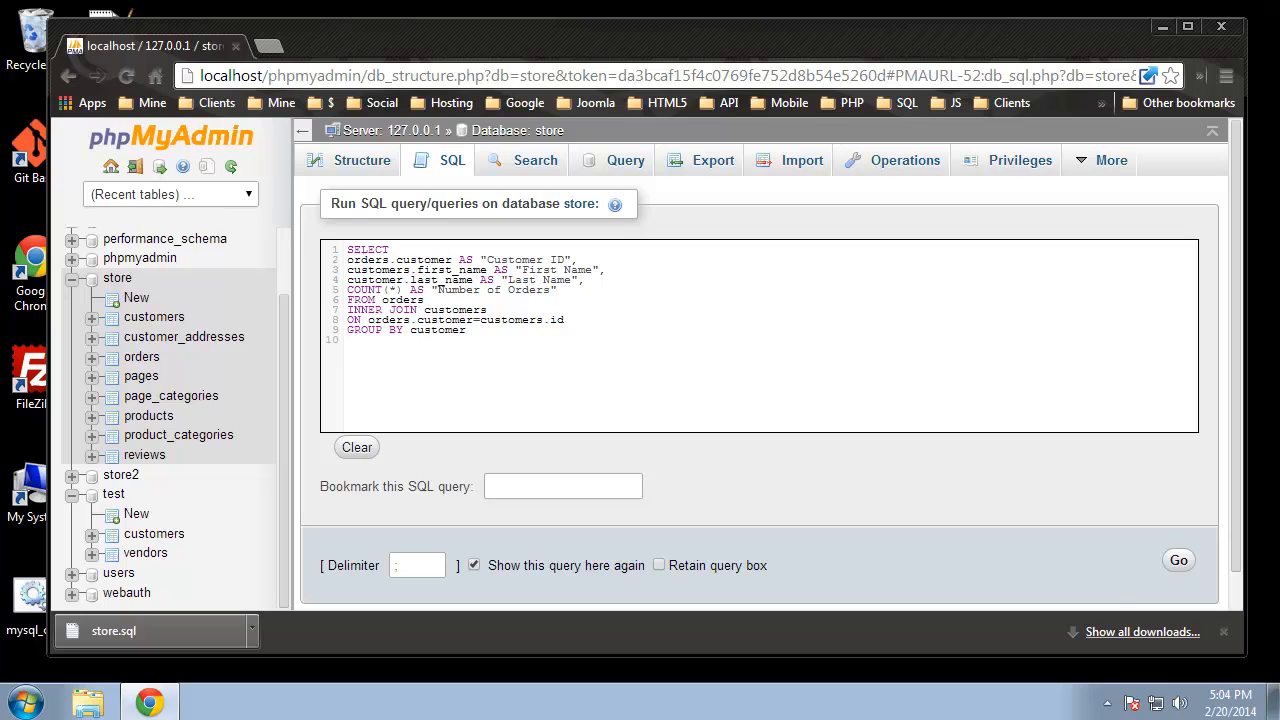
Group by orders.customer, order by customers.first_name, and copy the whole query
type("ORDER BY")
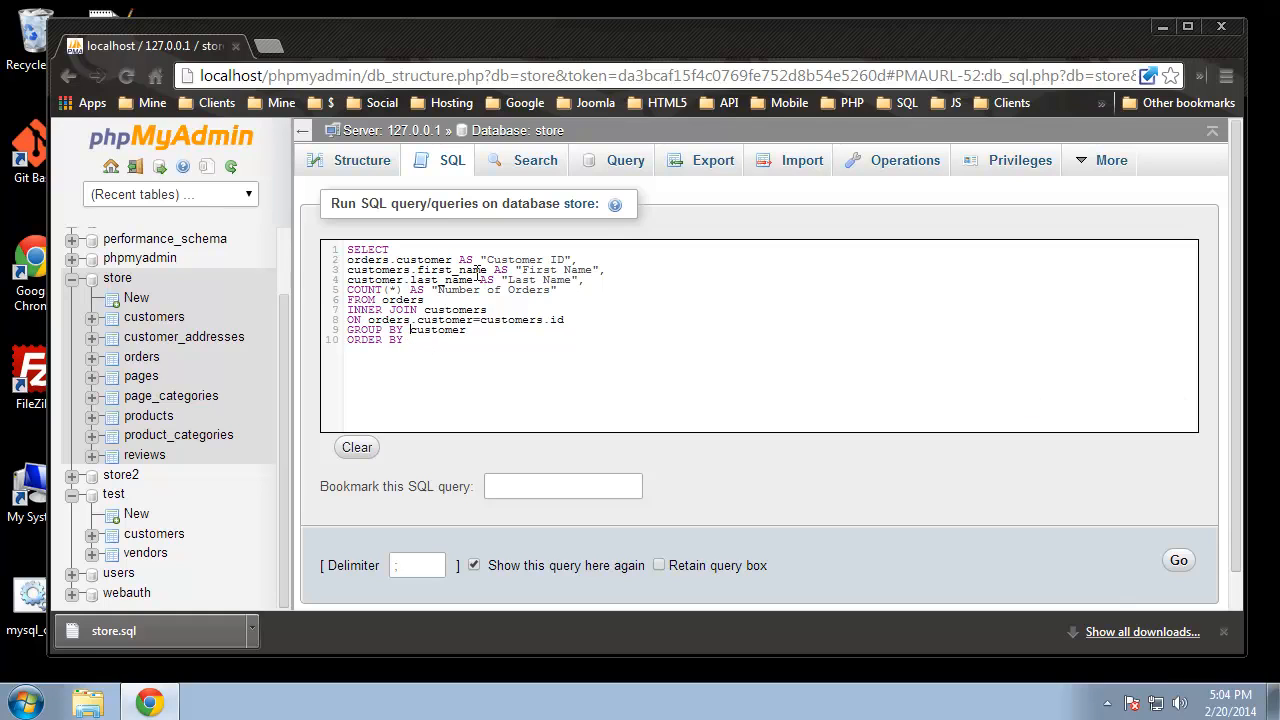
type("orders.customer")
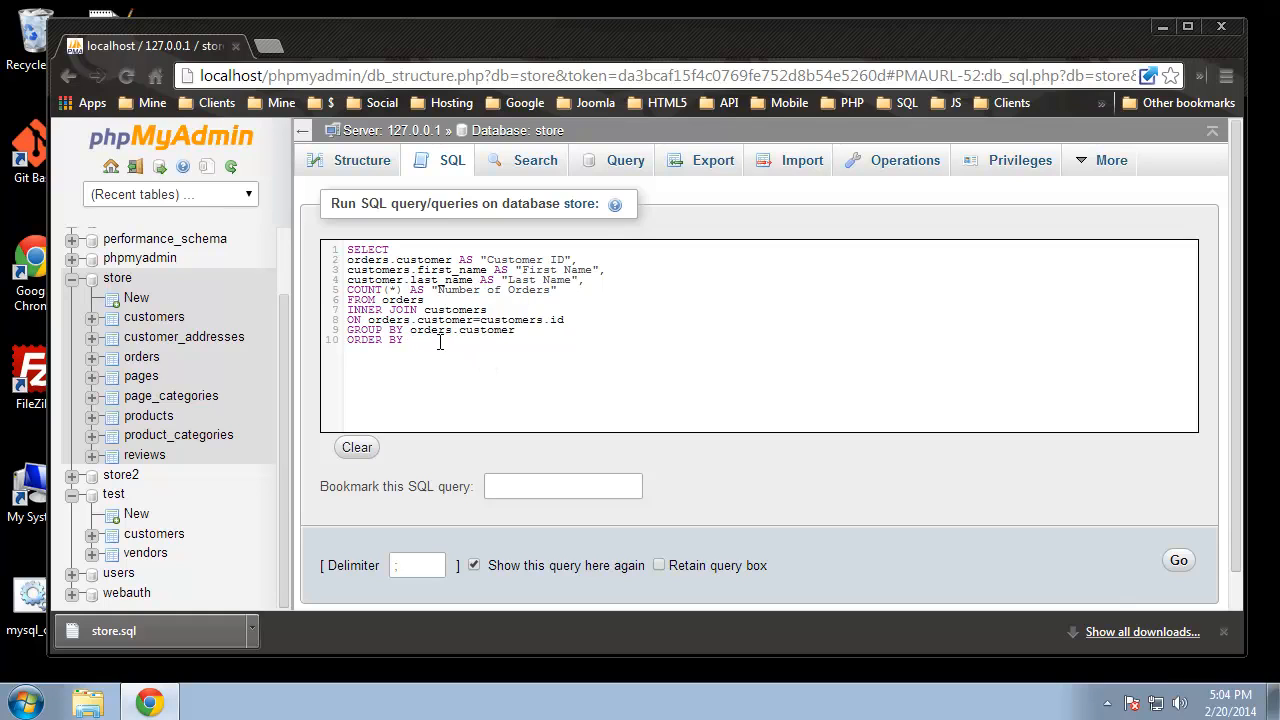
mouse_move(565, 408)
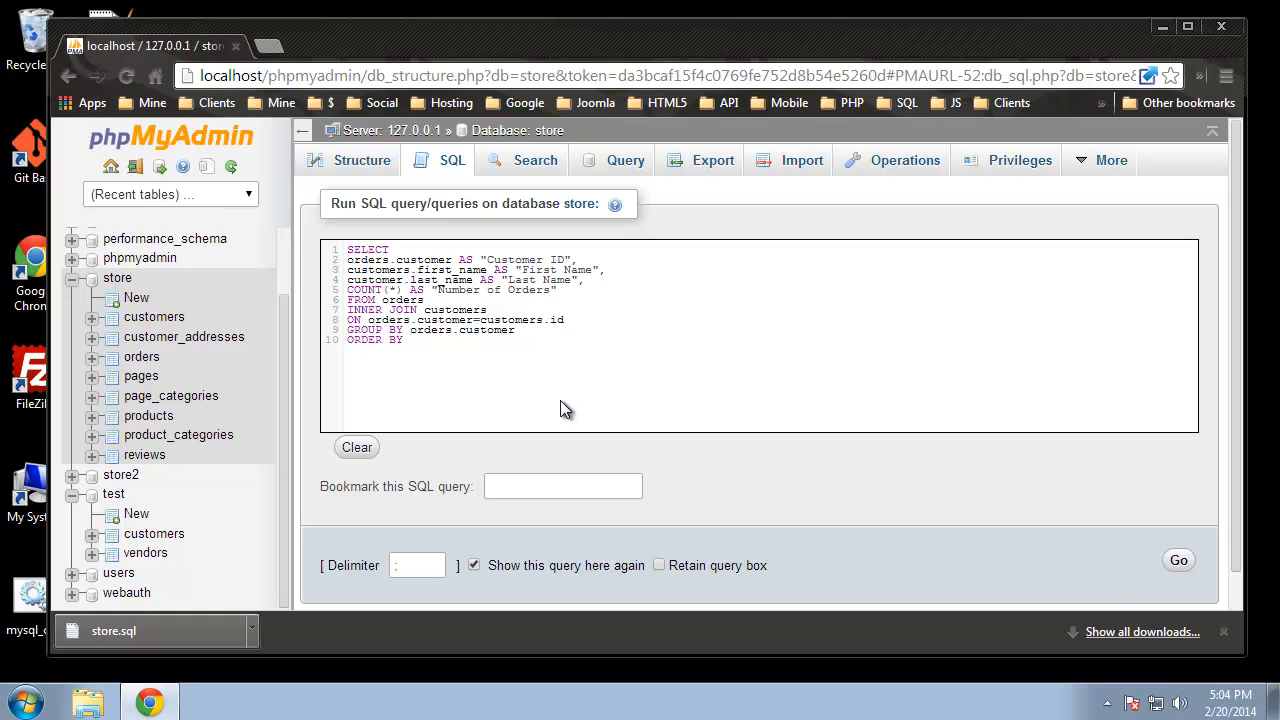
type("customers")
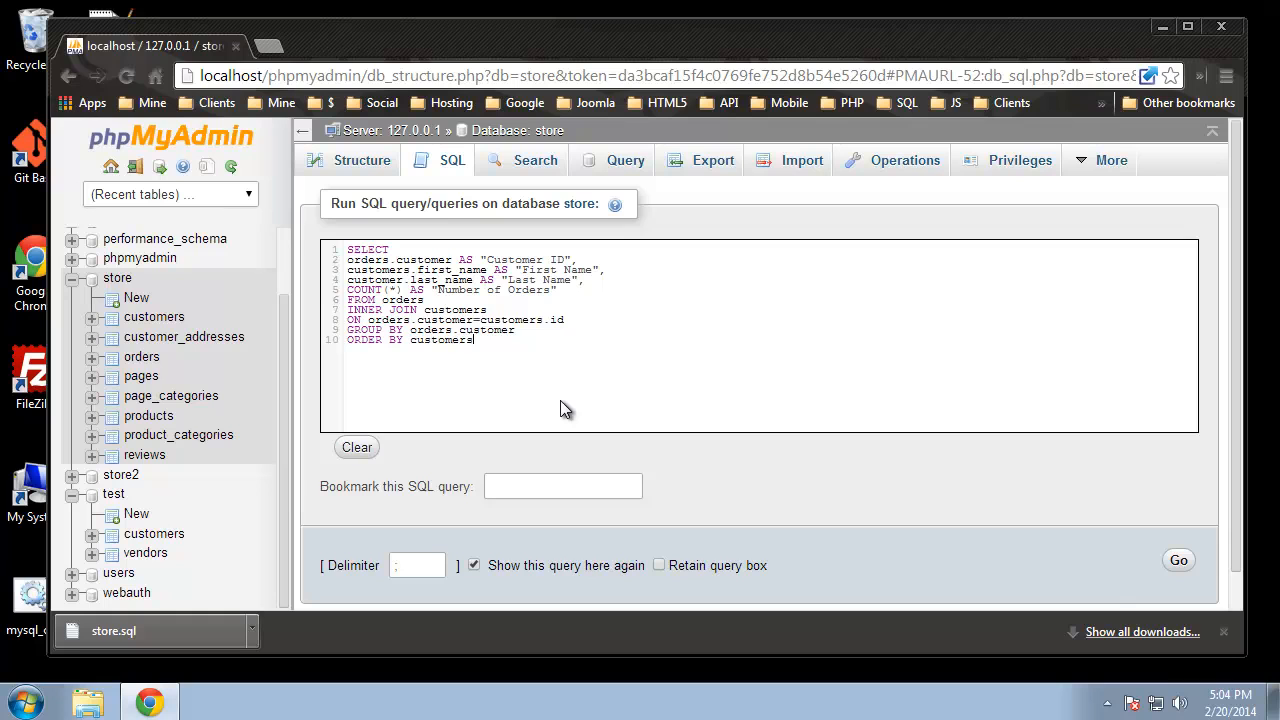
type(".first")
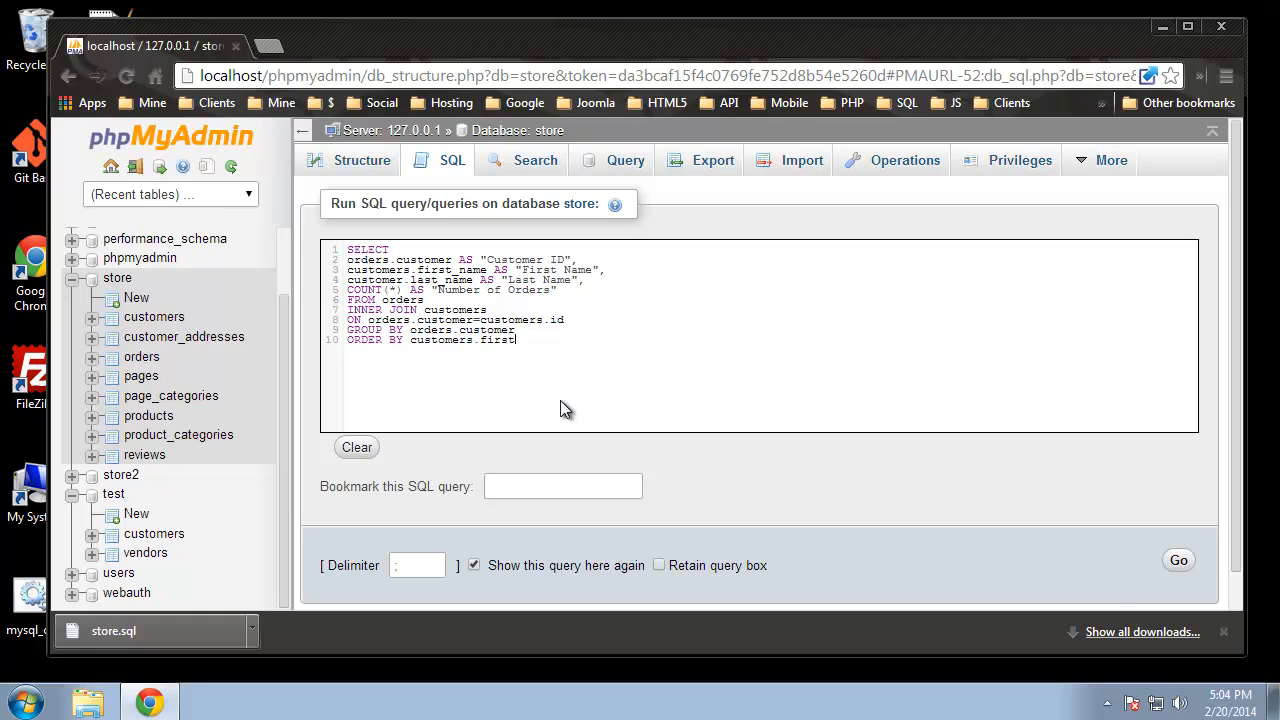
type("_name")
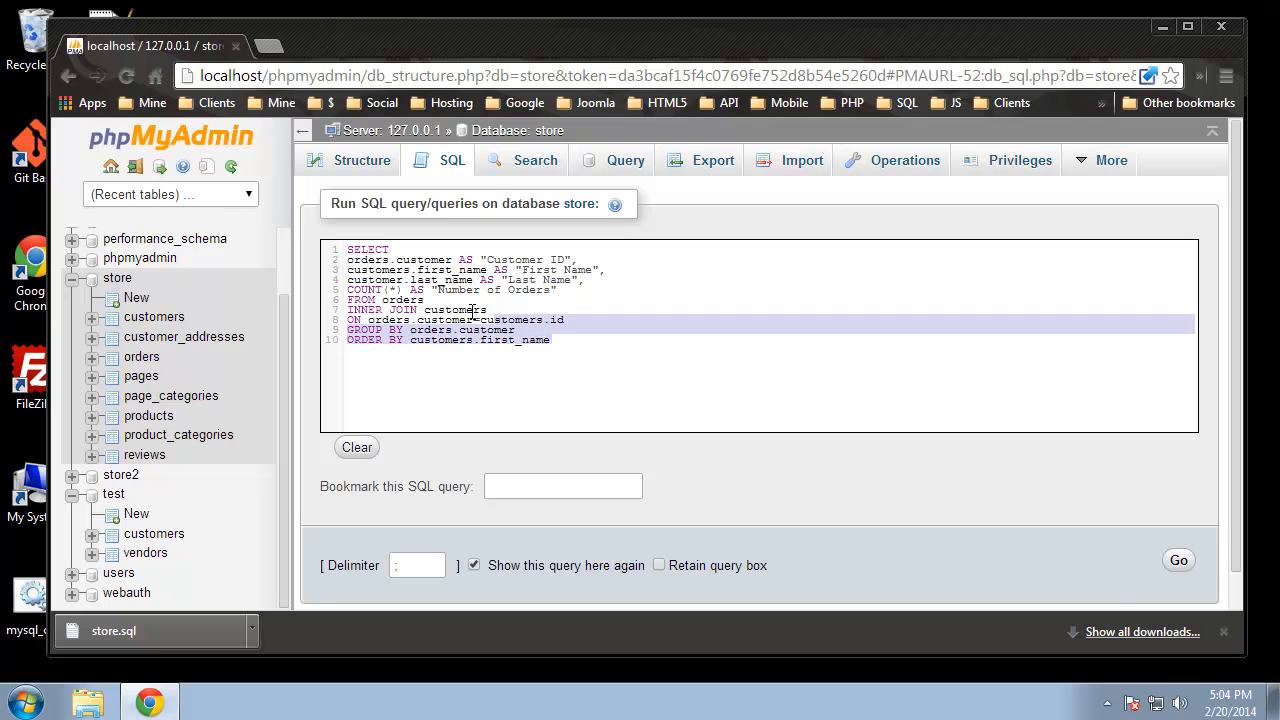
right_click(475, 300)
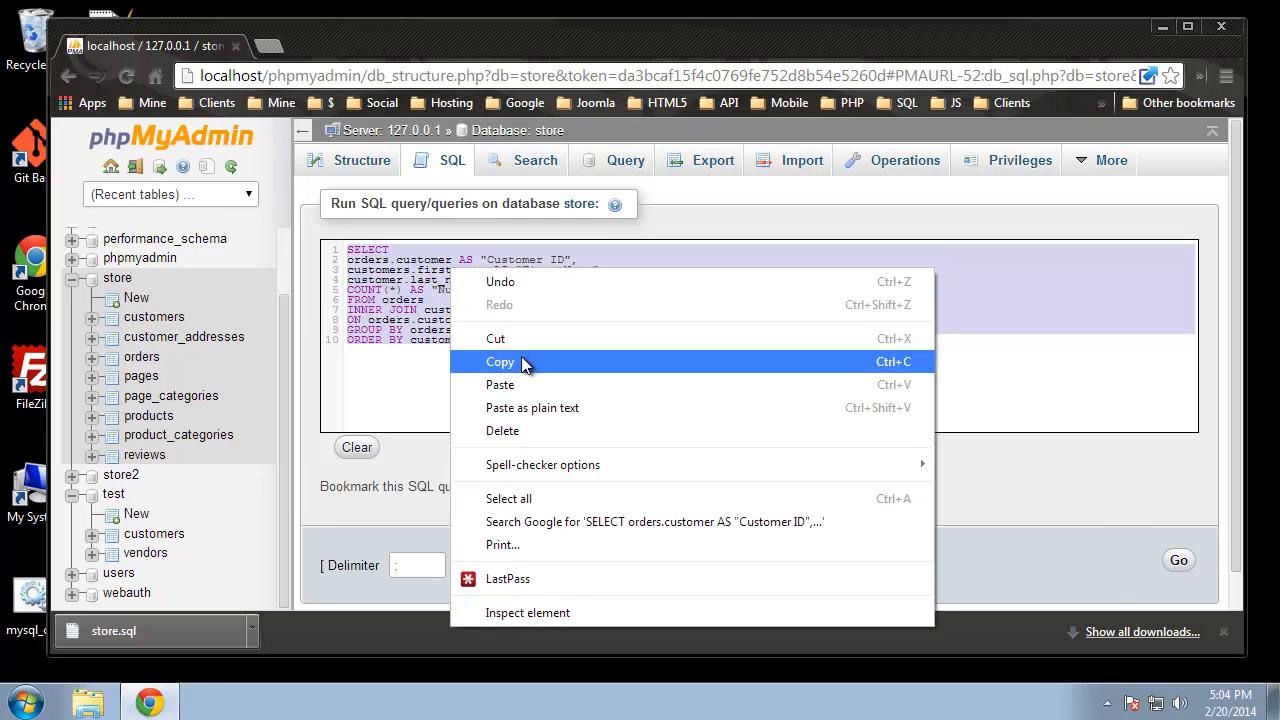
left_click(1178, 521)
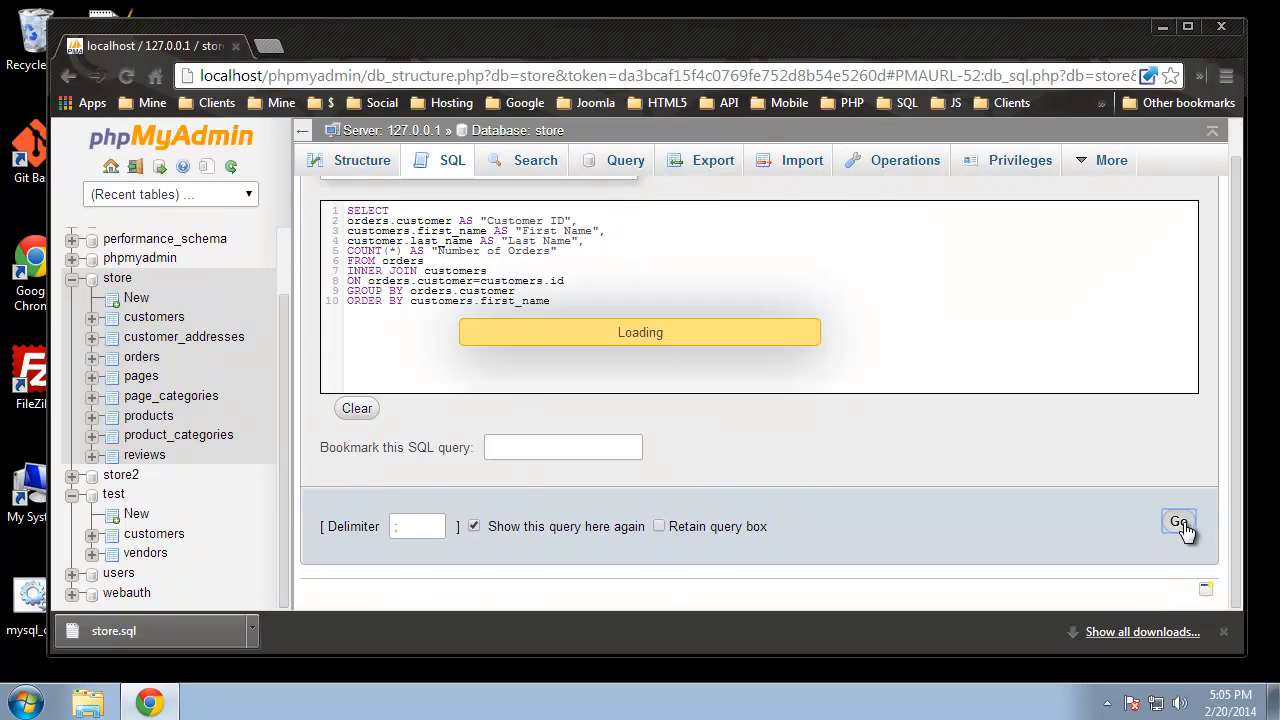
Run the joined query, then rerun it after correcting customer.last_name to customers.last_name
left_click(1178, 521)
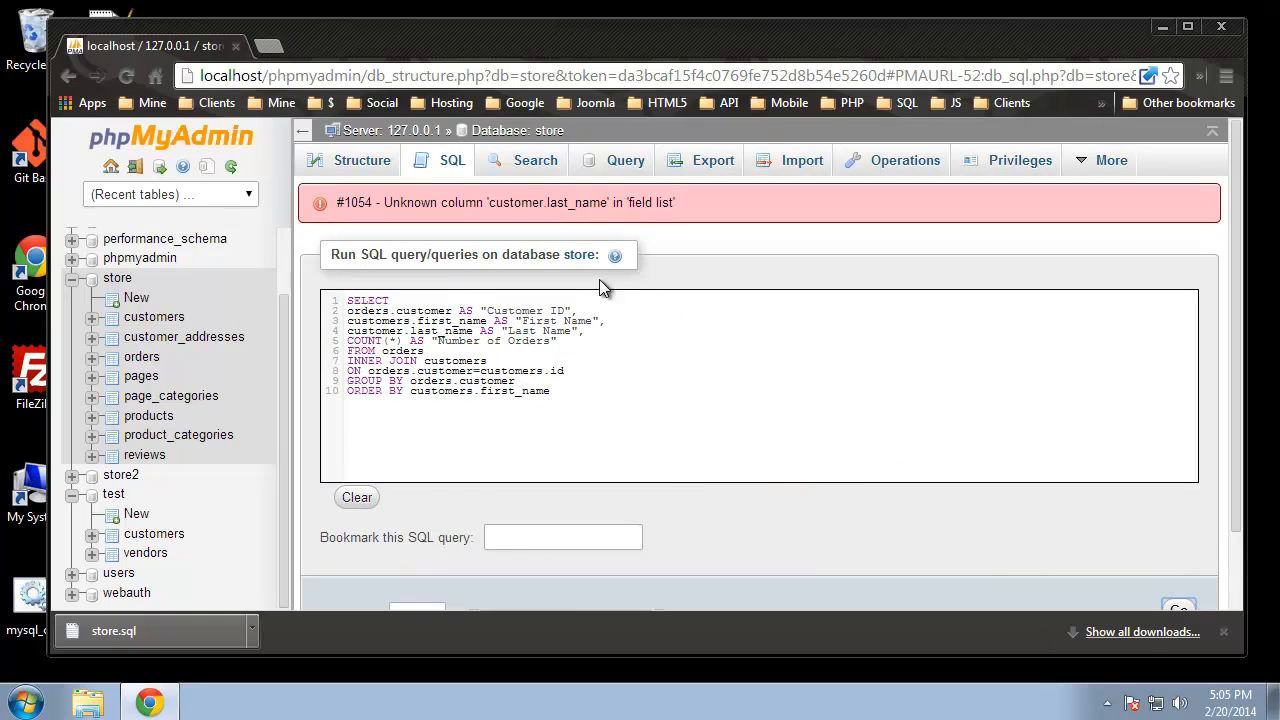
mouse_move(520, 227)
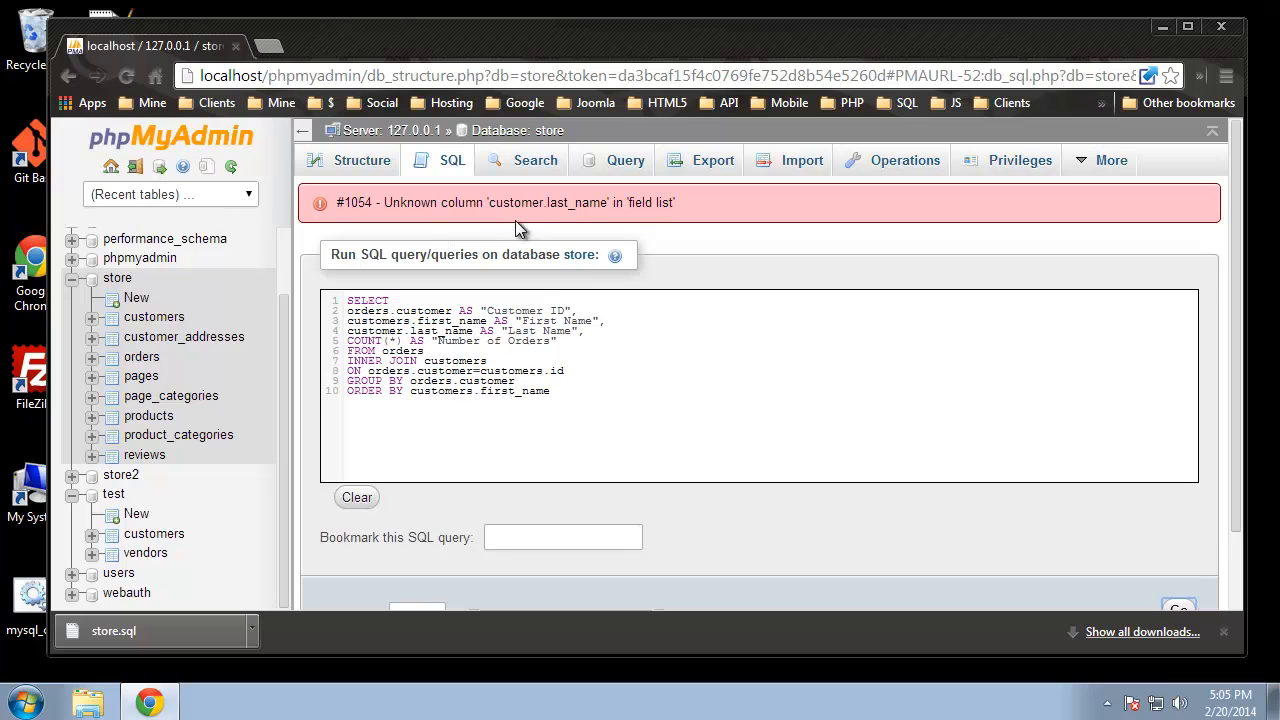
mouse_move(489, 420)
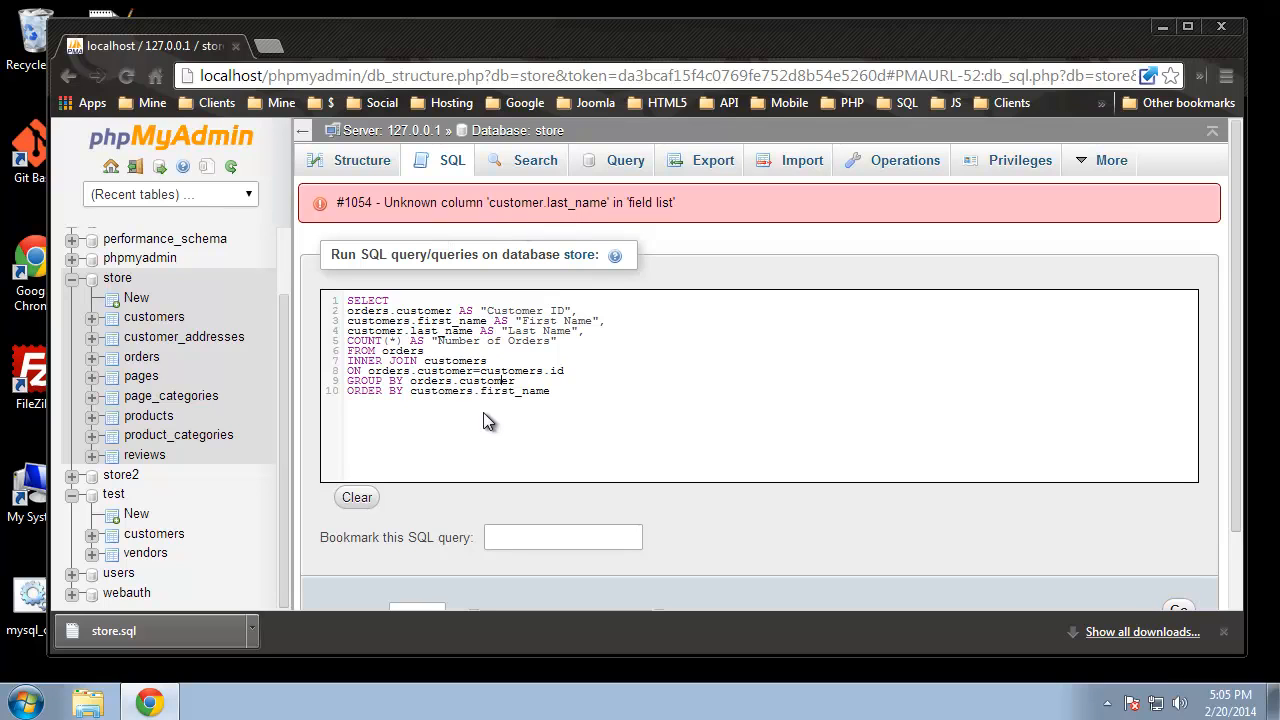
mouse_move(447, 361)
type("s")
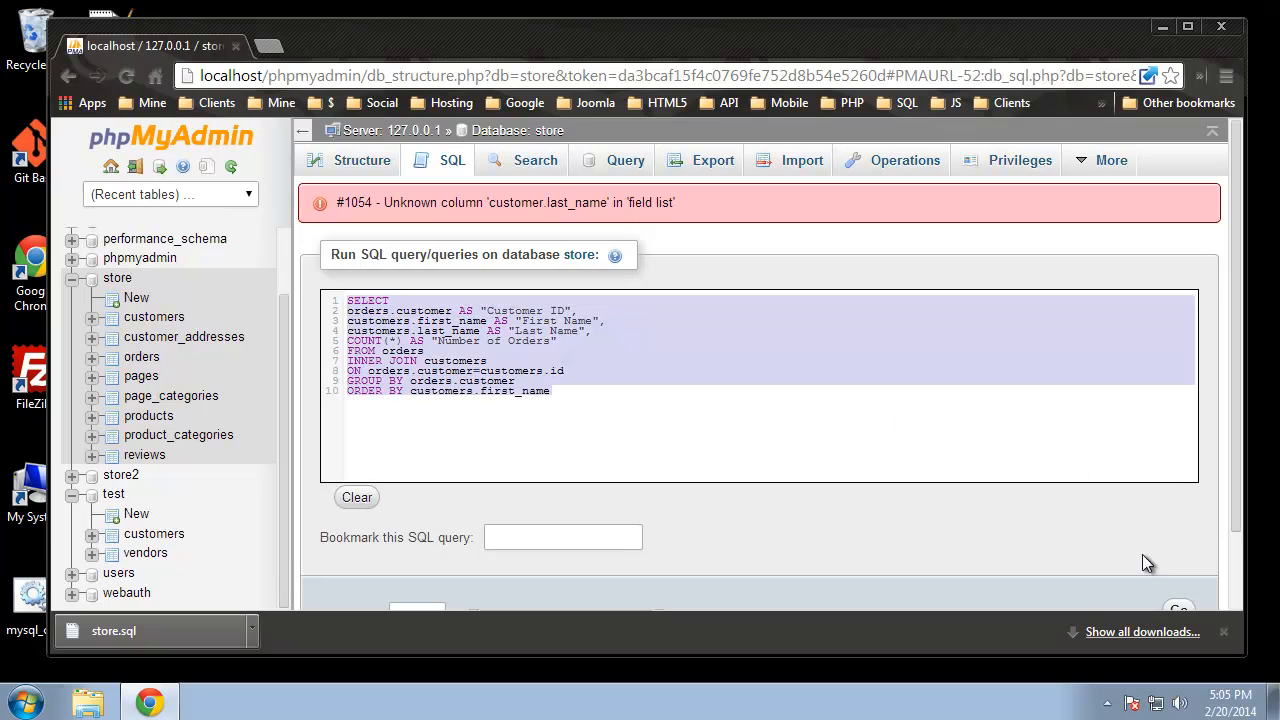
left_click(1178, 608)
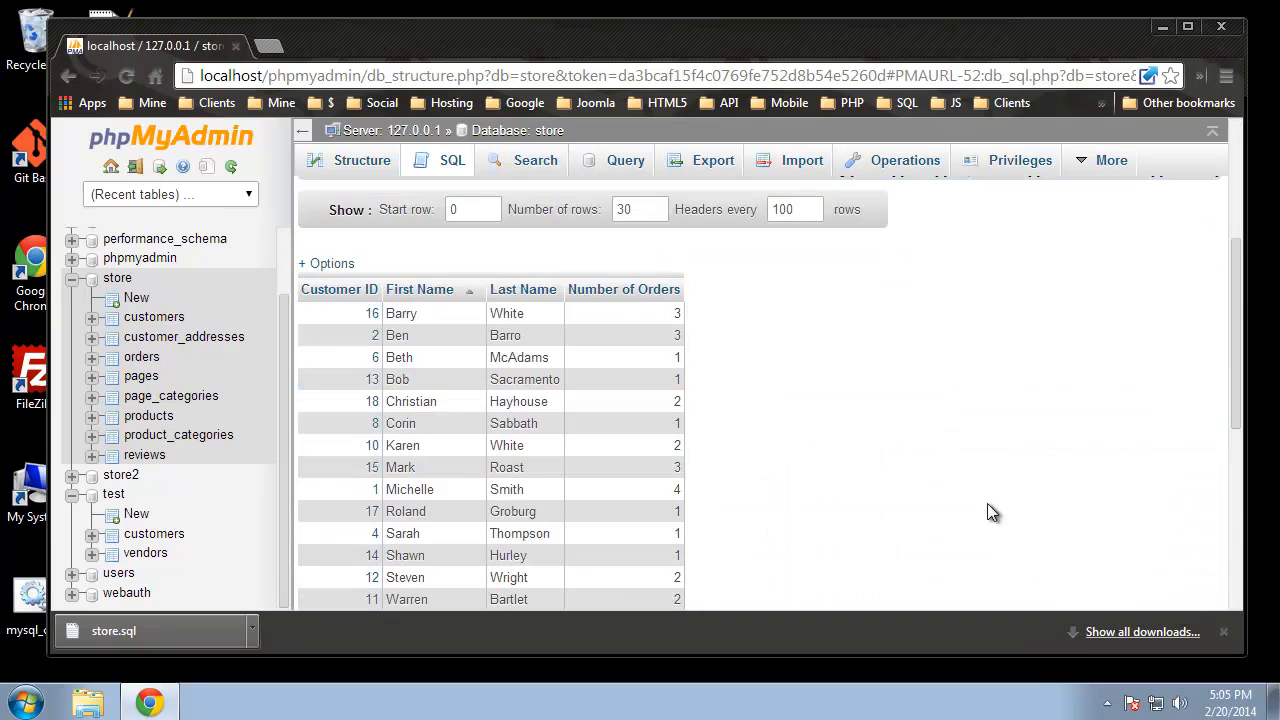
scroll("down", 3)
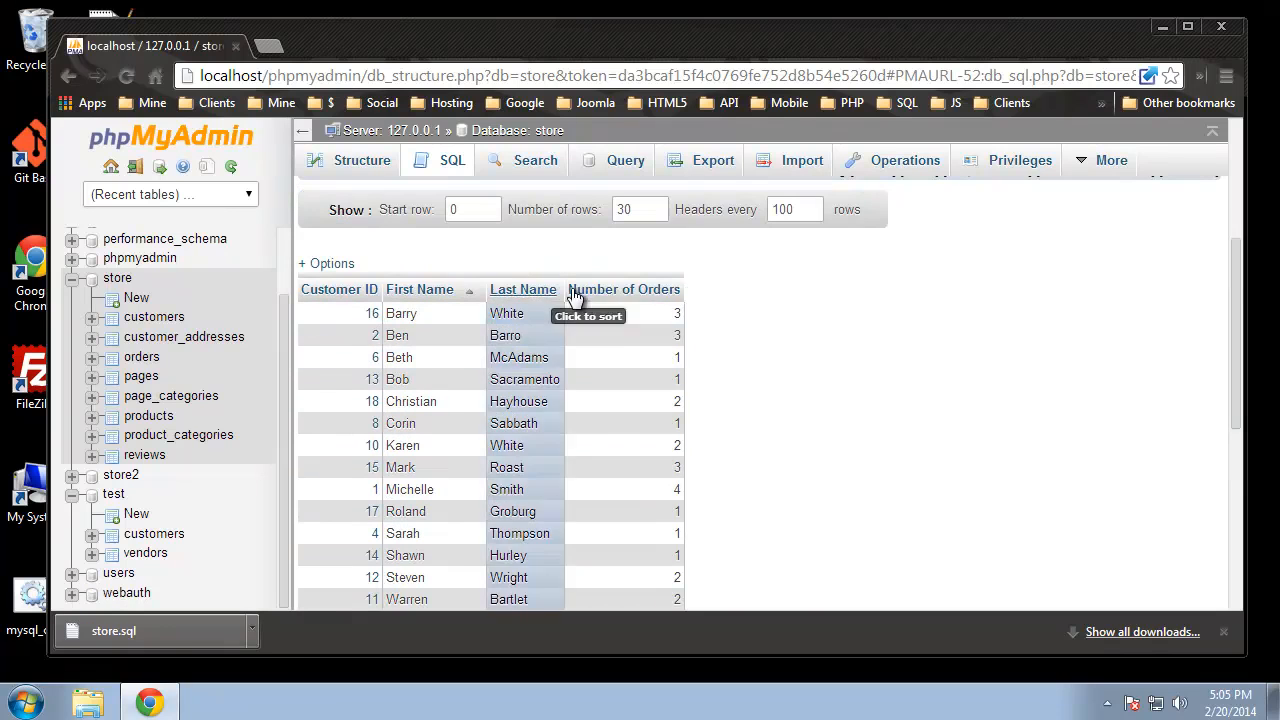
mouse_move(875, 360)
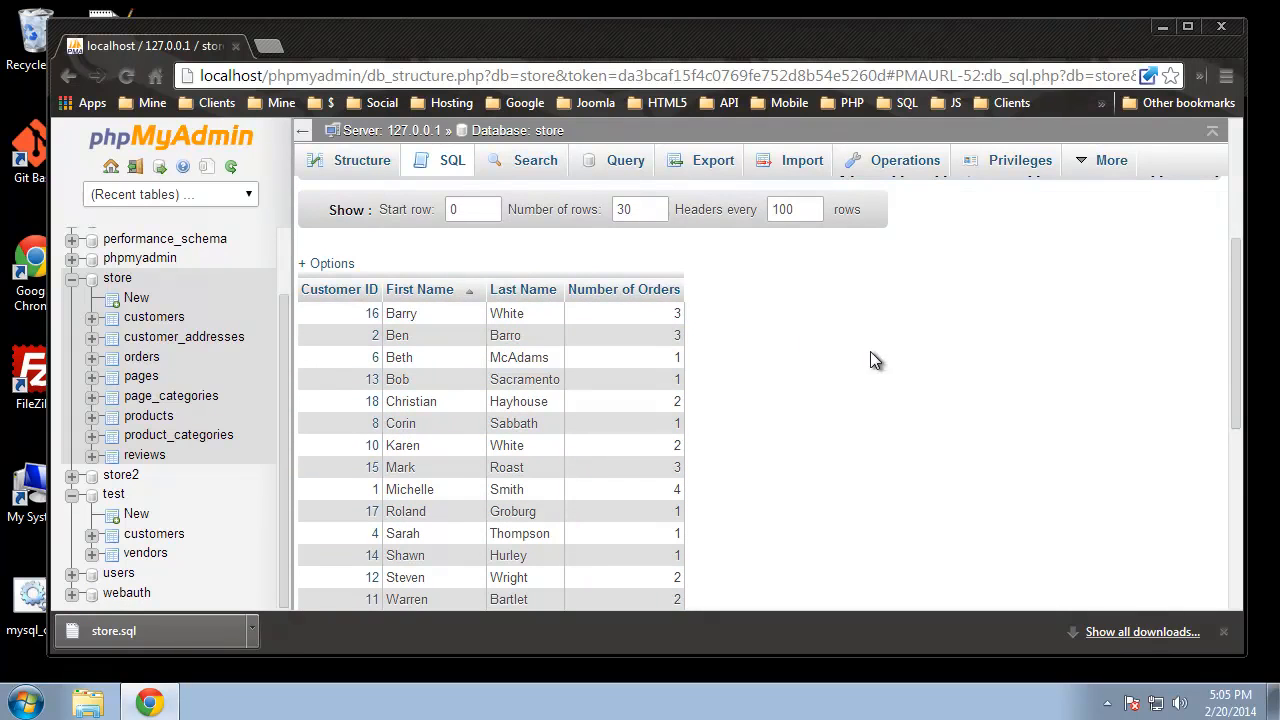
scroll("up", 3)
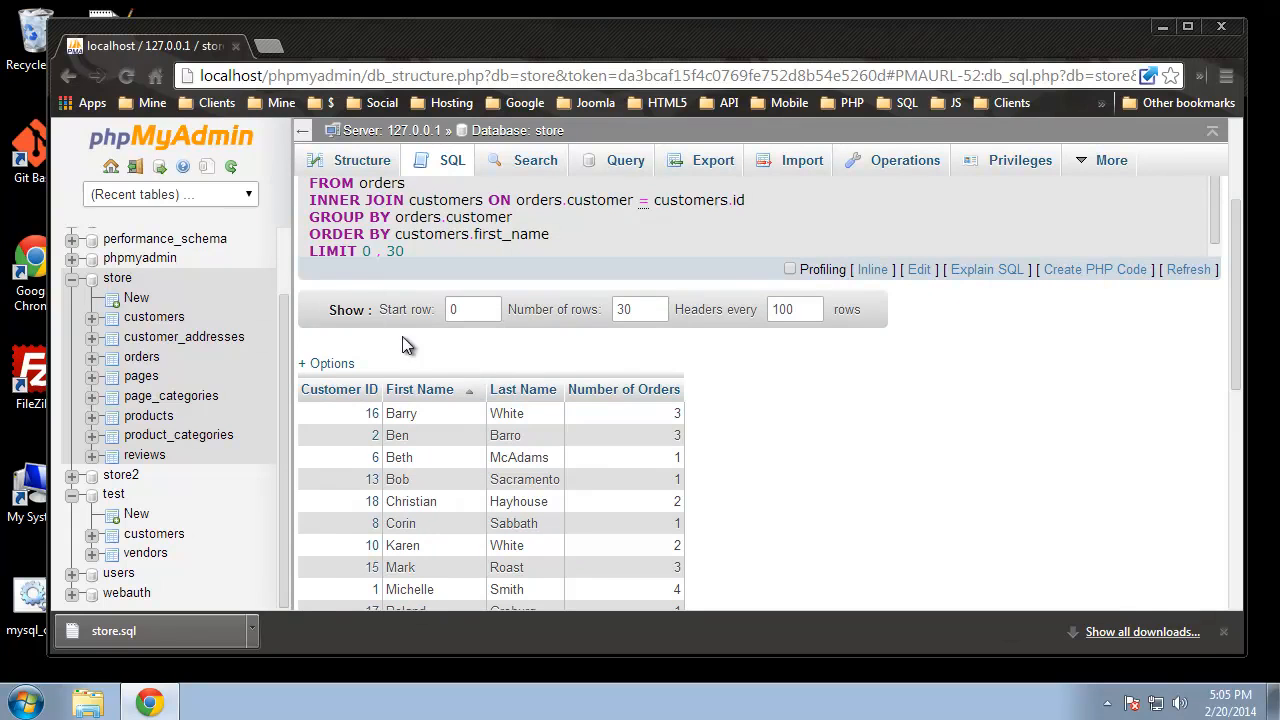
left_click(451, 160)
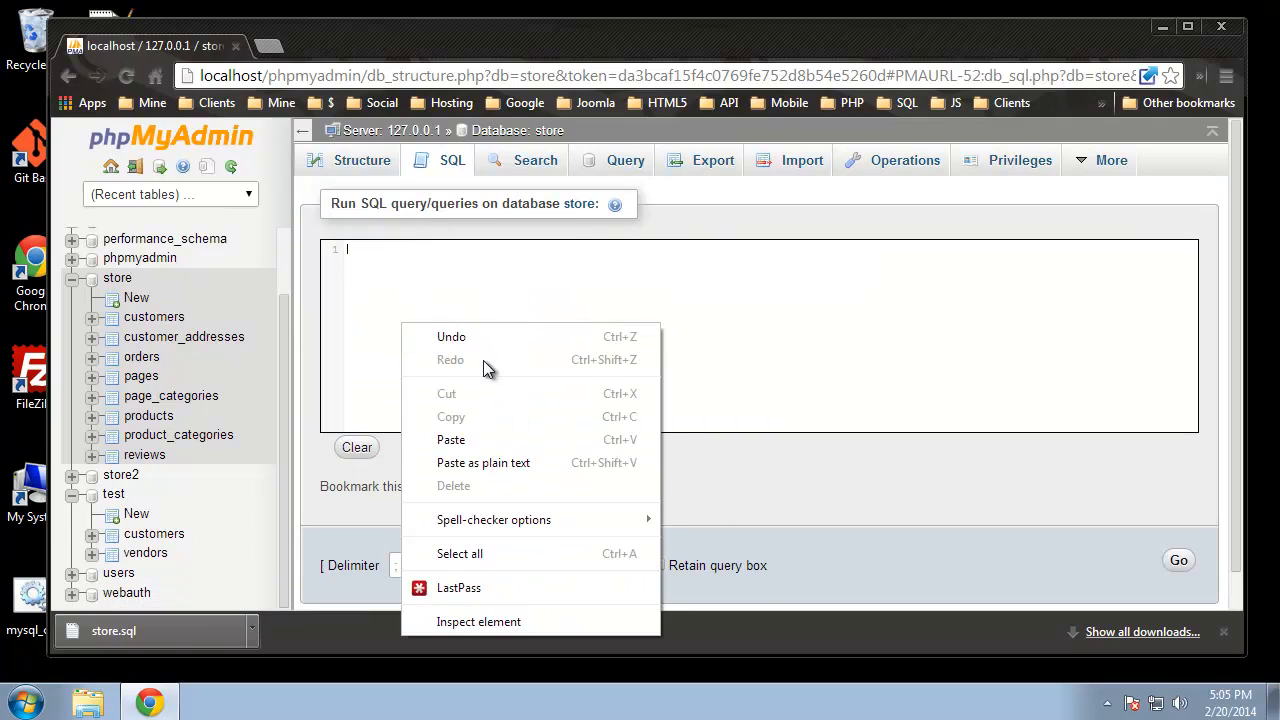
Paste the query, add customers.first_name and customers.last_name to GROUP BY, and run it
left_click(451, 439)
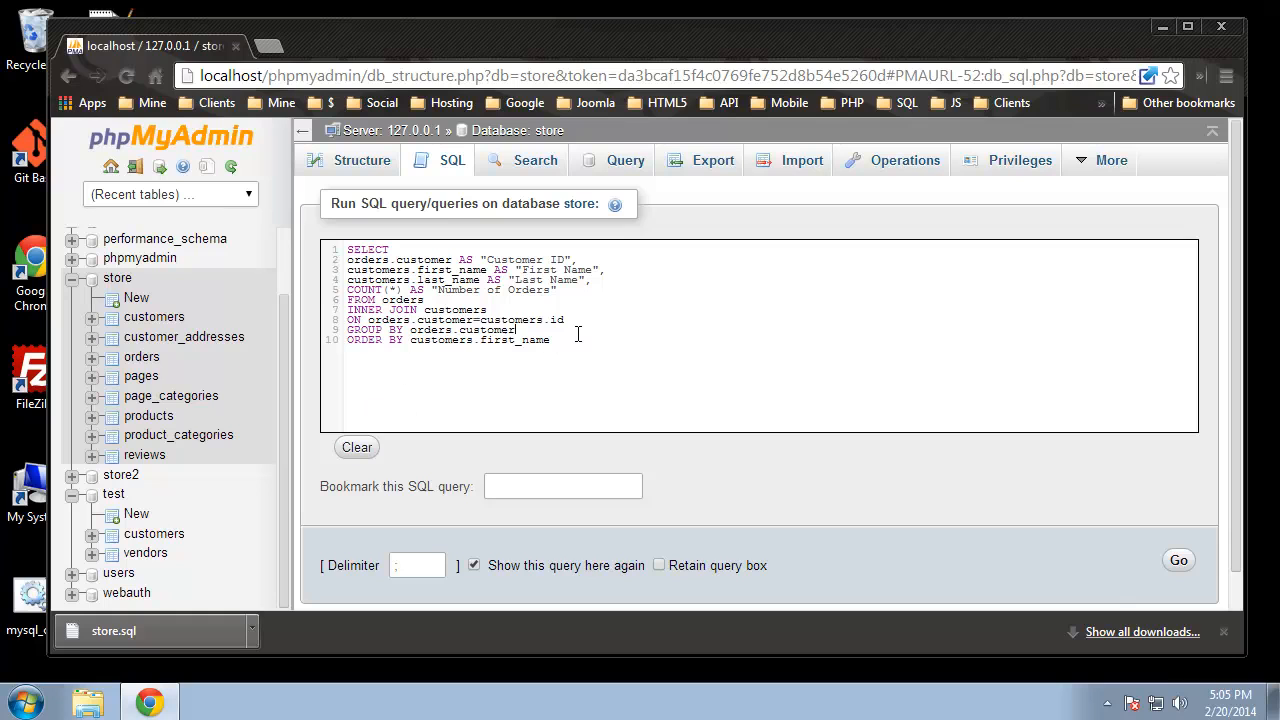
type(",customers")
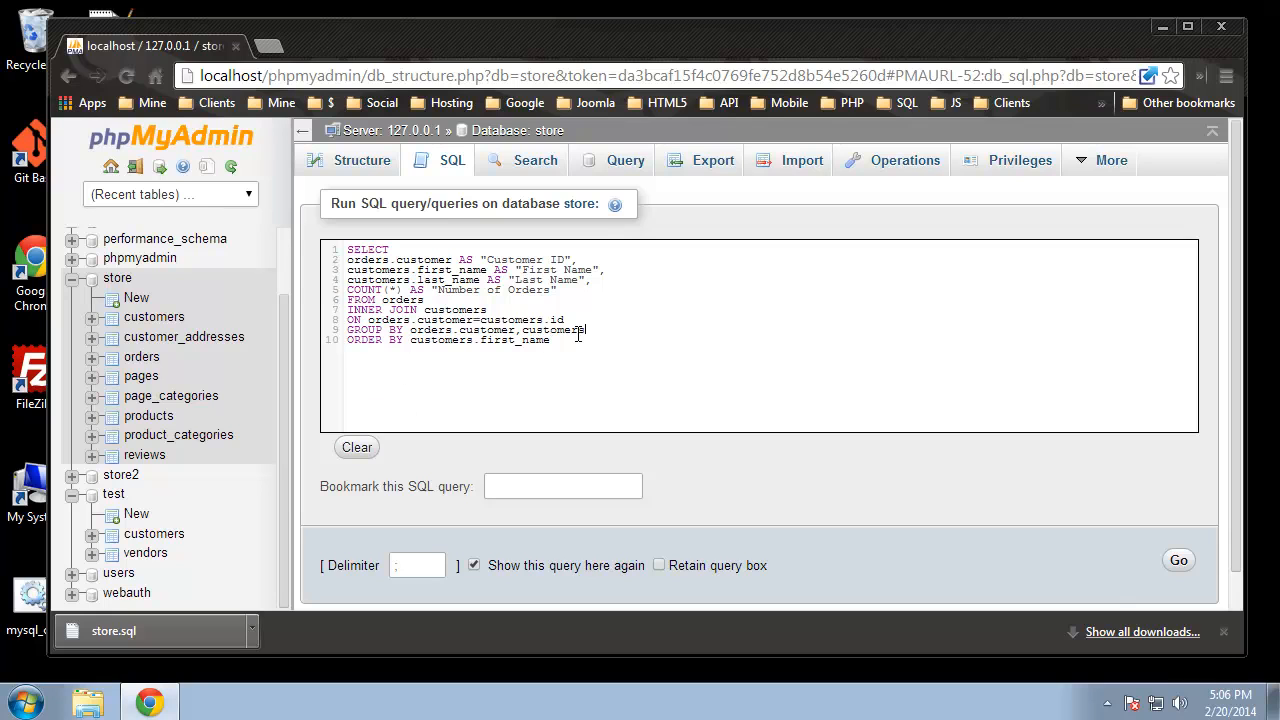
type(".first_name,")
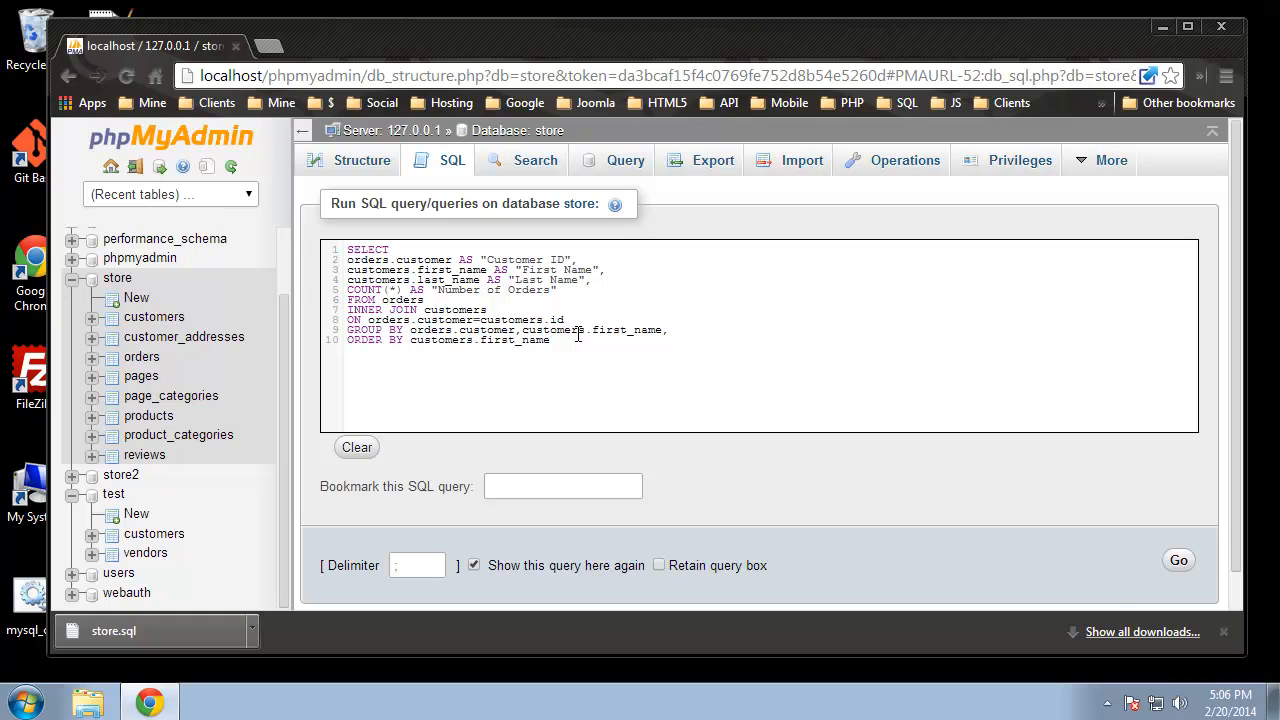
type("customers")
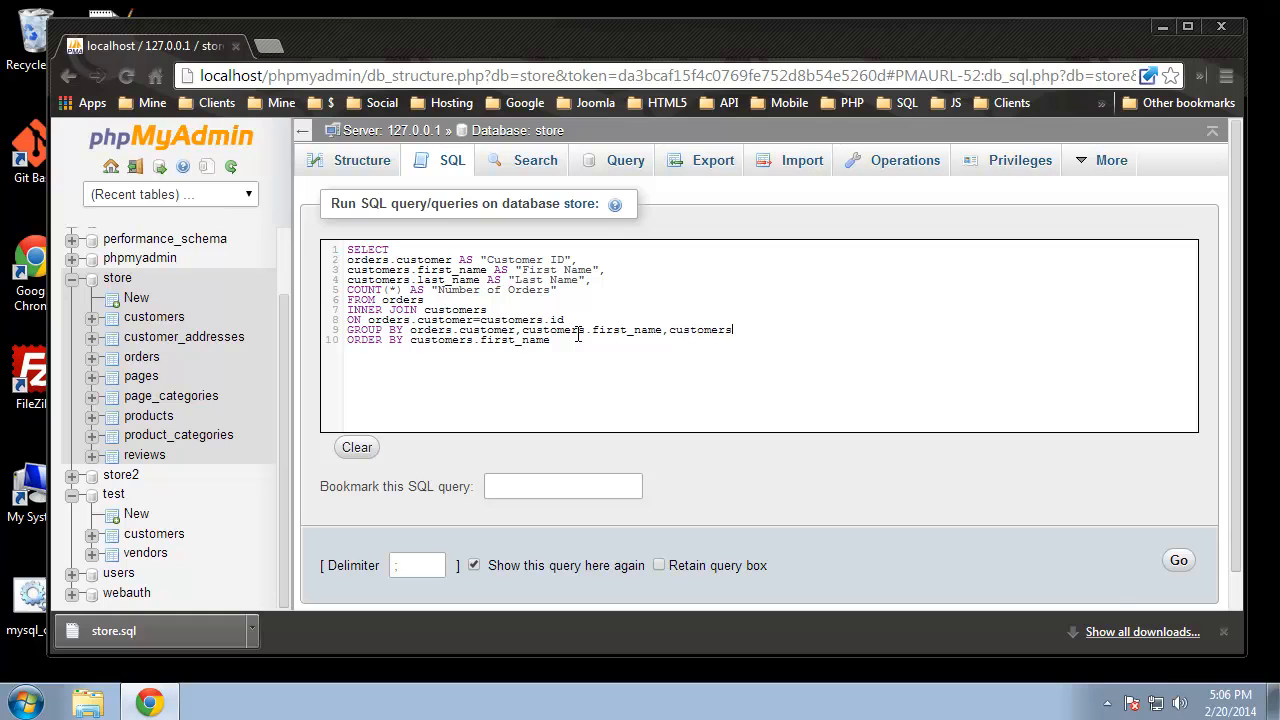
type(".last")
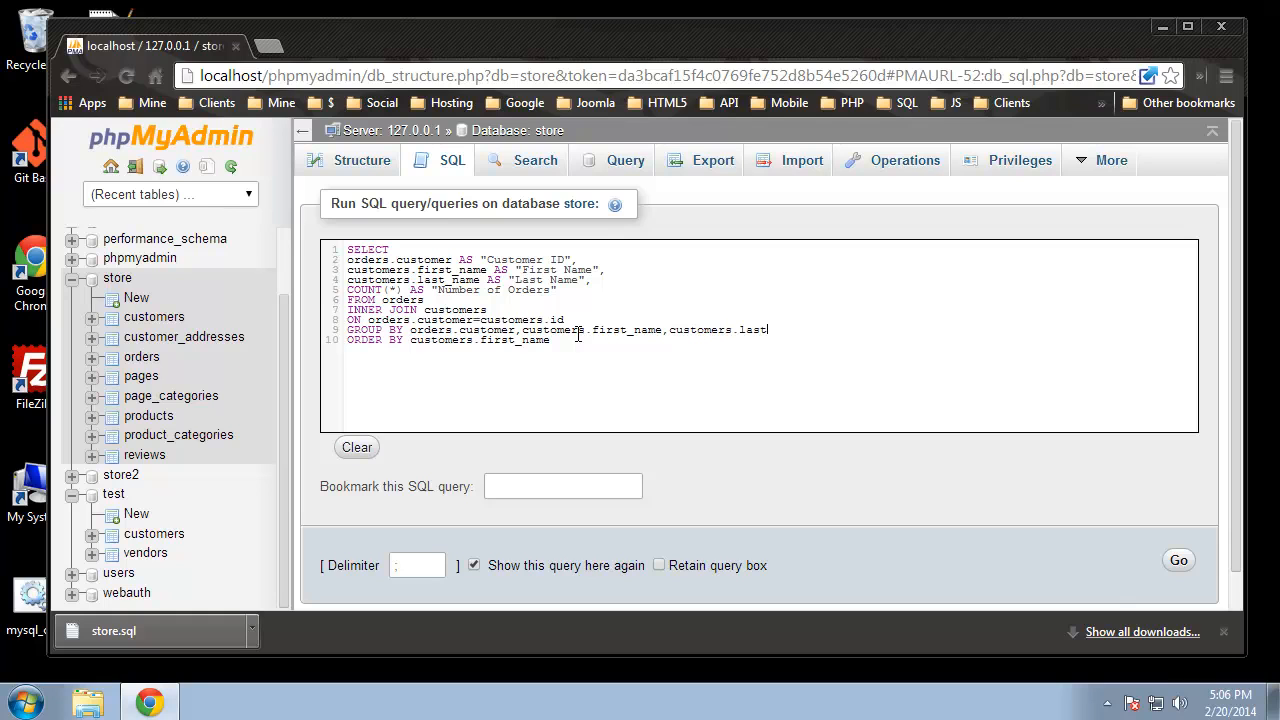
type("_name")
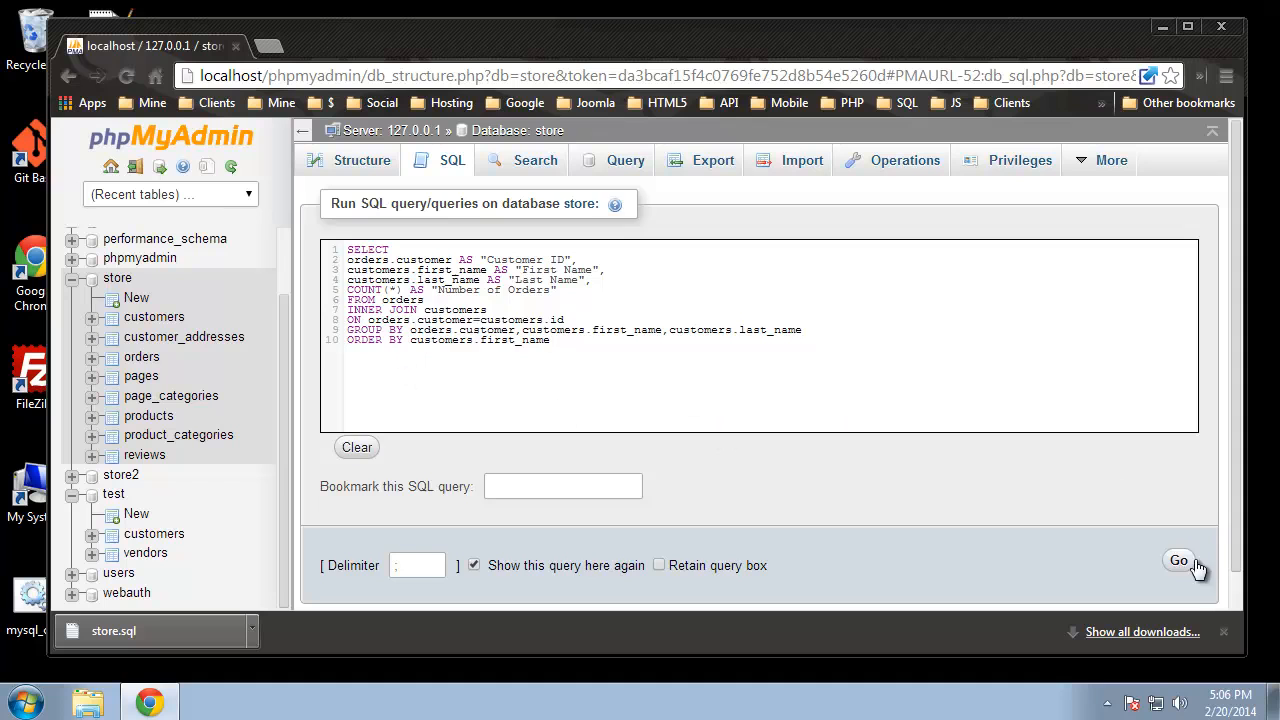
left_click(1178, 560)
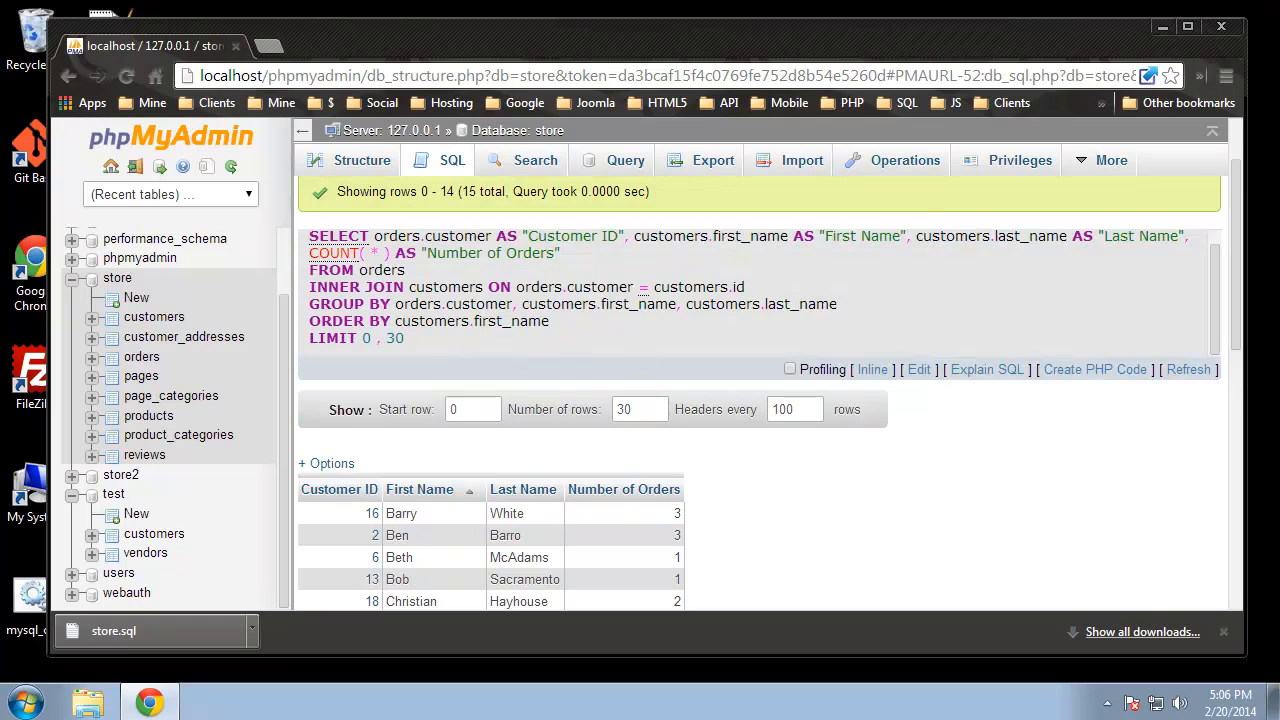
mouse_move(925, 523)
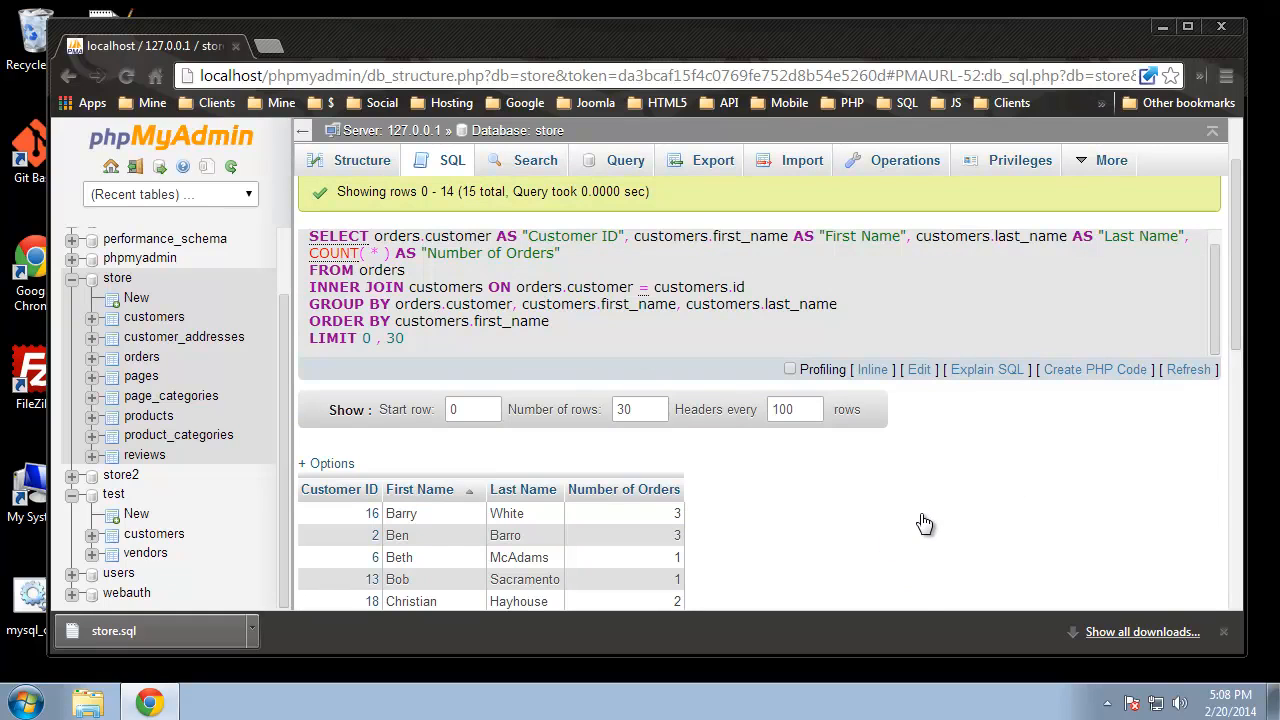
mouse_move(740, 487)
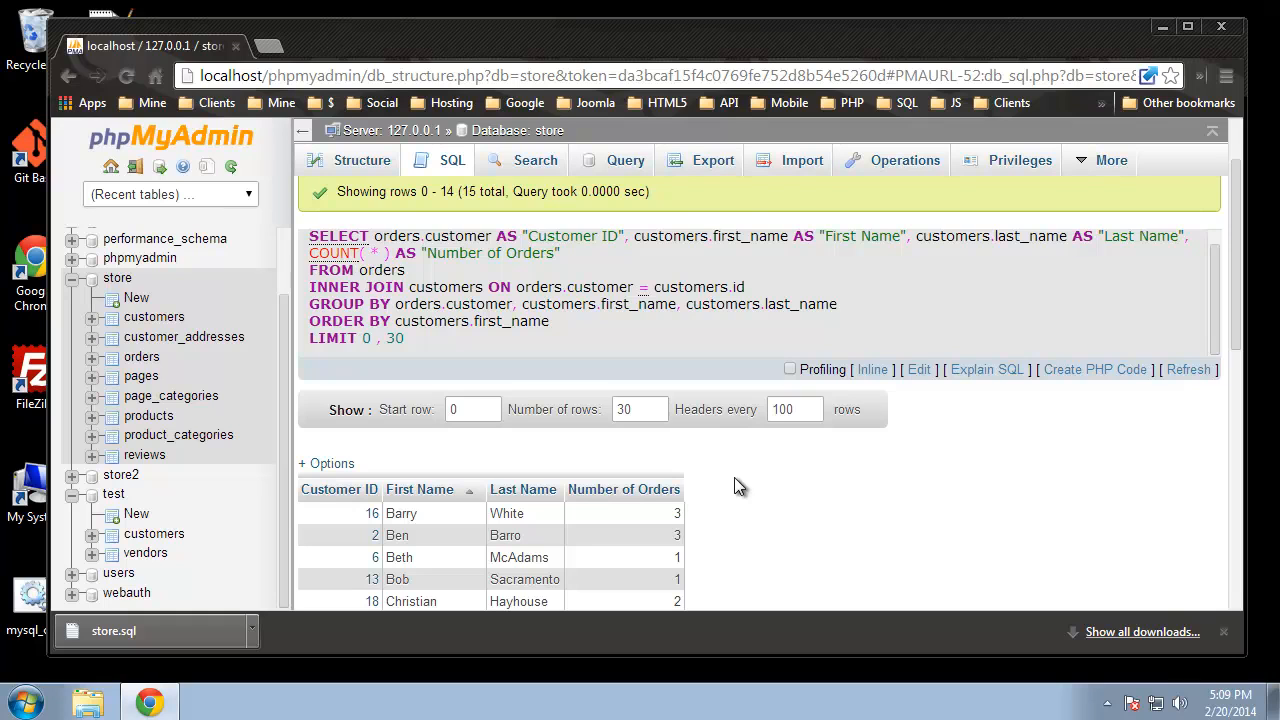
mouse_move(738, 487)
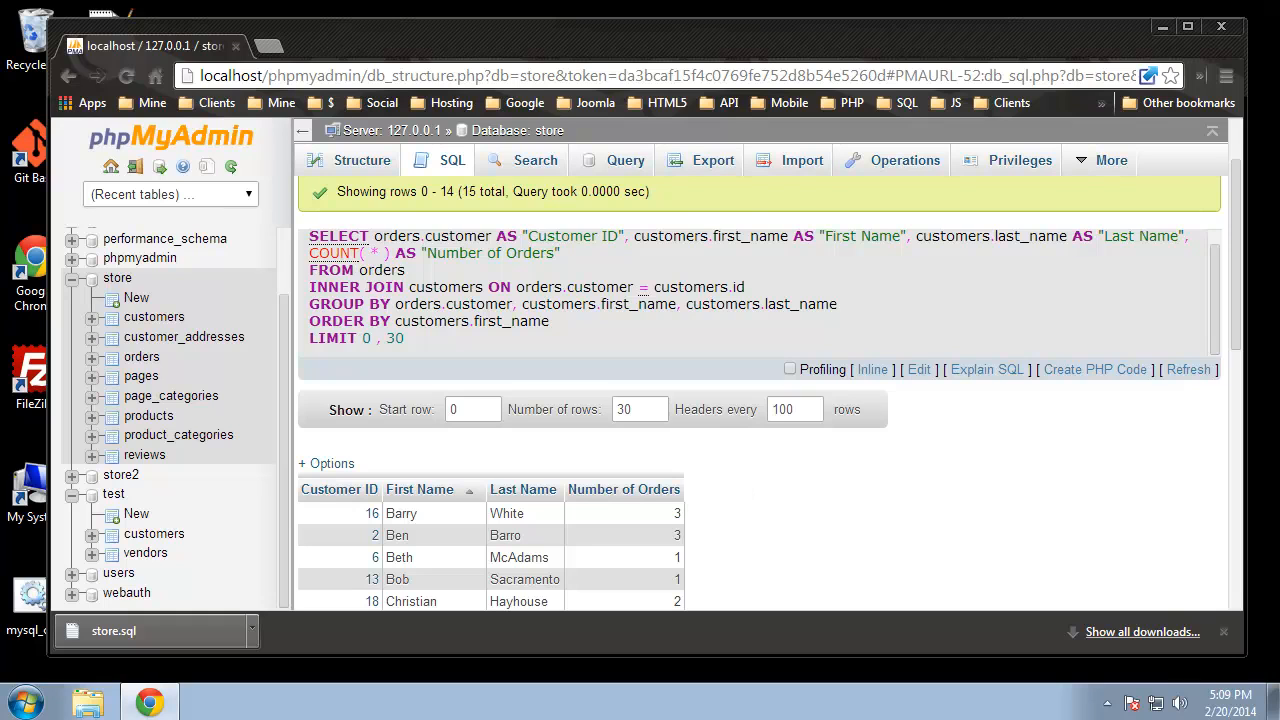